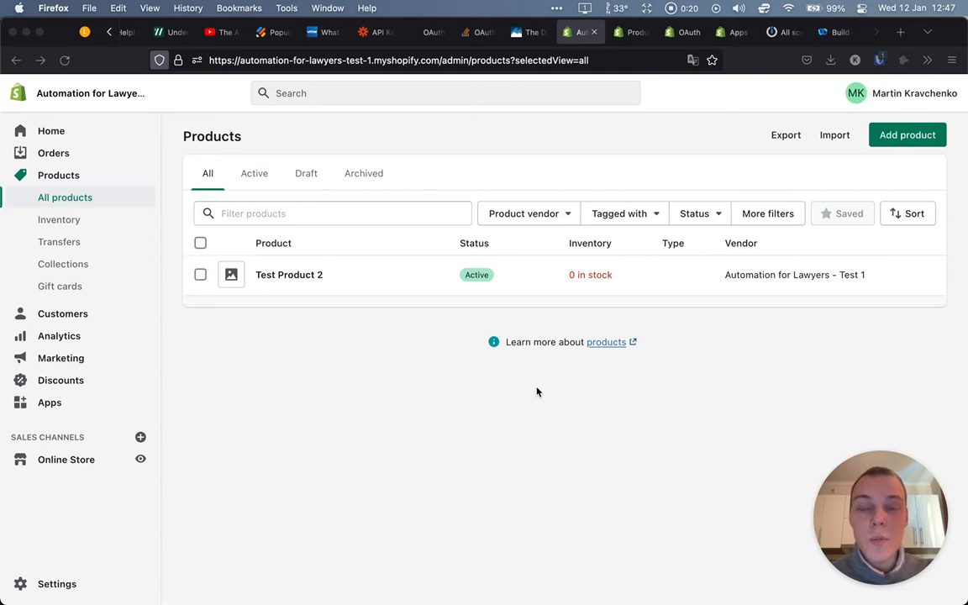
mouse_move(406, 353)
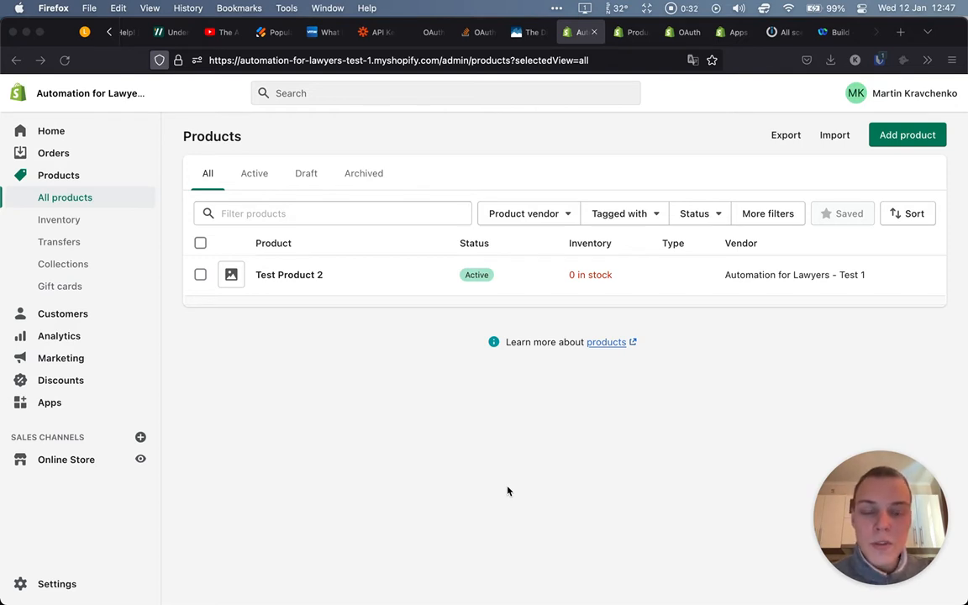
mouse_move(560, 323)
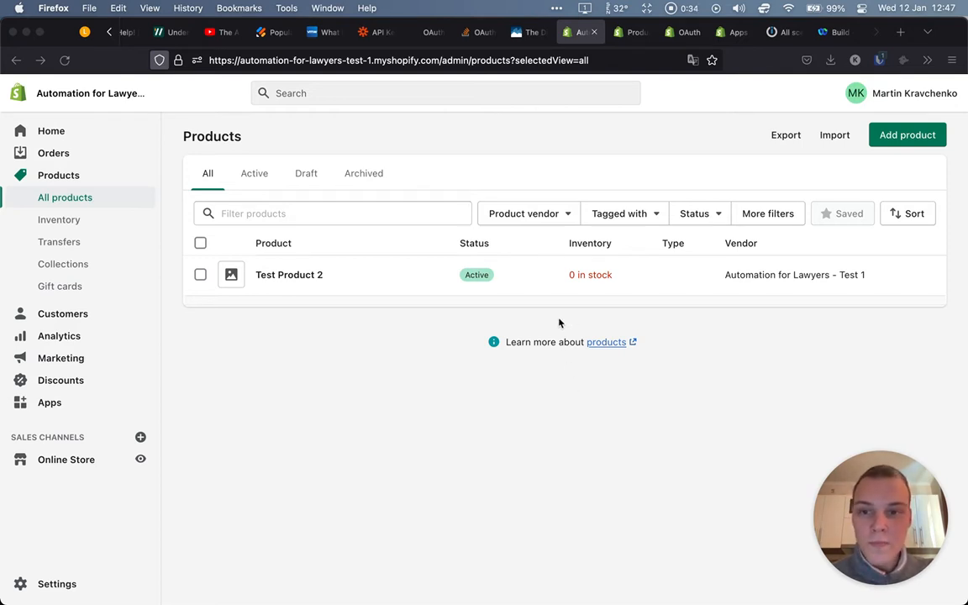
mouse_move(461, 357)
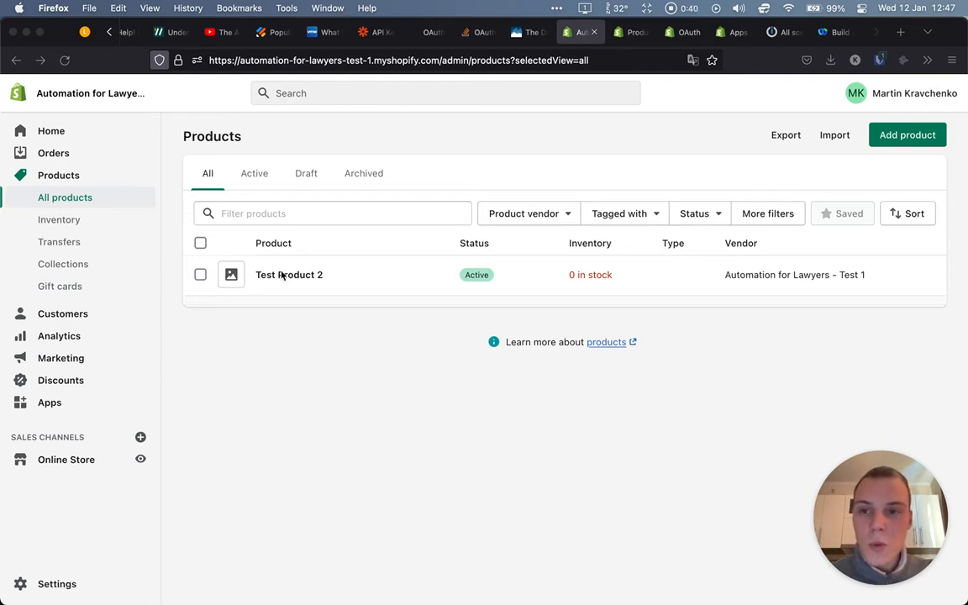
mouse_move(202, 103)
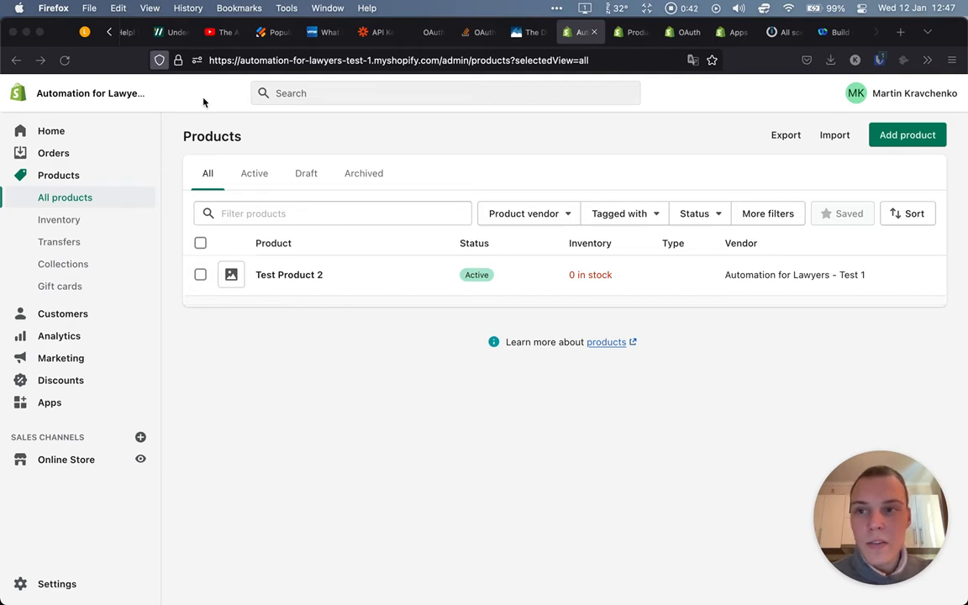
mouse_move(626, 51)
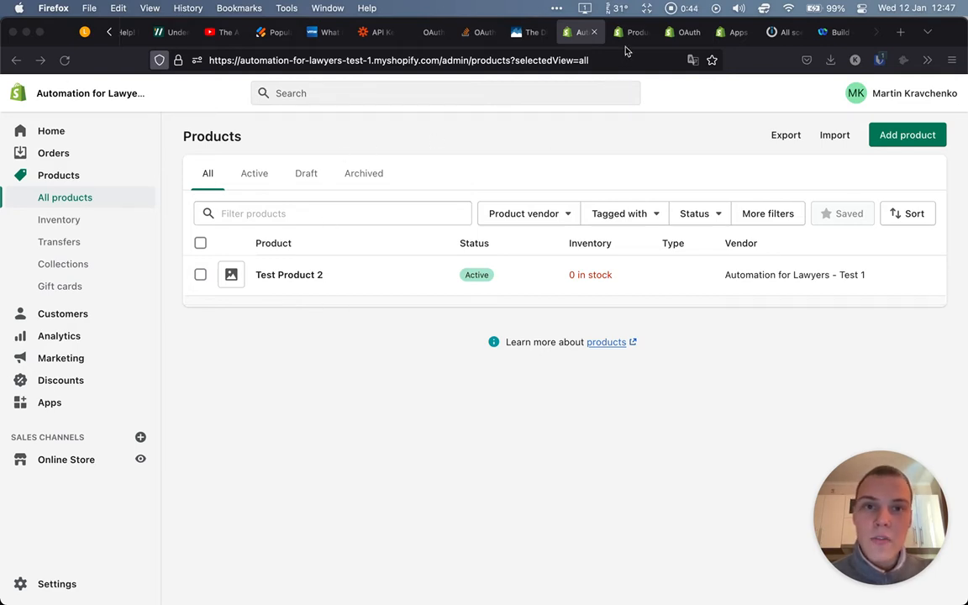
- Switch from the product-list endpoint docs to the OAuth guide and reach Step 1: Generate API credentials
click(632, 31)
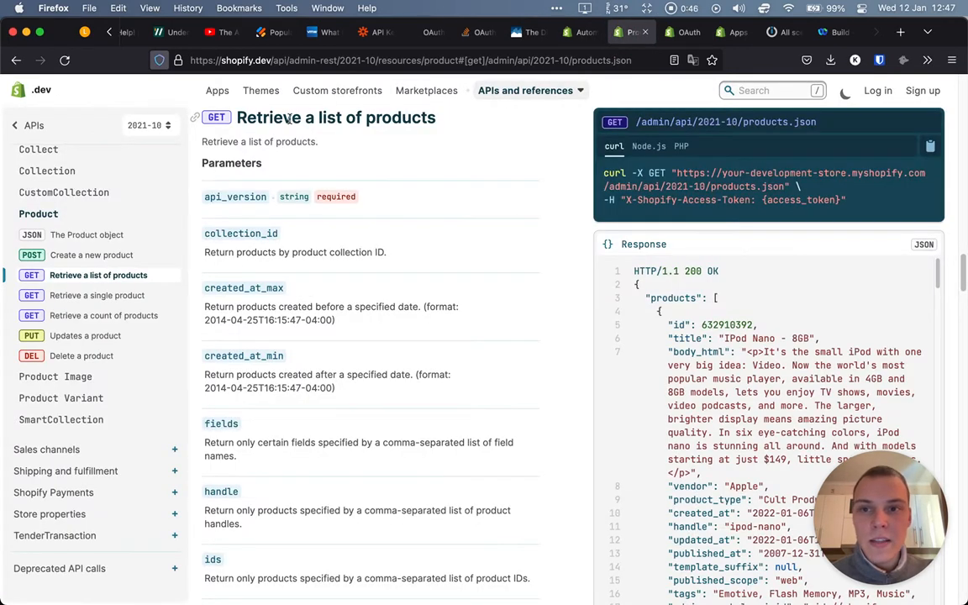
mouse_move(471, 139)
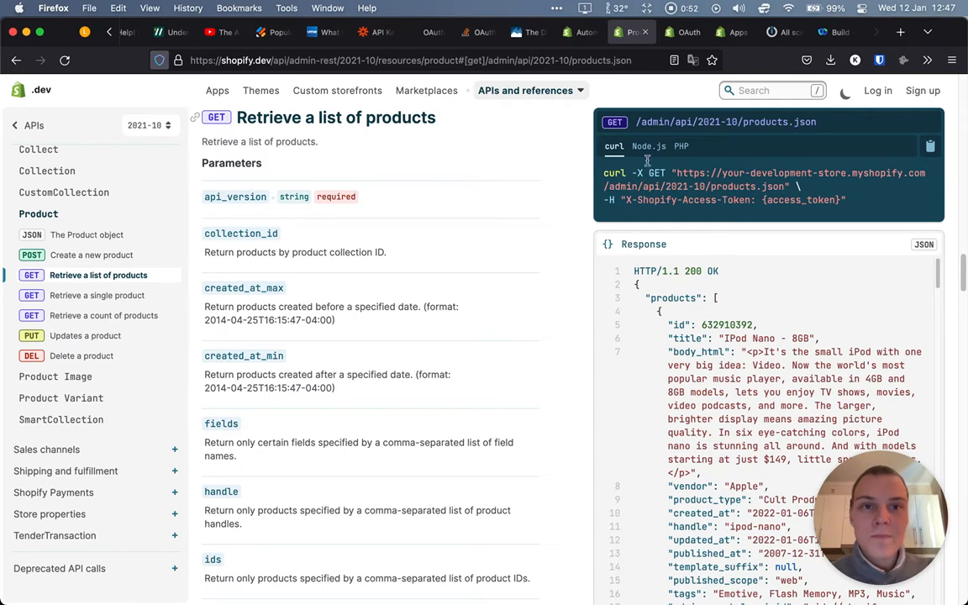
click(681, 32)
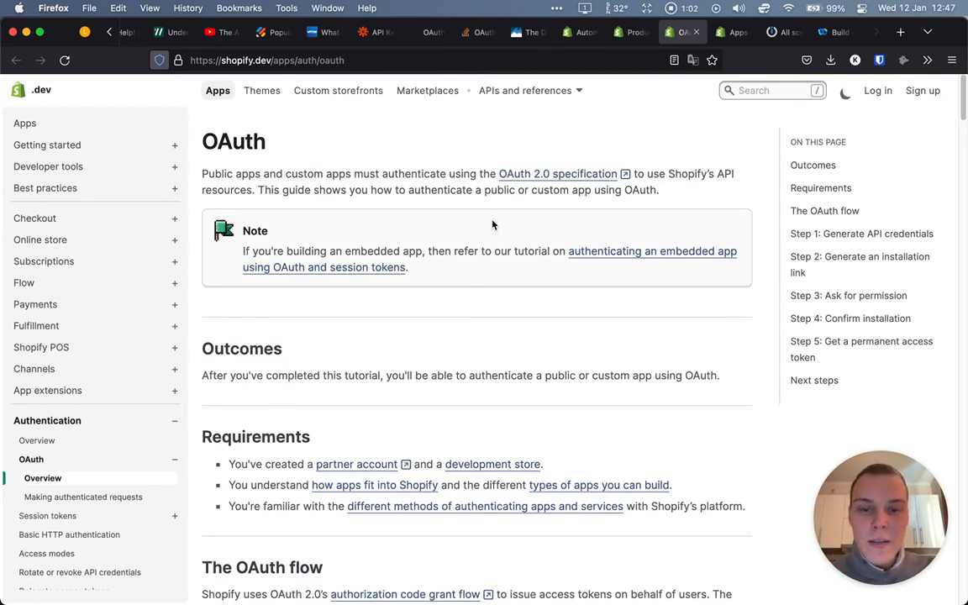
scroll(down, 3)
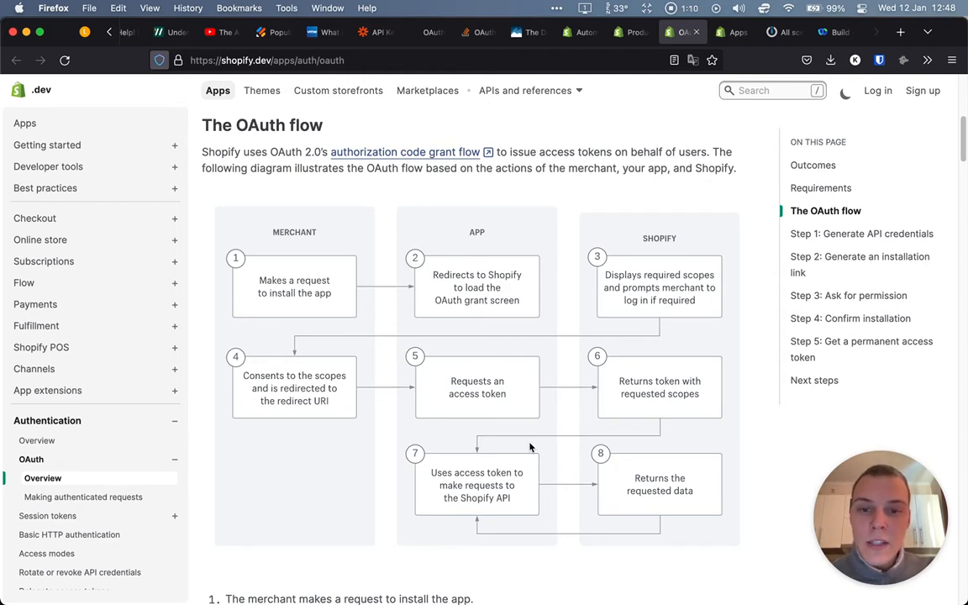
mouse_move(481, 390)
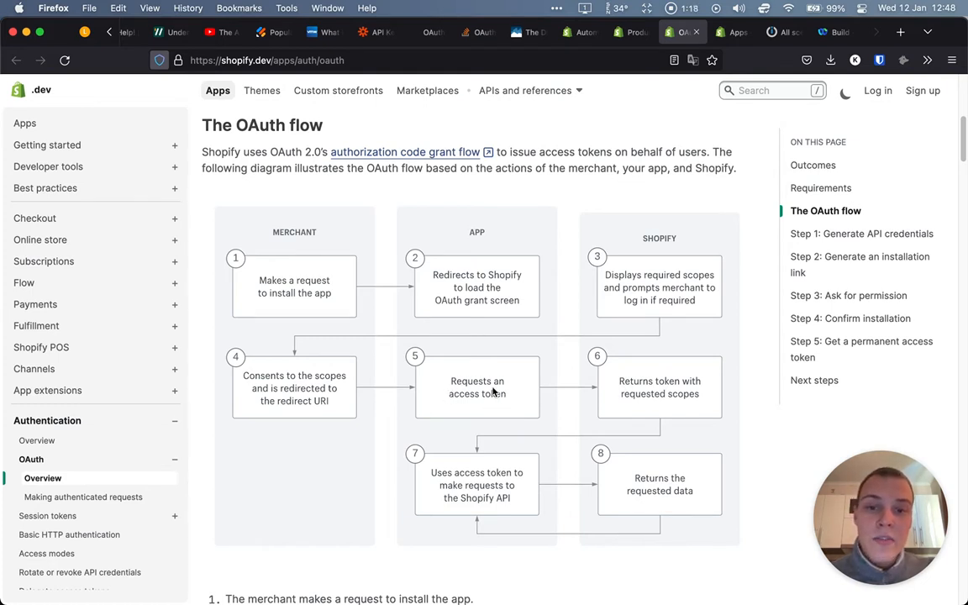
mouse_move(493, 403)
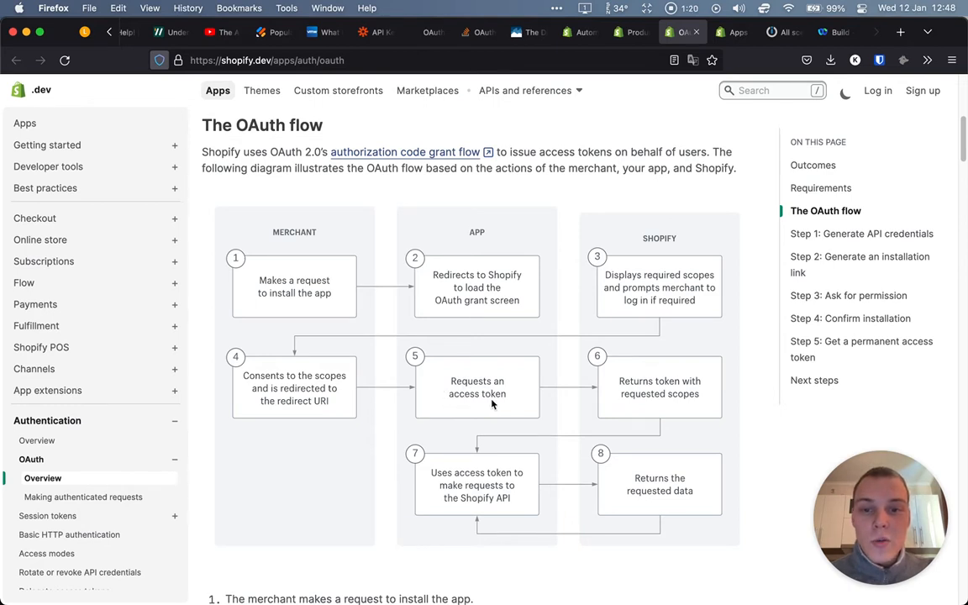
mouse_move(430, 395)
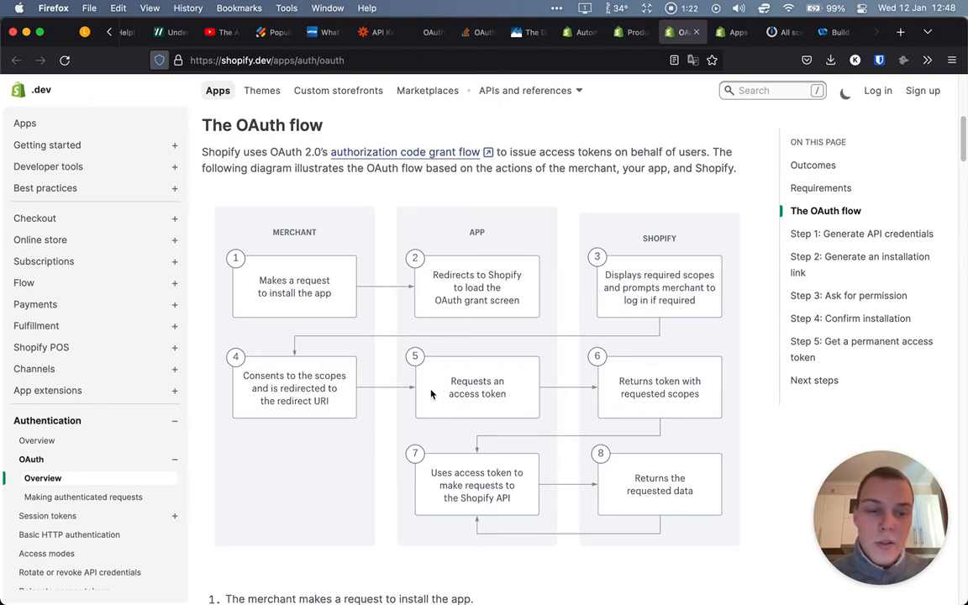
mouse_move(486, 409)
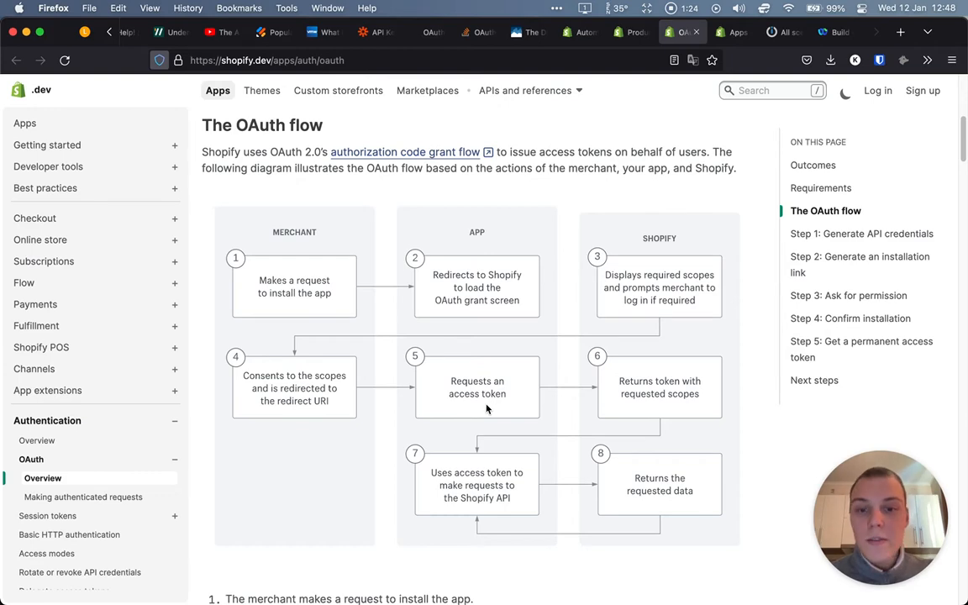
scroll(down, 3)
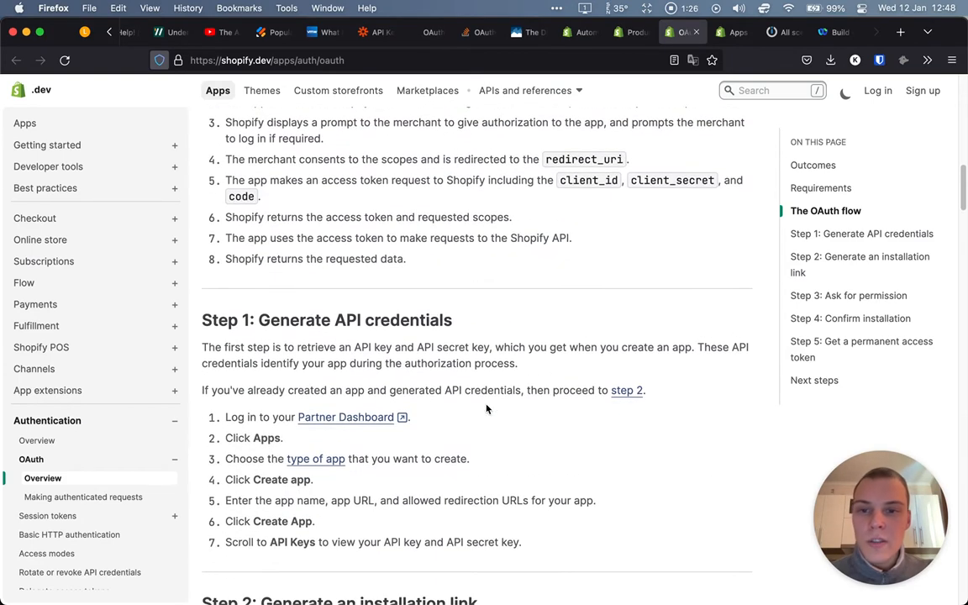
scroll(down, 3)
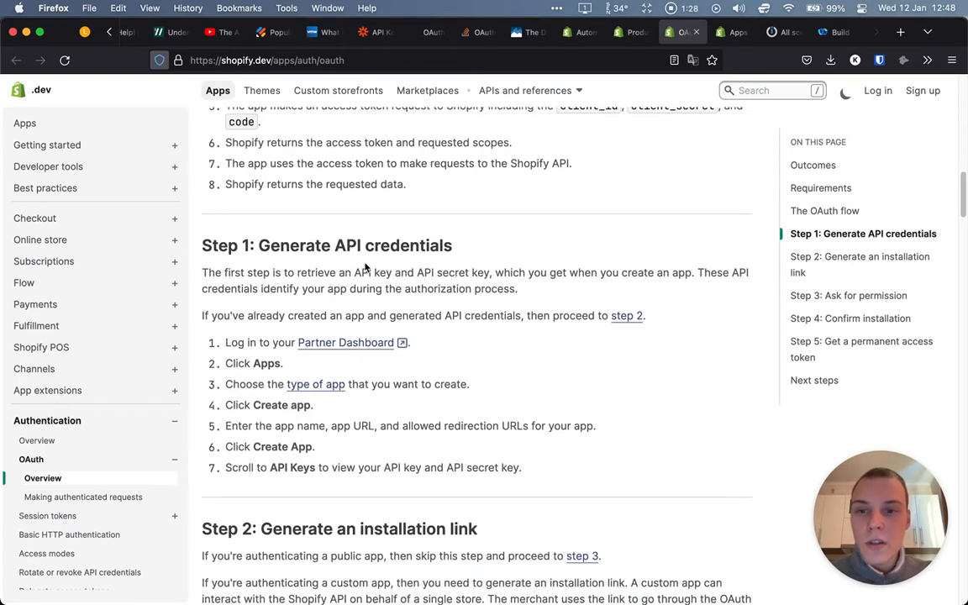
scroll(up, 3)
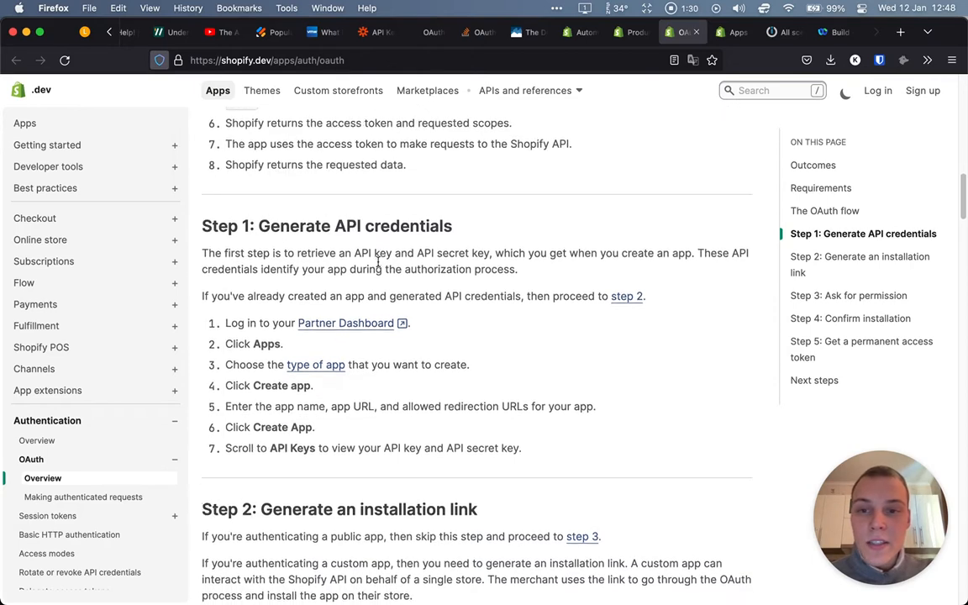
scroll(down, 3)
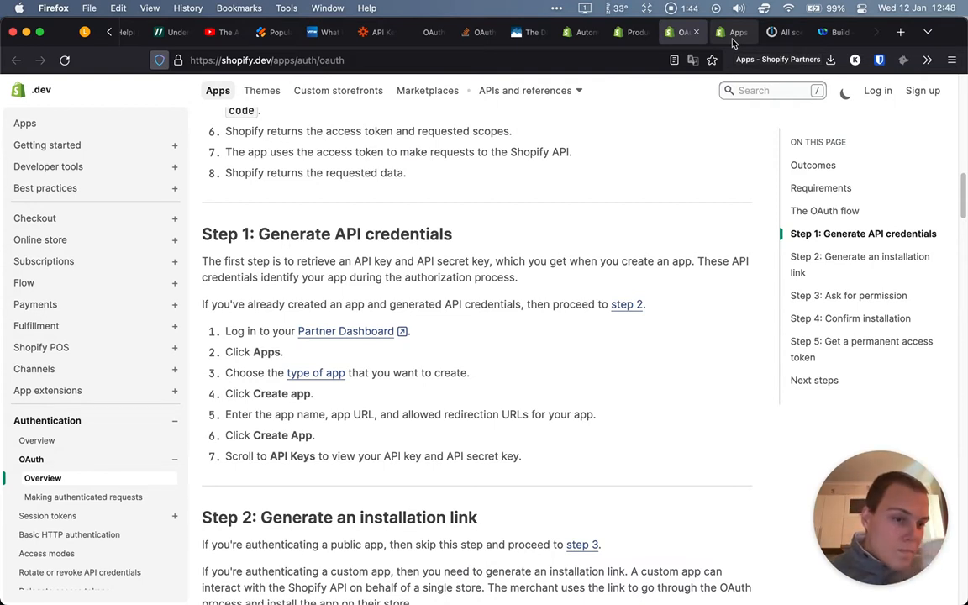
- Start a new custom app in the Partners dashboard named OAuth Test 3
click(733, 32)
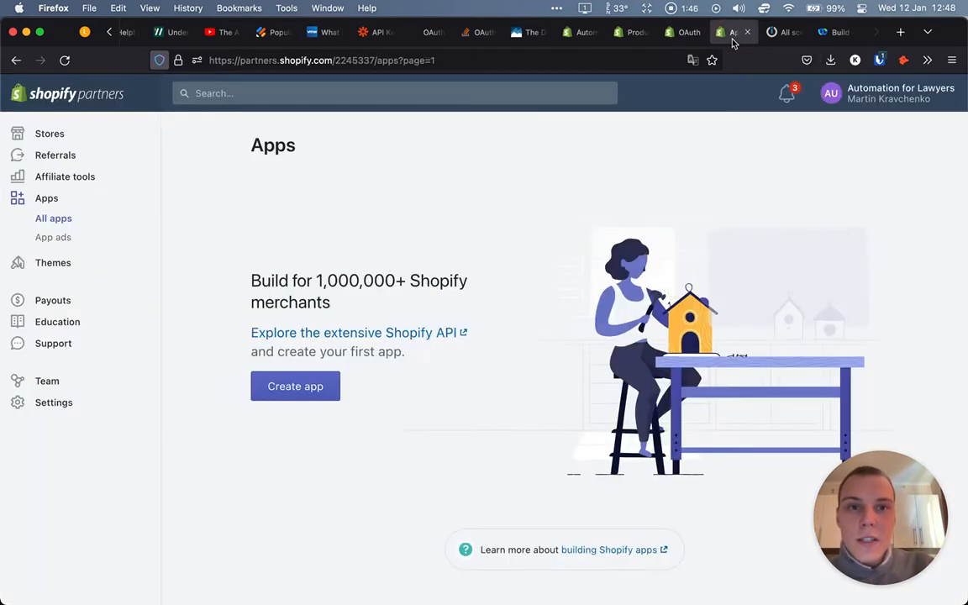
click(296, 385)
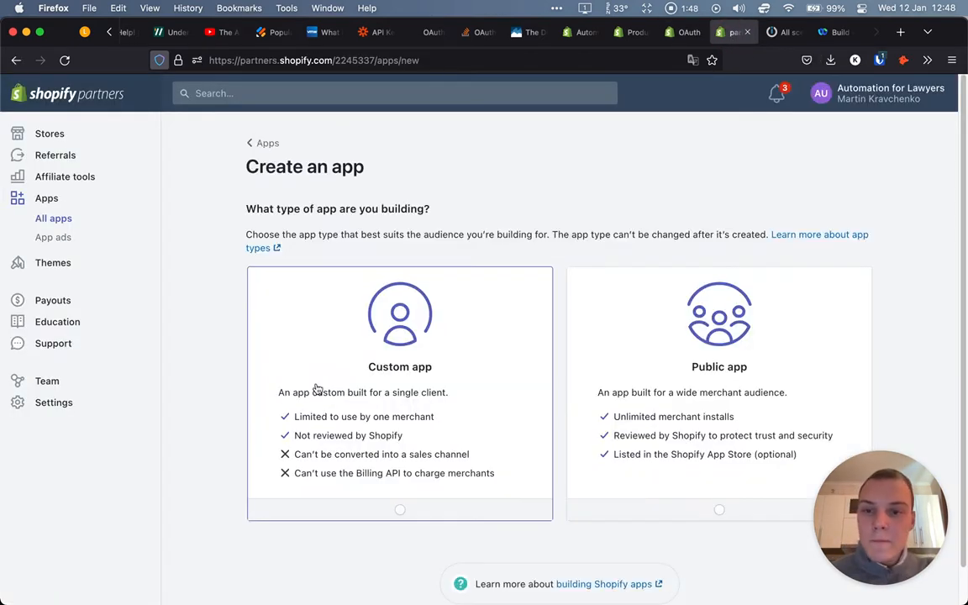
click(400, 507)
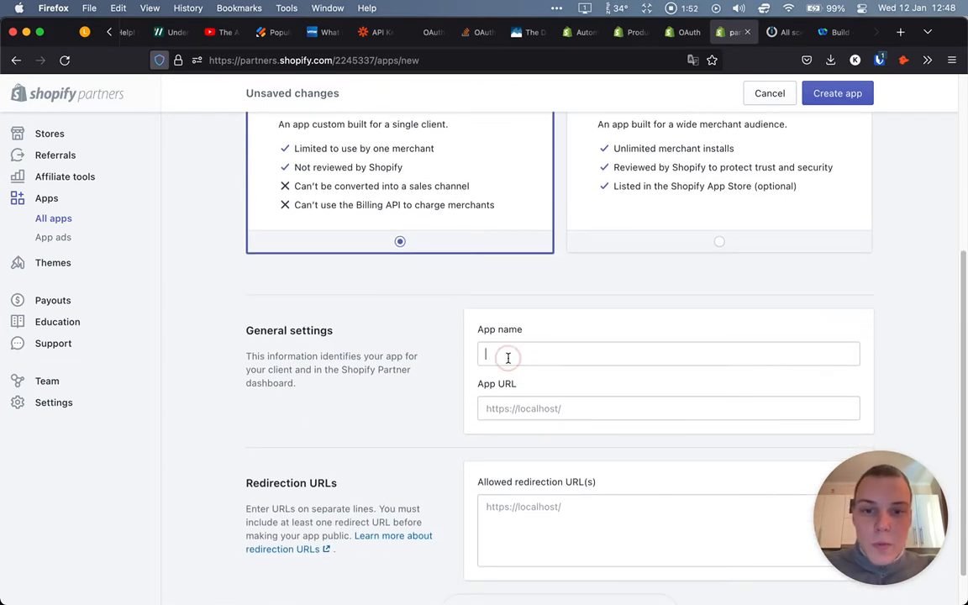
text(OAuth Test 3)
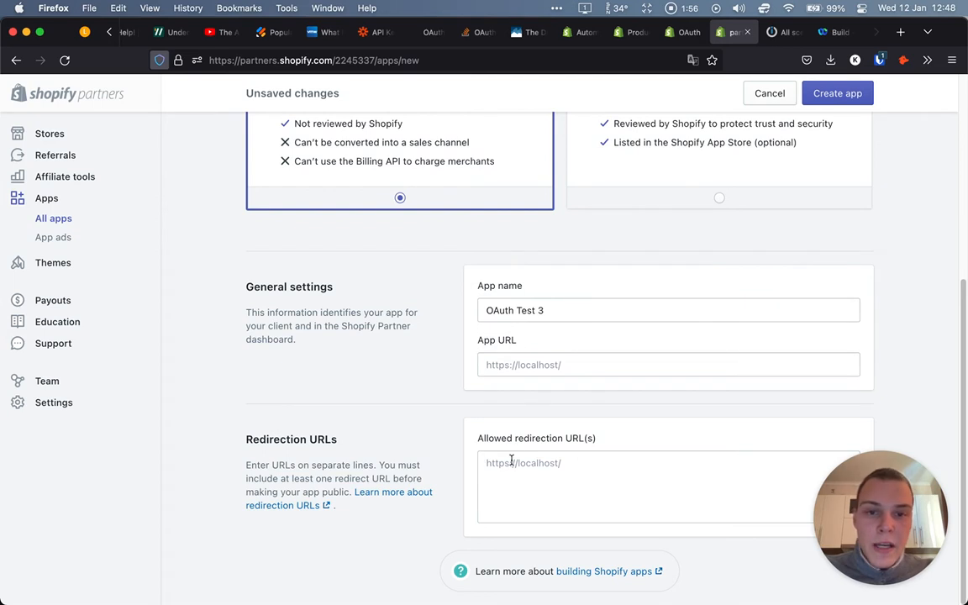
mouse_move(532, 474)
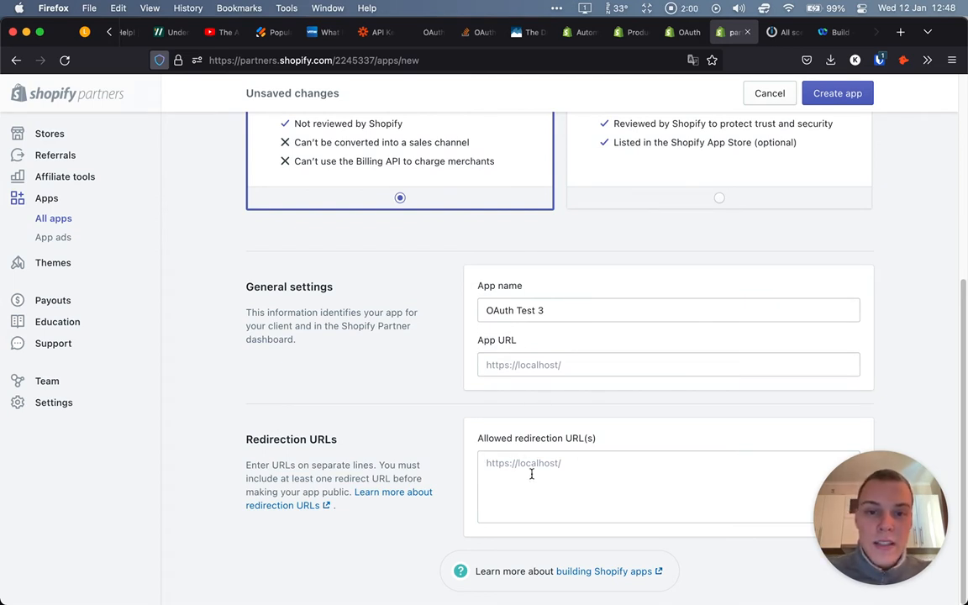
click(670, 363)
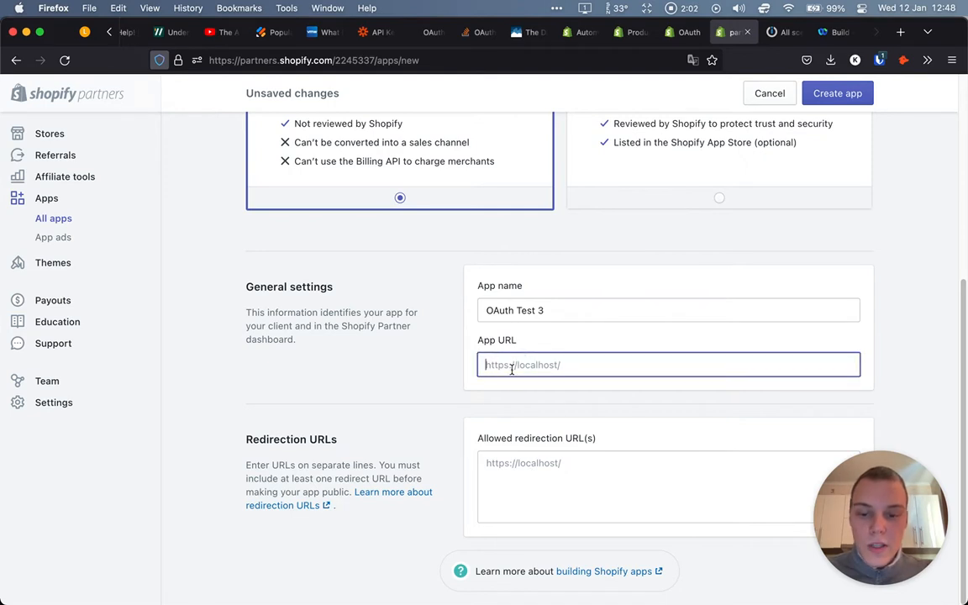
text(test.com)
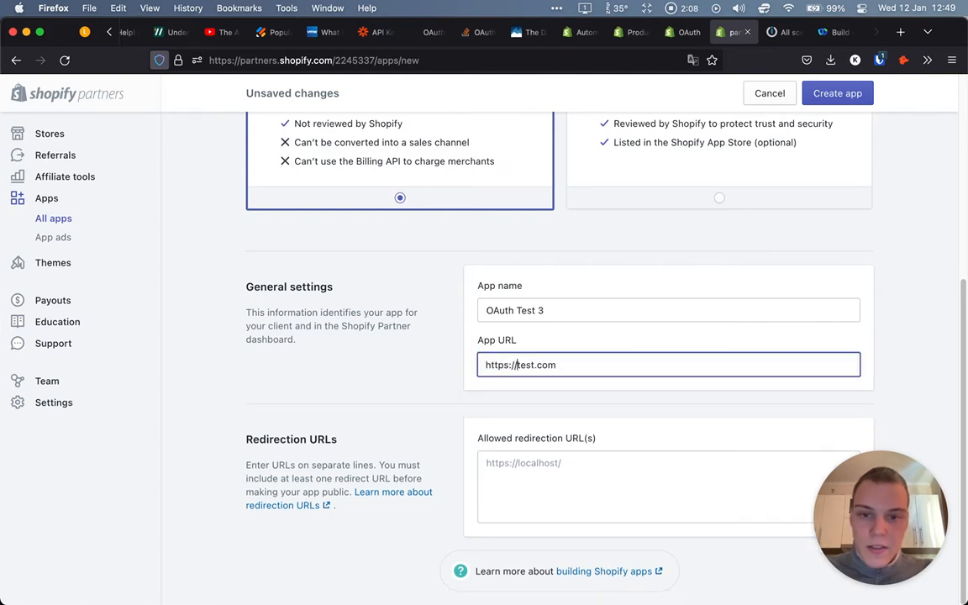
text(https)
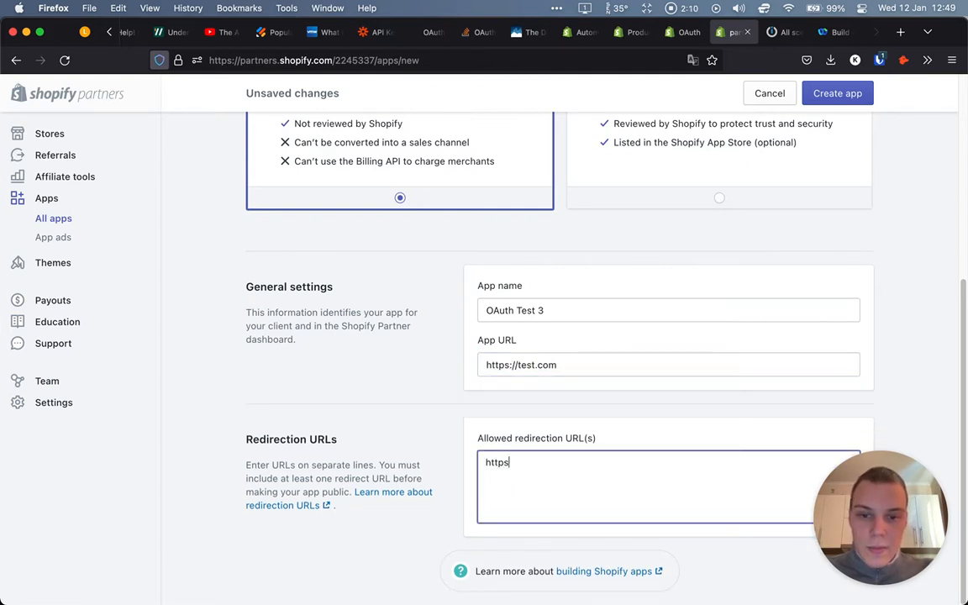
text(://te)
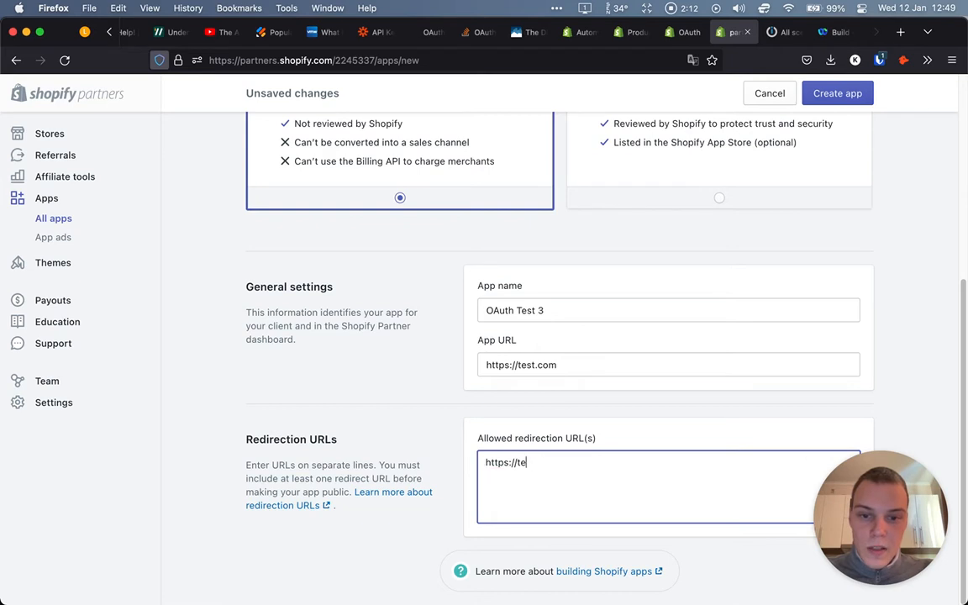
text(st.com)
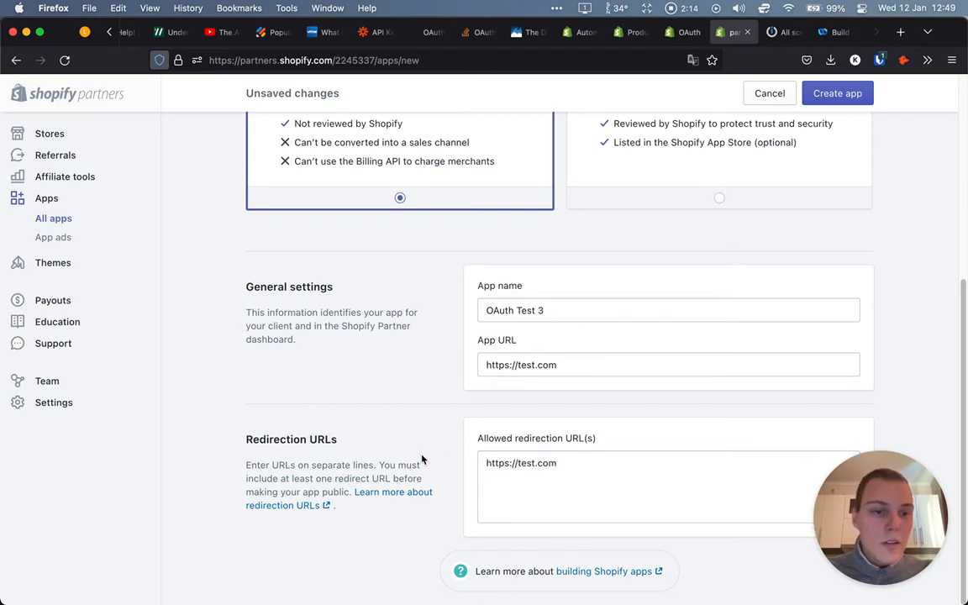
scroll(up, 3)
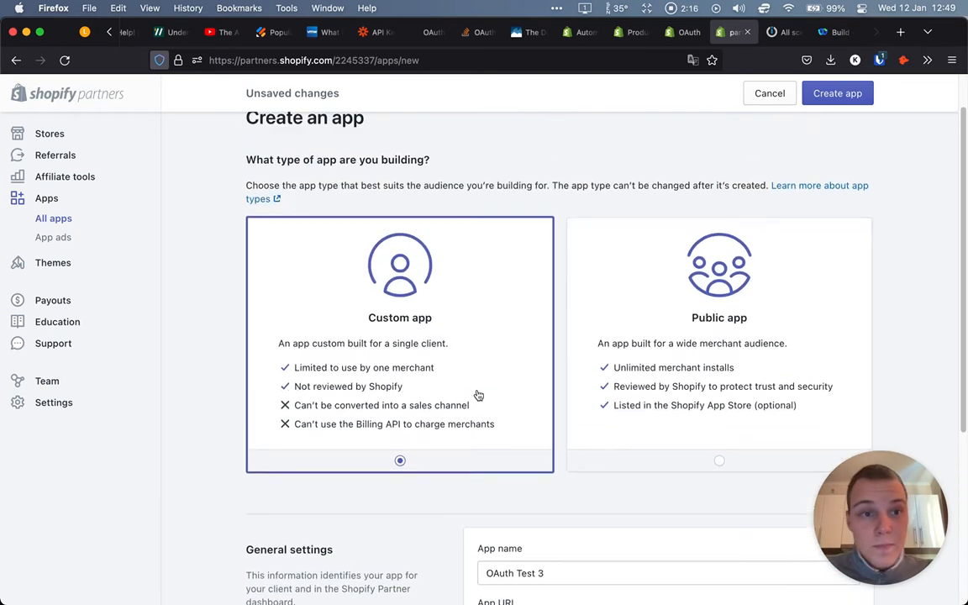
click(837, 95)
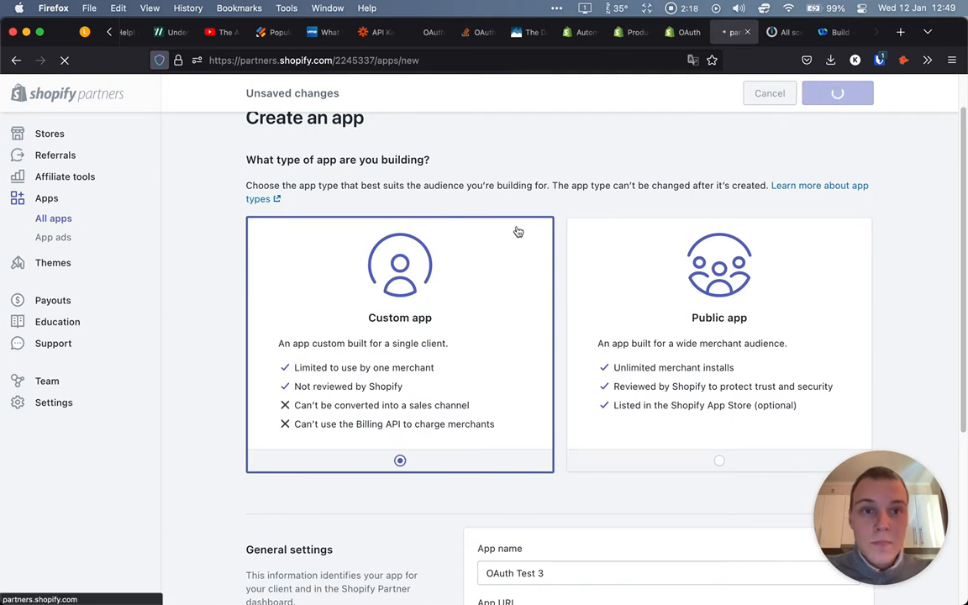
- Review the created OAuth Test 3 app's API key and secret, then consult the guide's Step 2
click(838, 93)
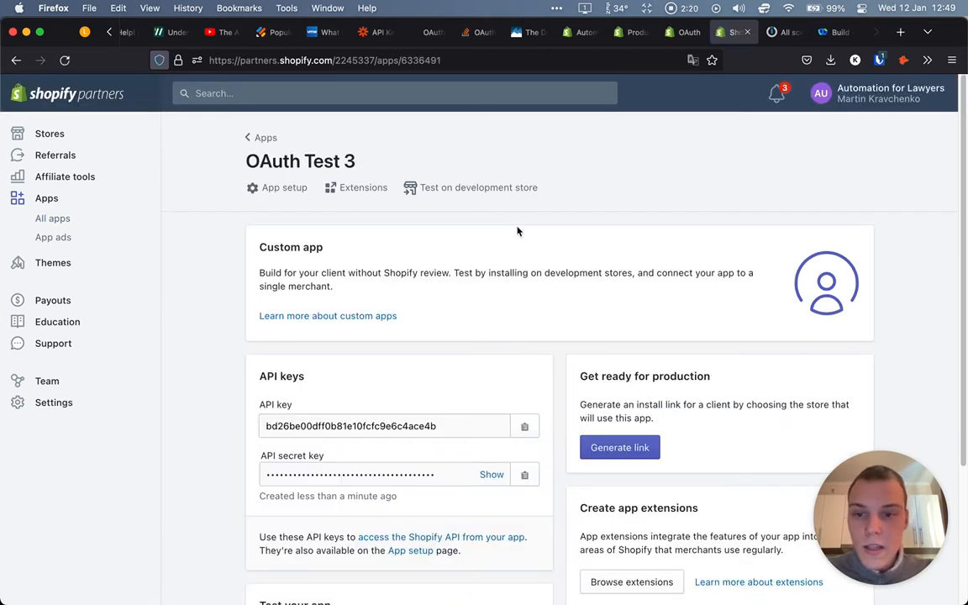
scroll(down, 3)
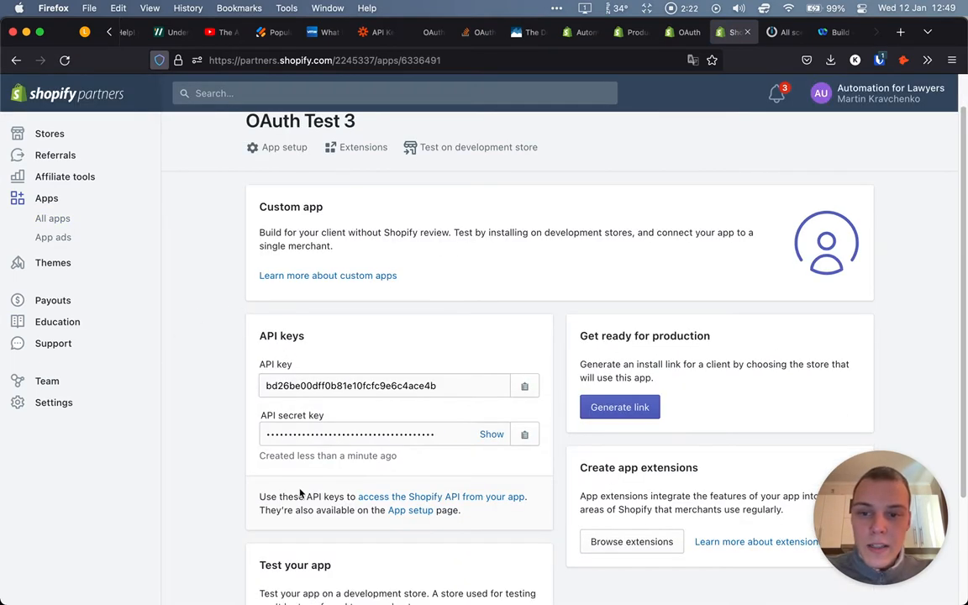
scroll(down, 3)
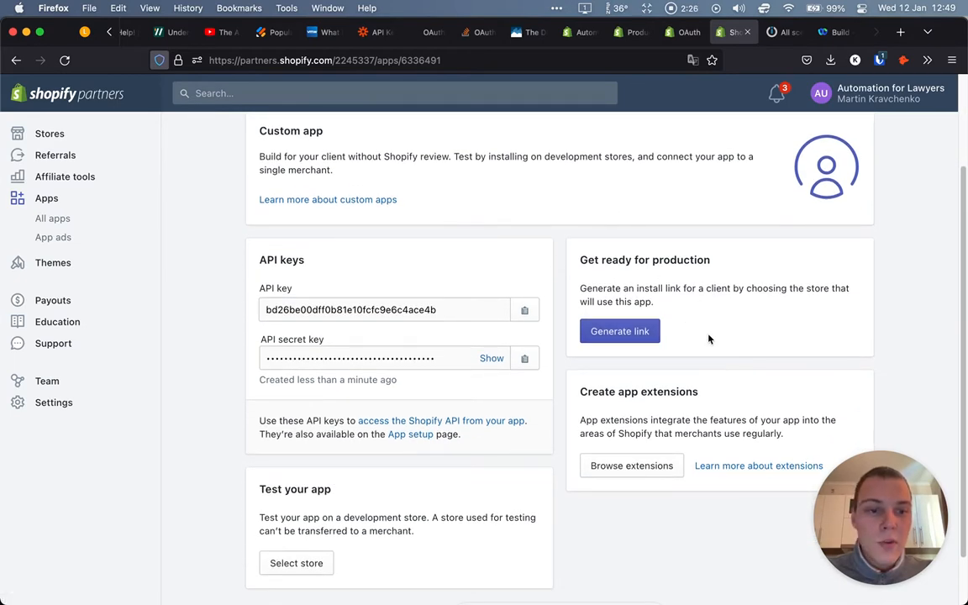
scroll(up, 3)
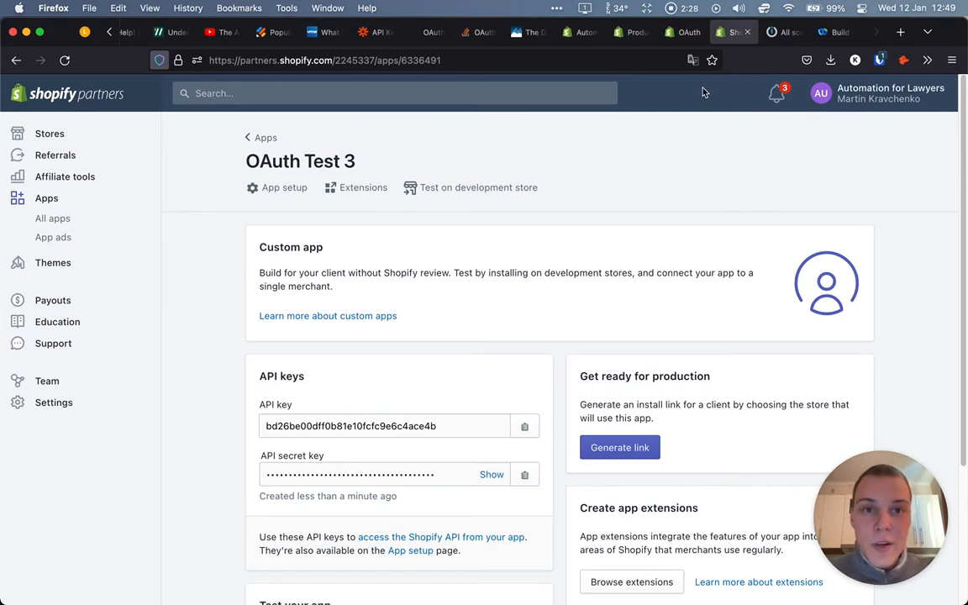
click(681, 32)
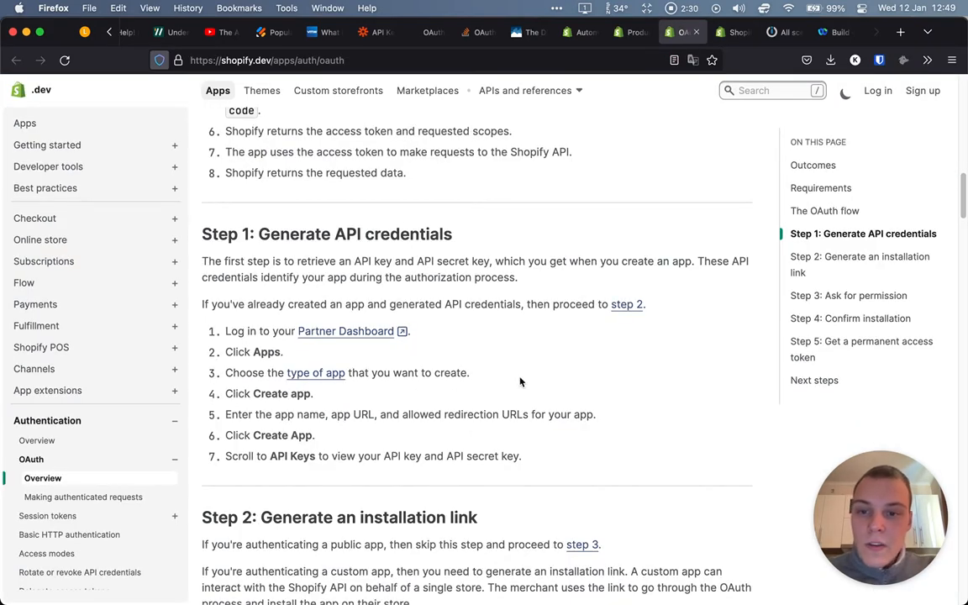
scroll(down, 3)
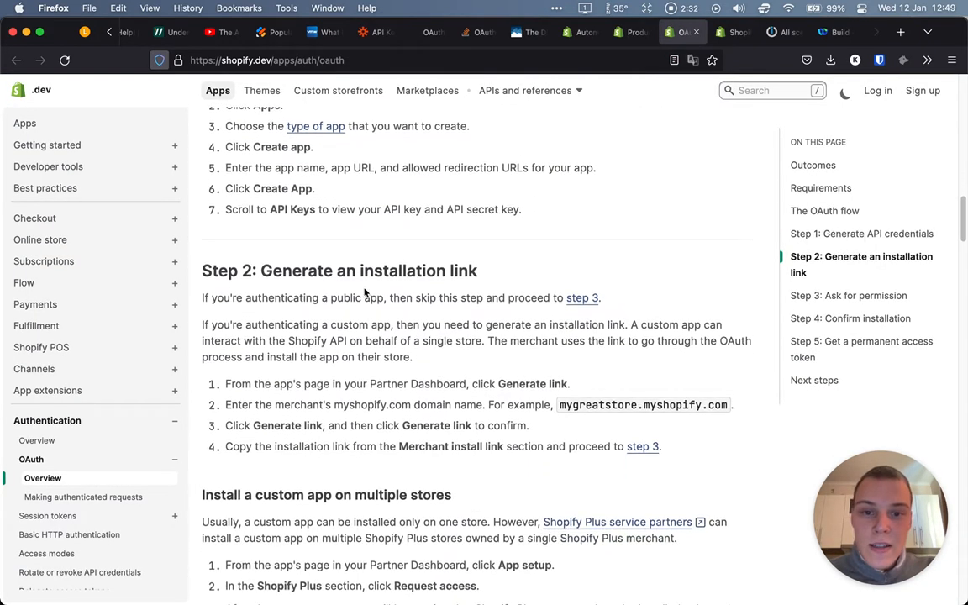
scroll(down, 3)
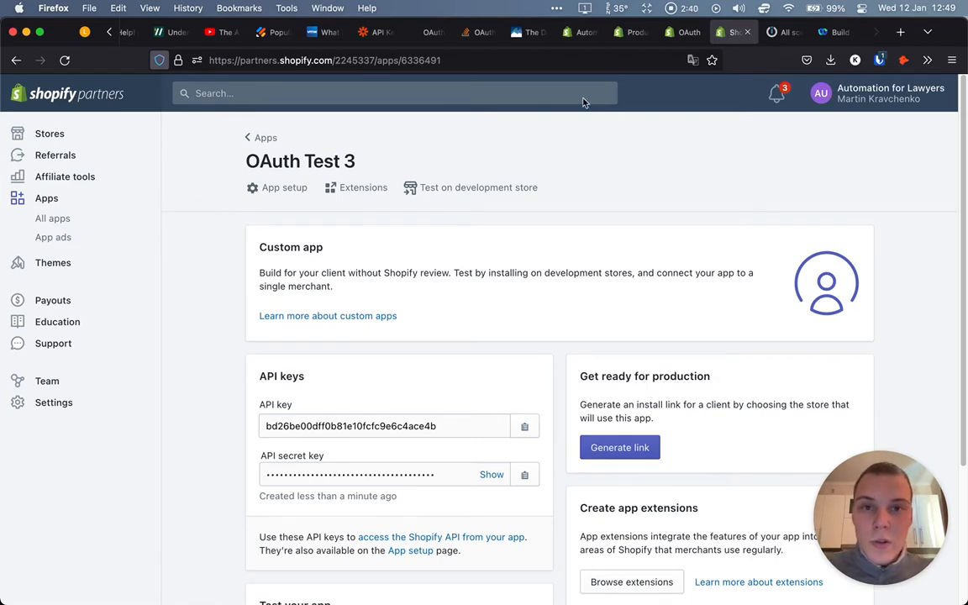
- Grab the store's myshopify domain from the admin address and return to the OAuth Test 3 app page
click(580, 32)
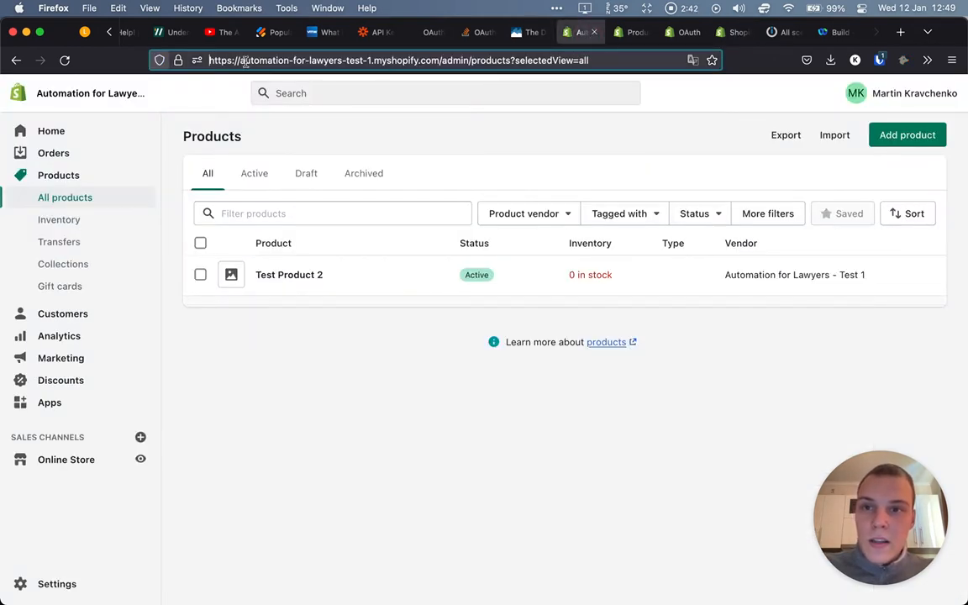
click(400, 60)
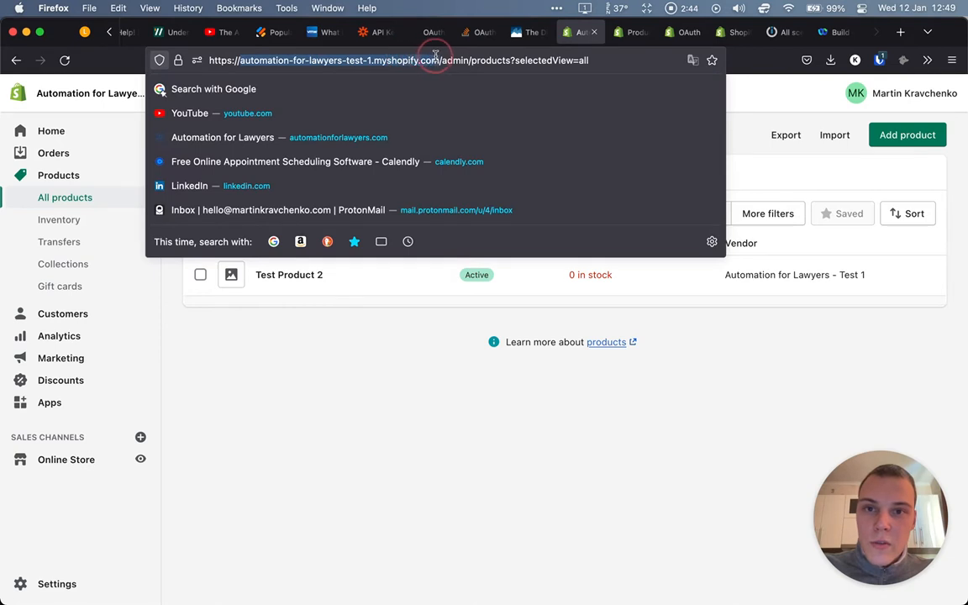
click(731, 32)
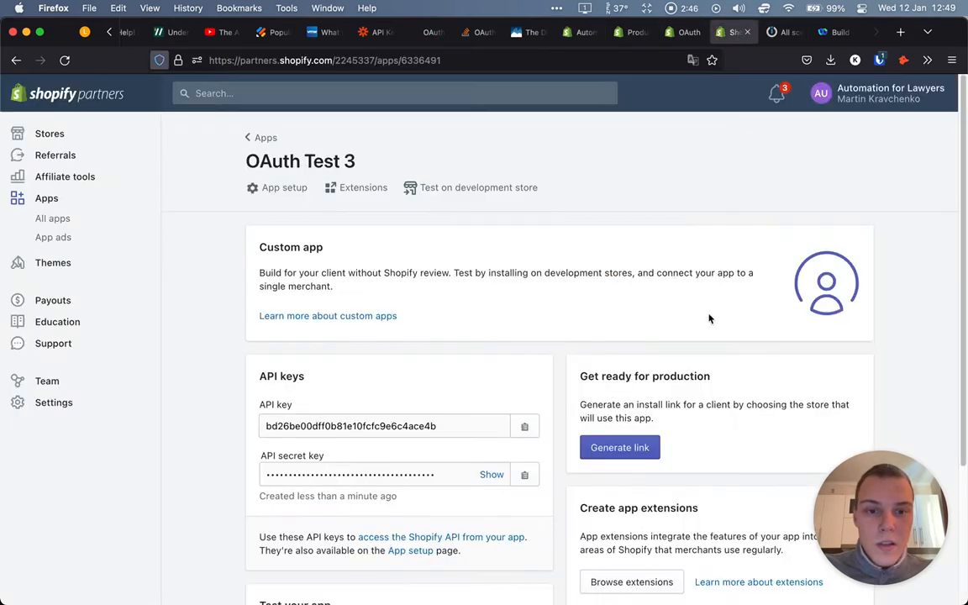
scroll(down, 3)
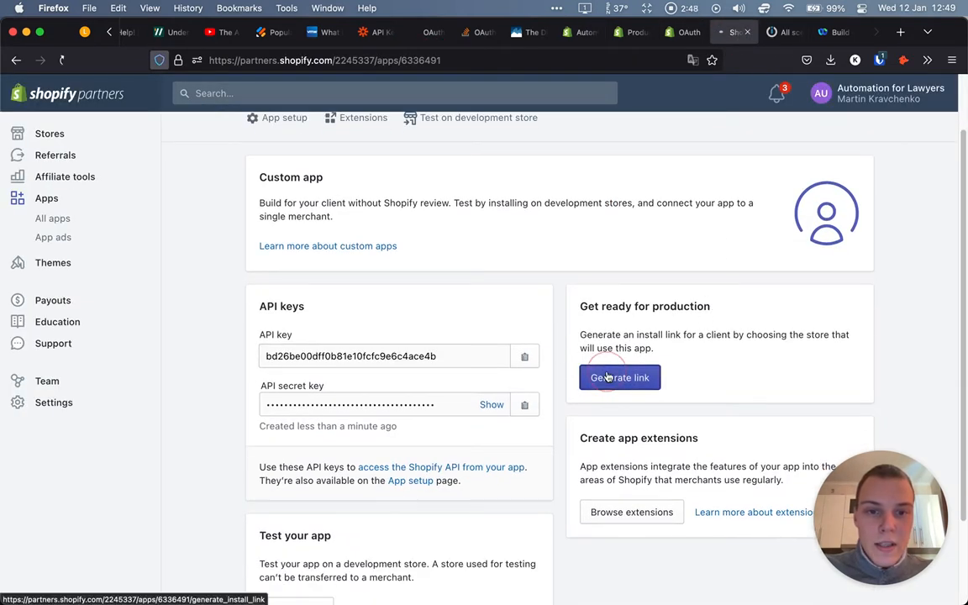
- Generate and confirm an install link for automation-for-lawyers-test-1.myshopify.com, then return to the guide
click(619, 377)
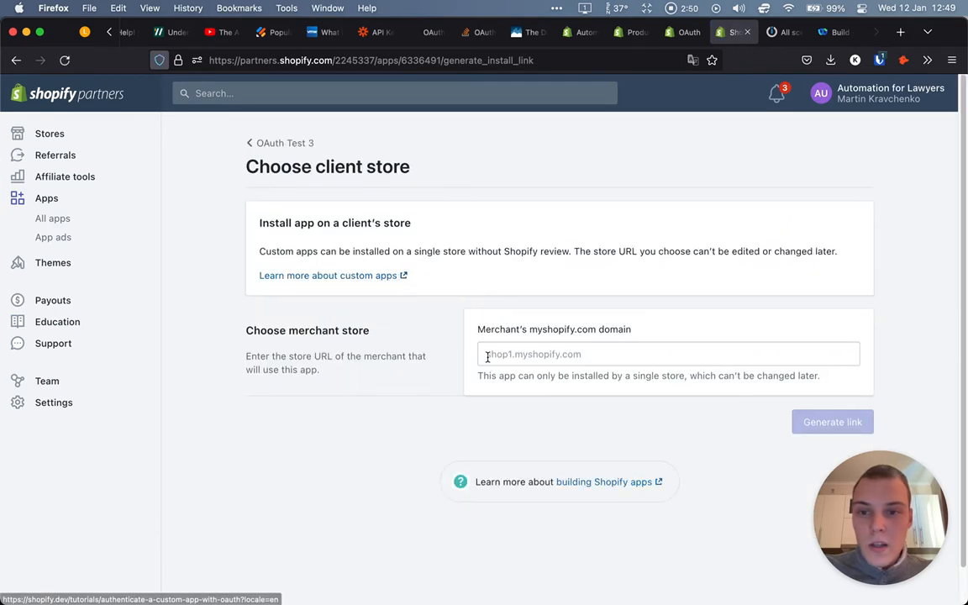
text(automation-for-lawyers-test-1.myshopify.com)
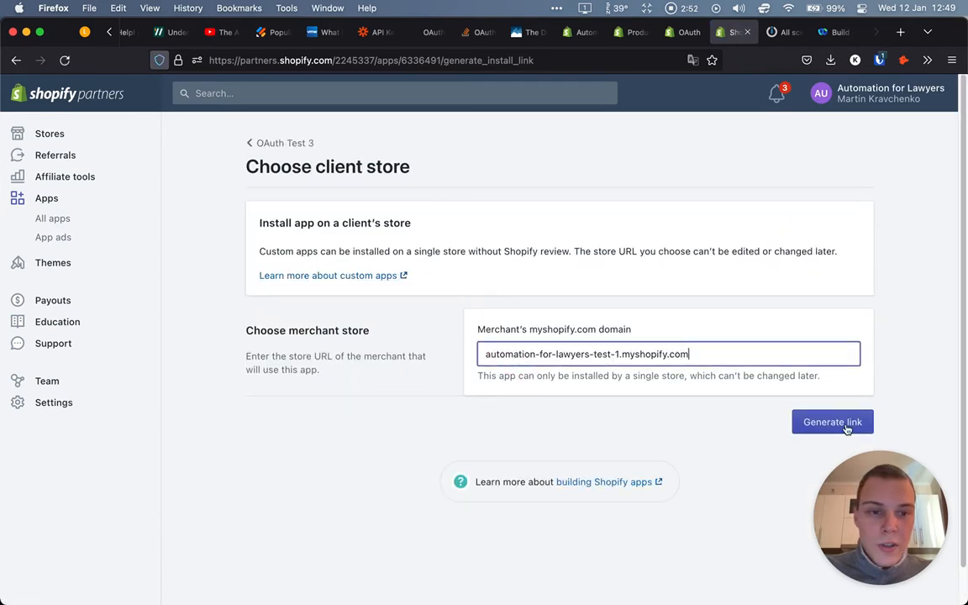
click(833, 422)
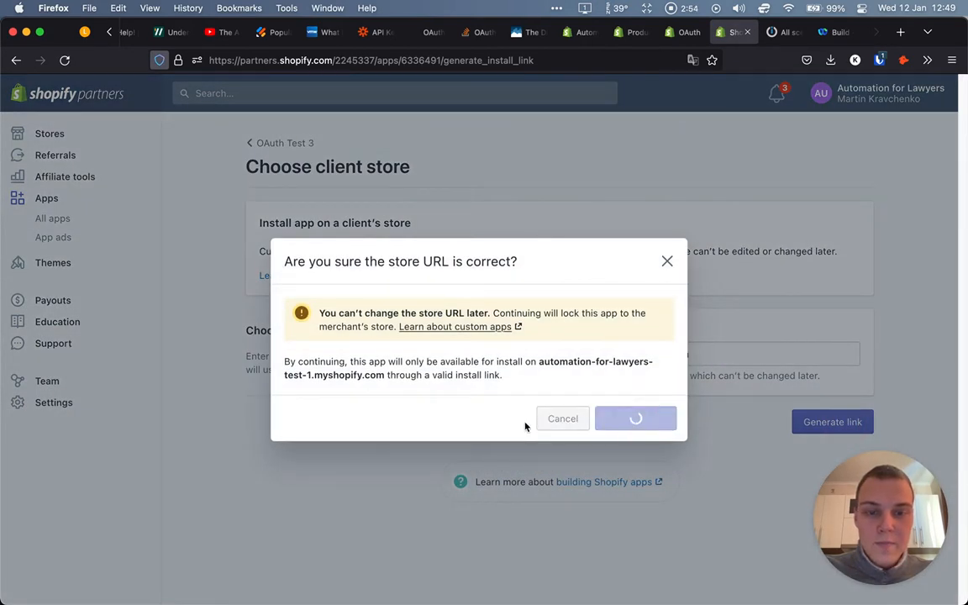
click(636, 419)
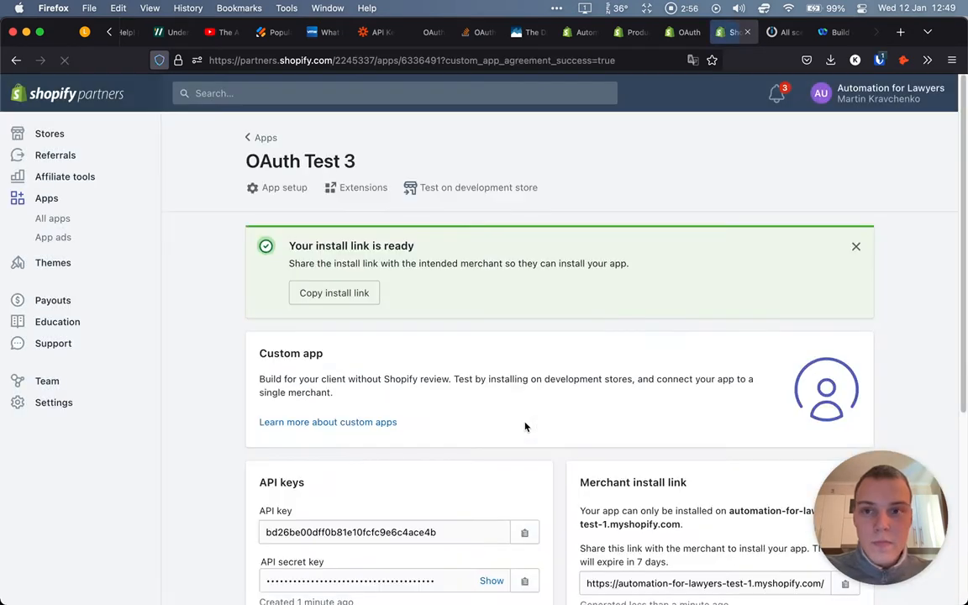
scroll(down, 3)
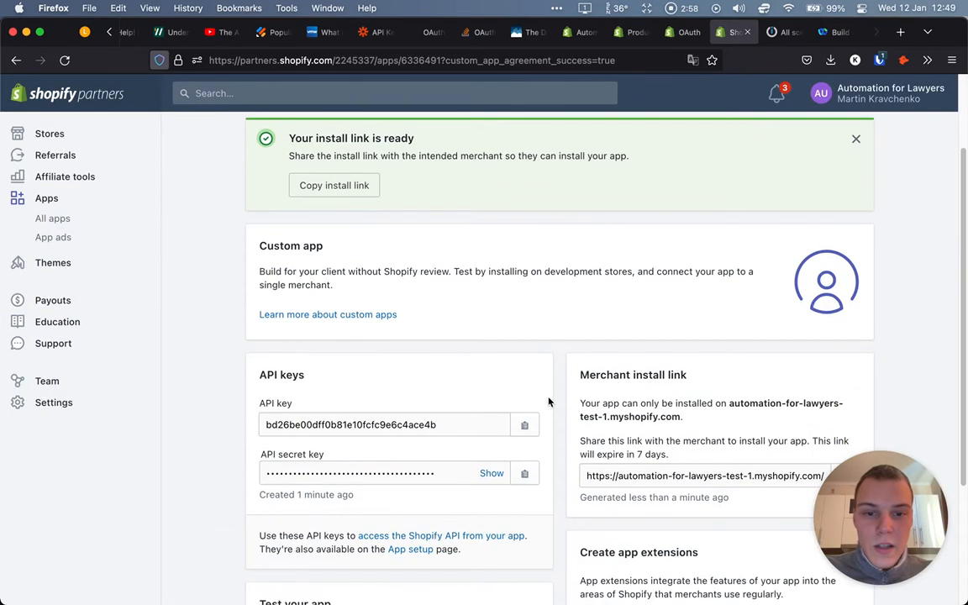
scroll(up, 3)
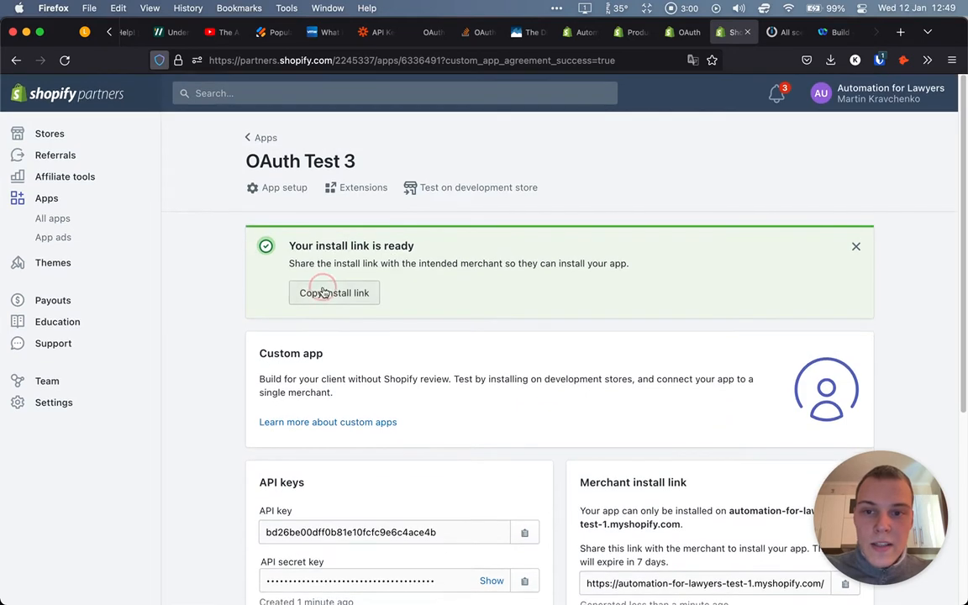
click(683, 32)
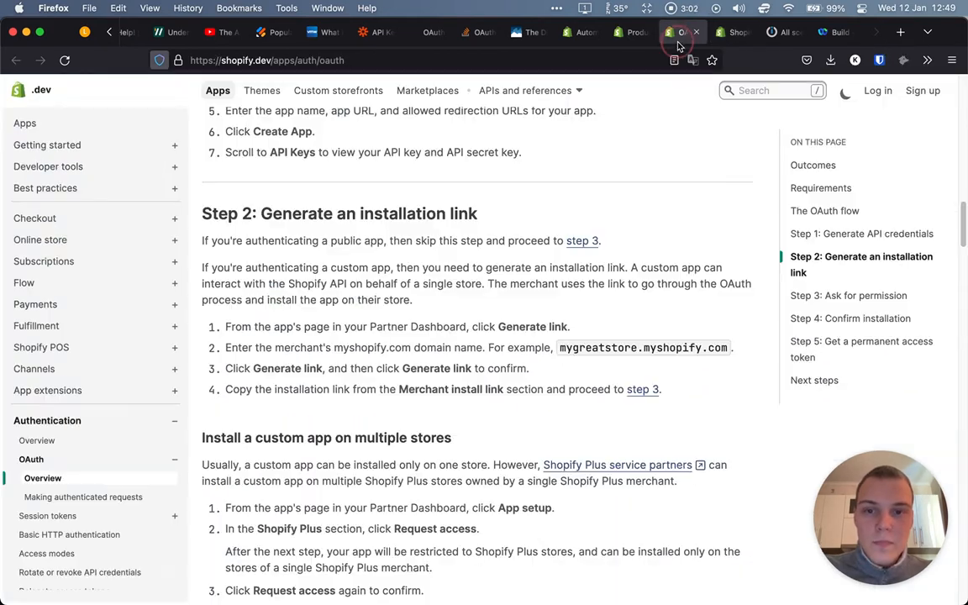
scroll(down, 3)
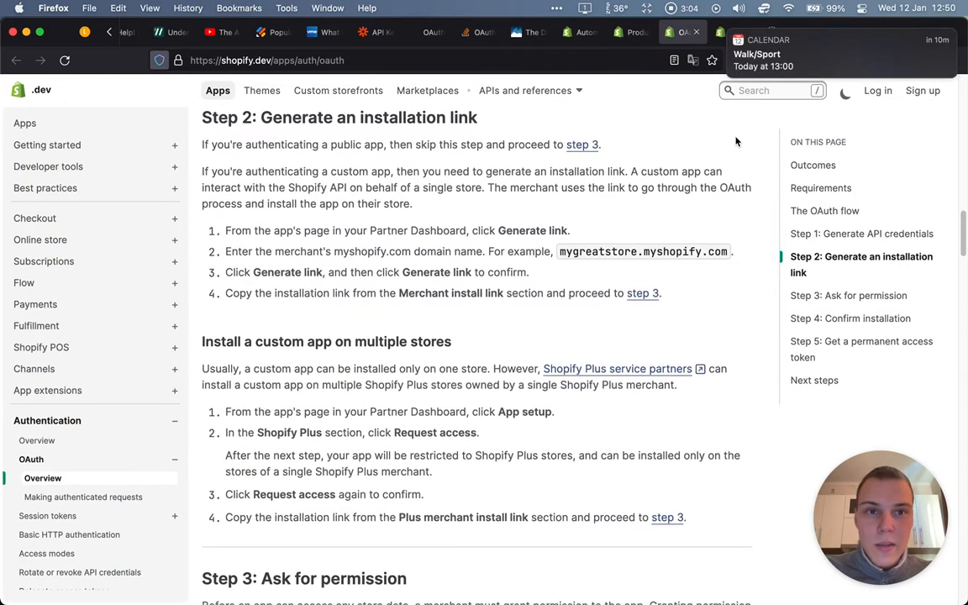
scroll(down, 3)
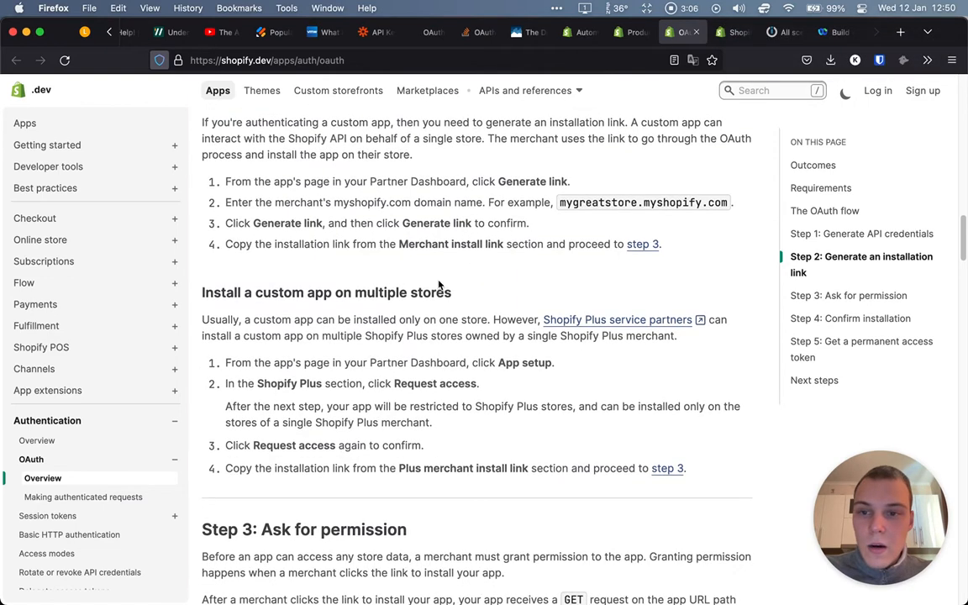
scroll(down, 3)
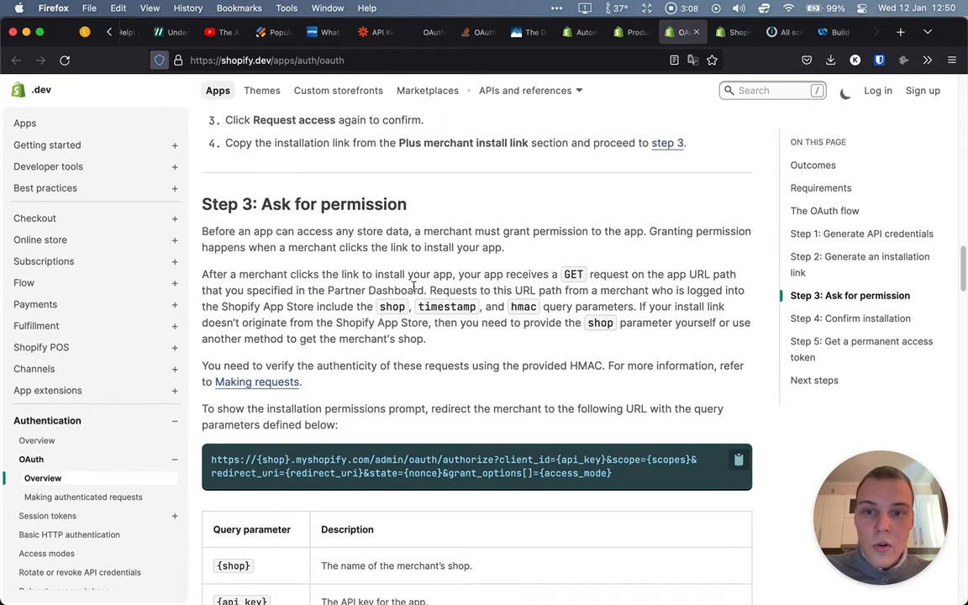
scroll(down, 3)
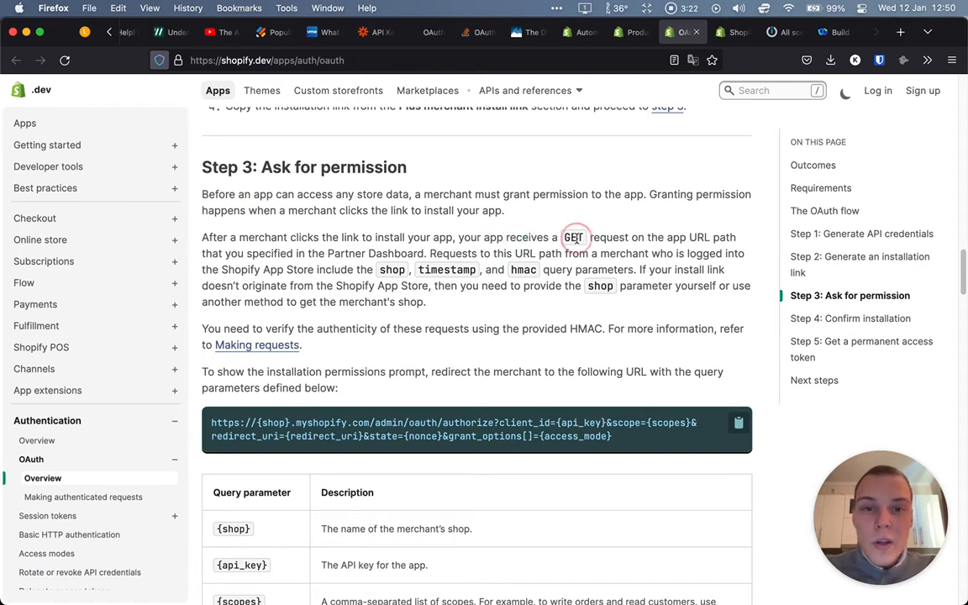
mouse_move(662, 238)
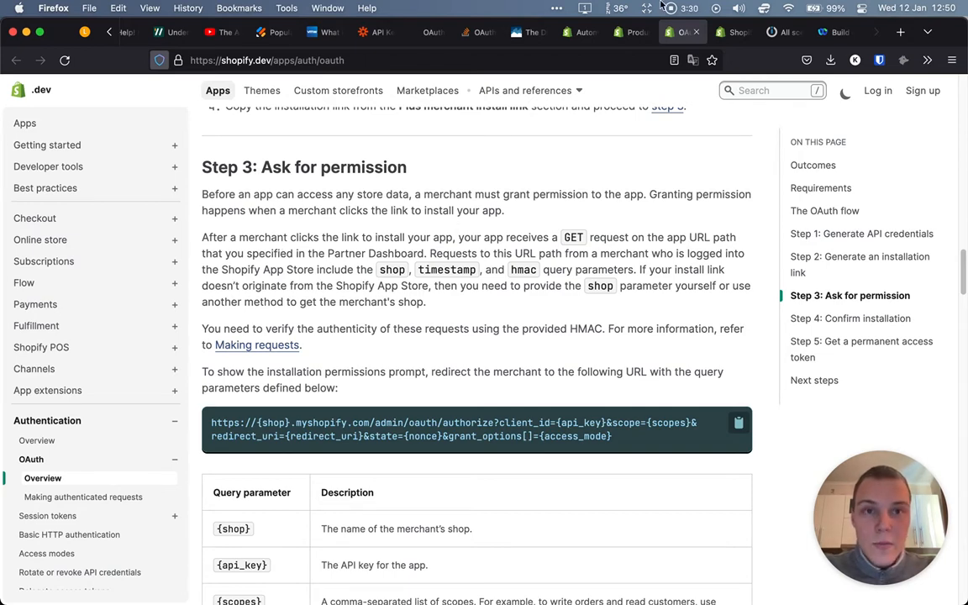
click(733, 32)
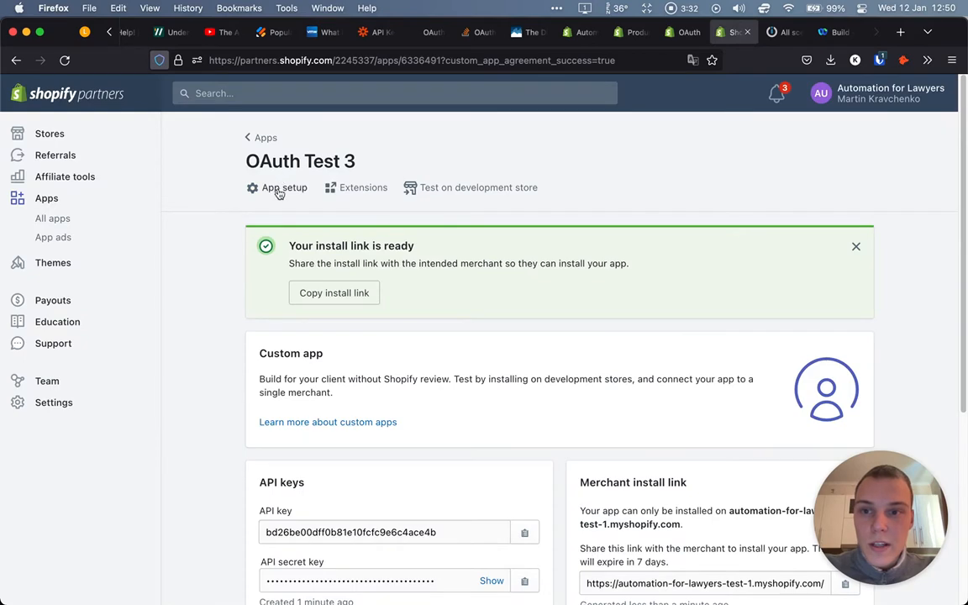
click(285, 189)
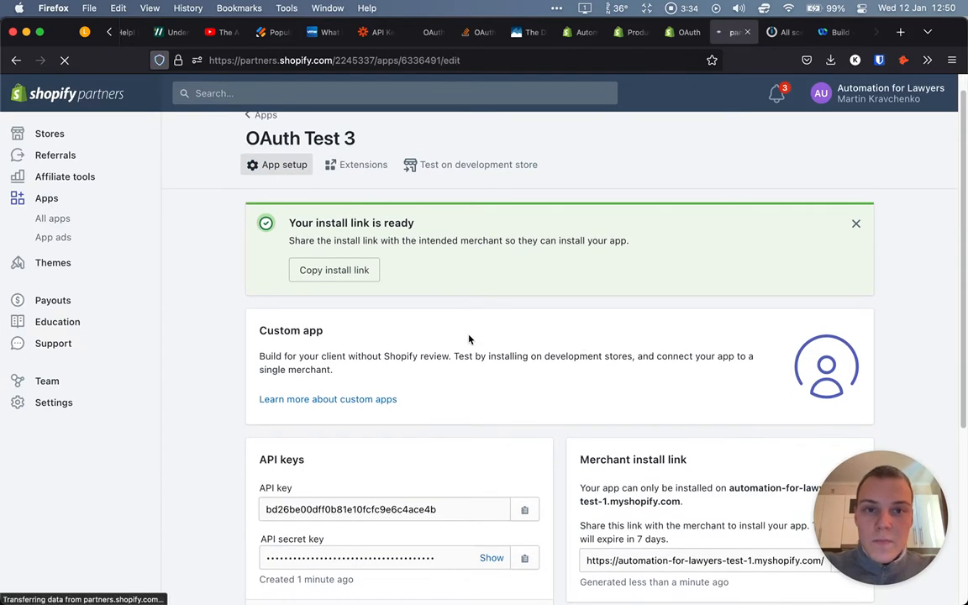
scroll(down, 3)
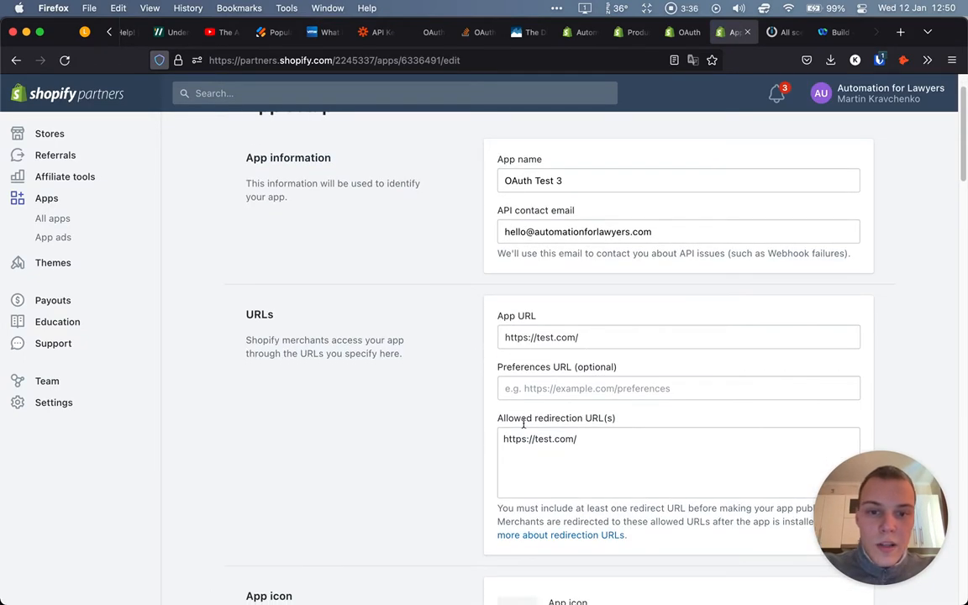
scroll(up, 3)
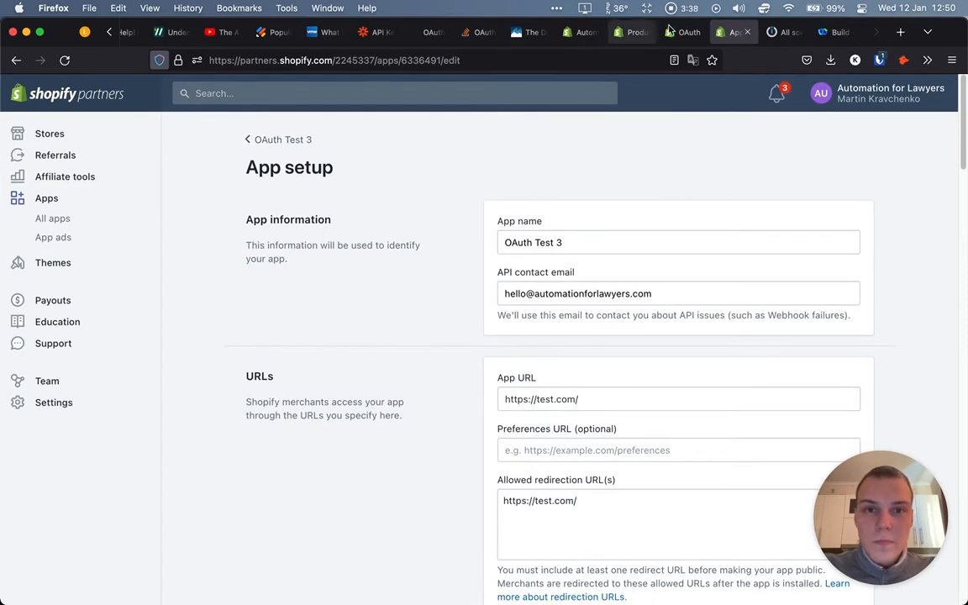
click(681, 32)
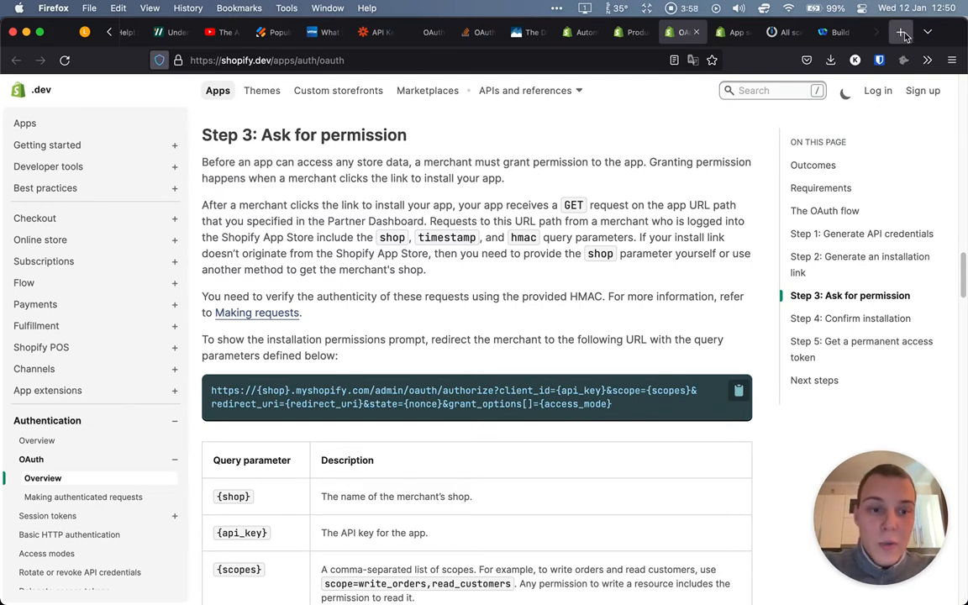
- Open the generated install_custom_app link in a new Firefox tab
click(901, 32)
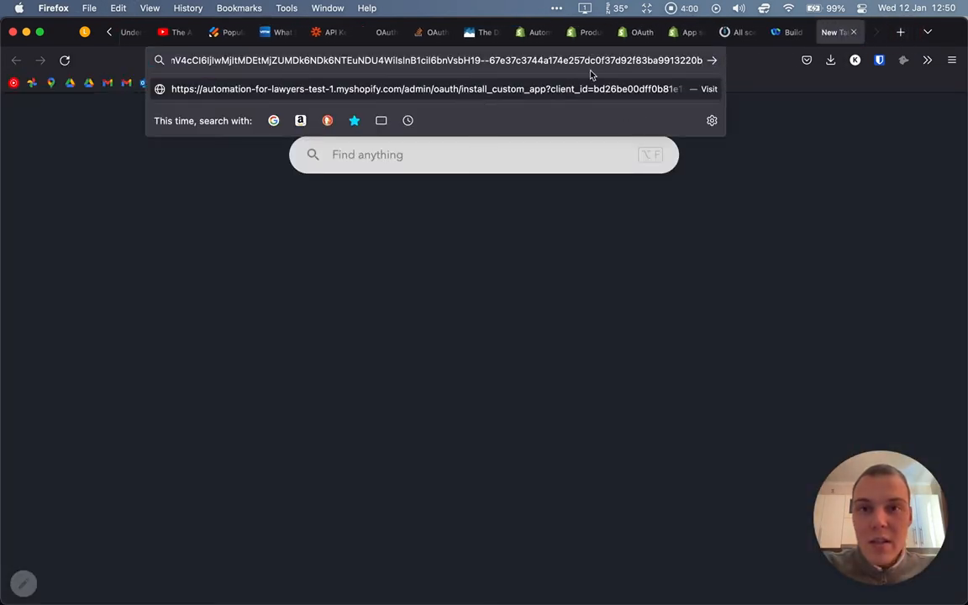
mouse_move(438, 273)
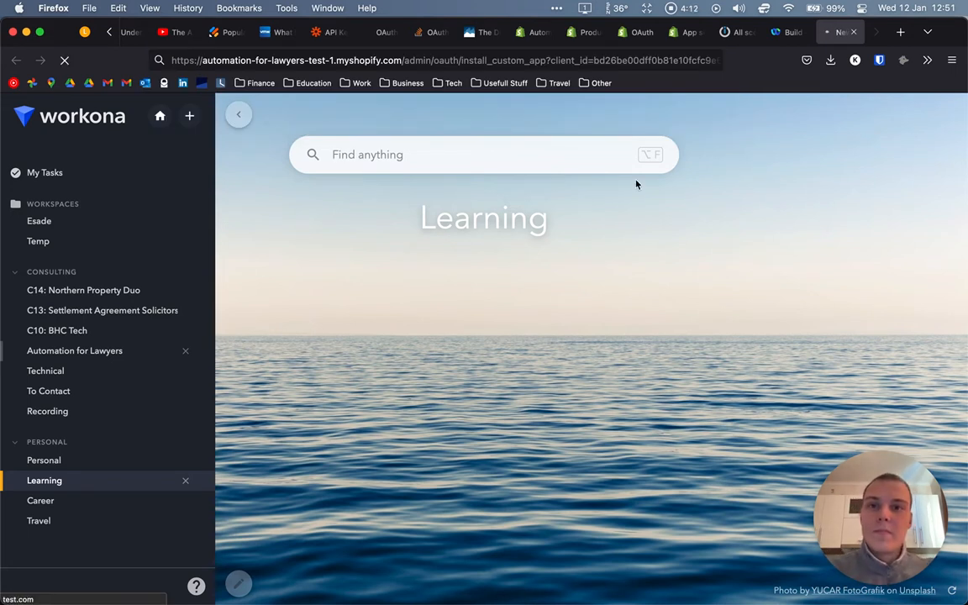
mouse_move(787, 153)
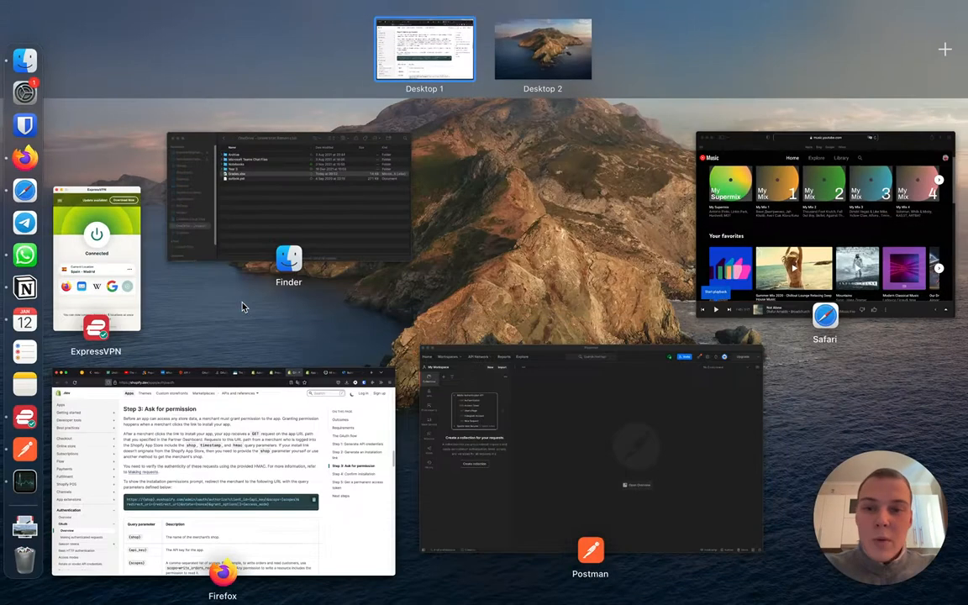
- Create a new Postman GET request holding the install_custom_app URL with client_id and signature params
click(591, 450)
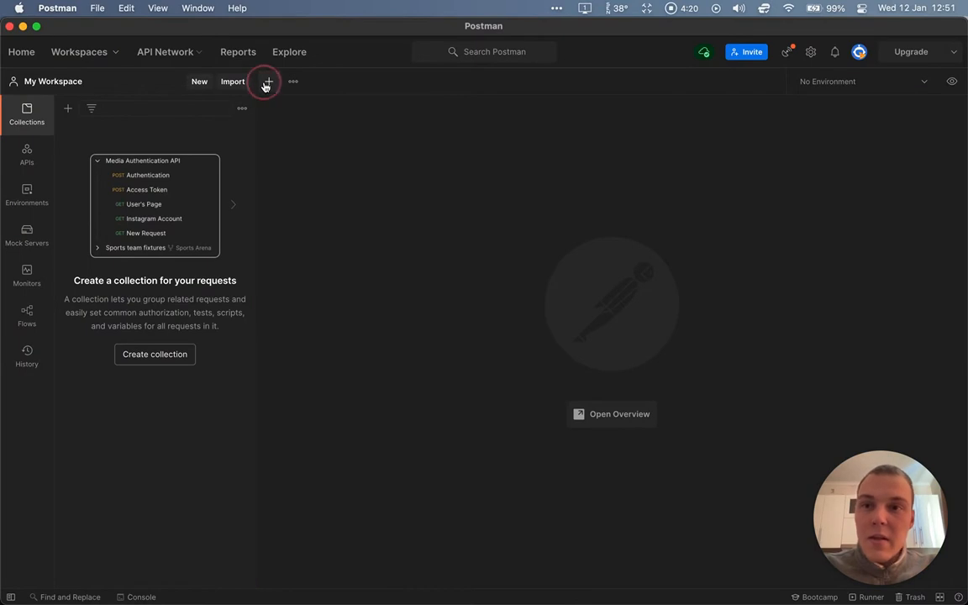
click(267, 80)
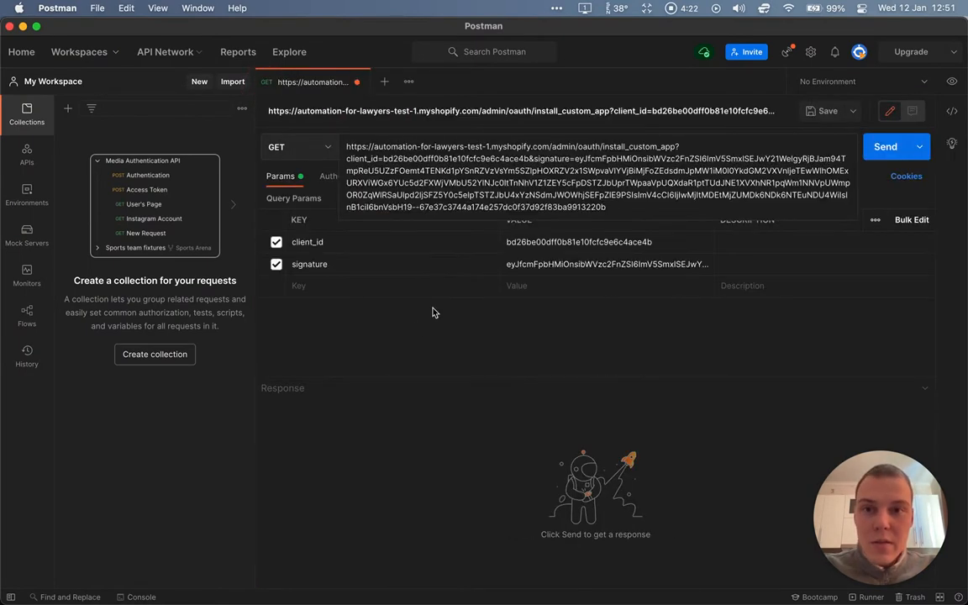
click(884, 146)
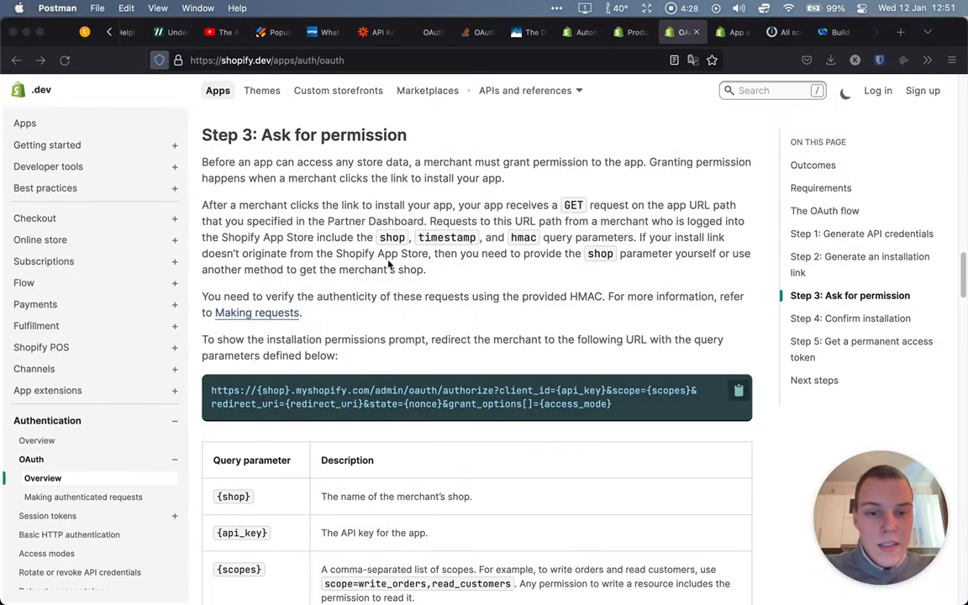
scroll(down, 3)
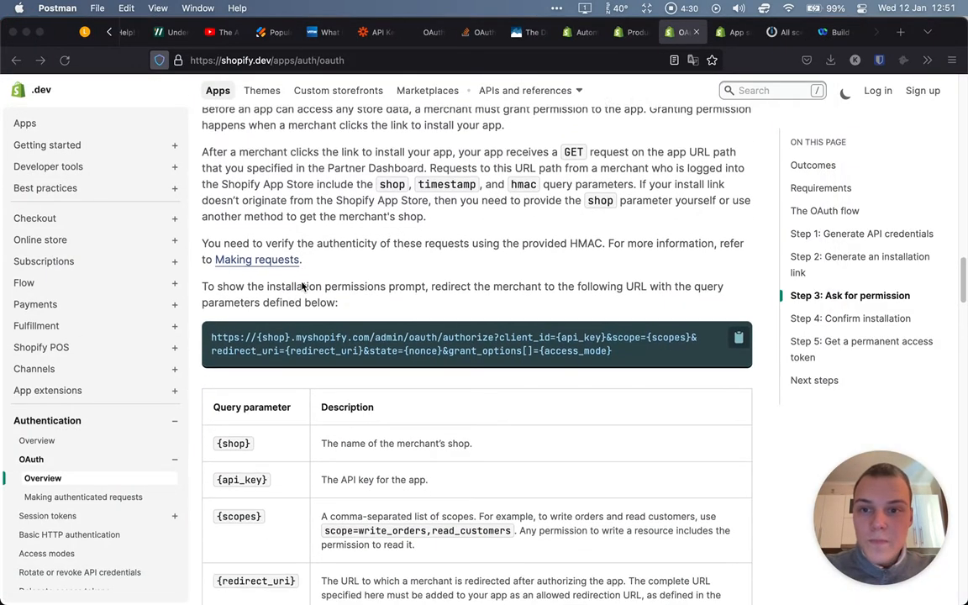
scroll(down, 3)
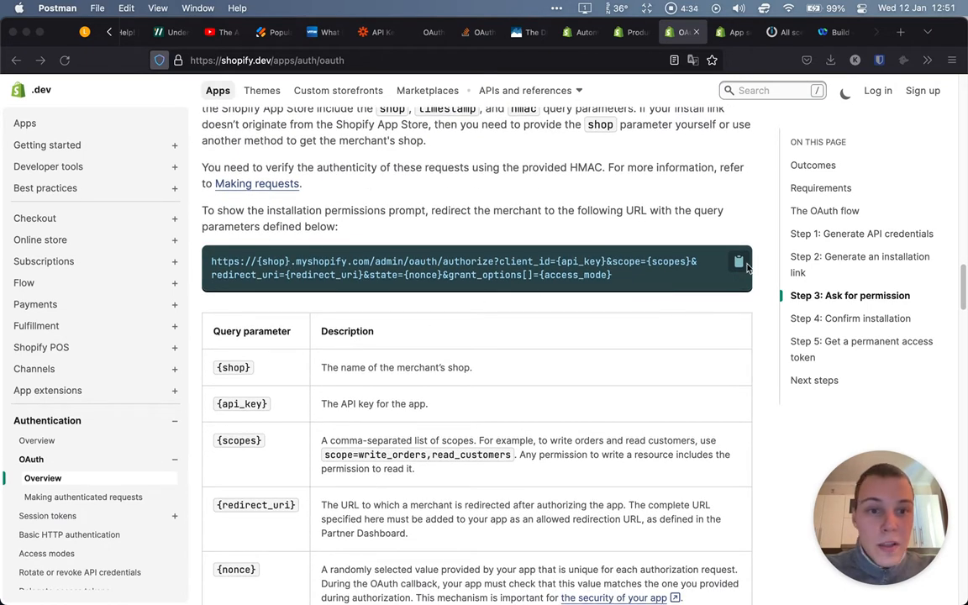
scroll(down, 3)
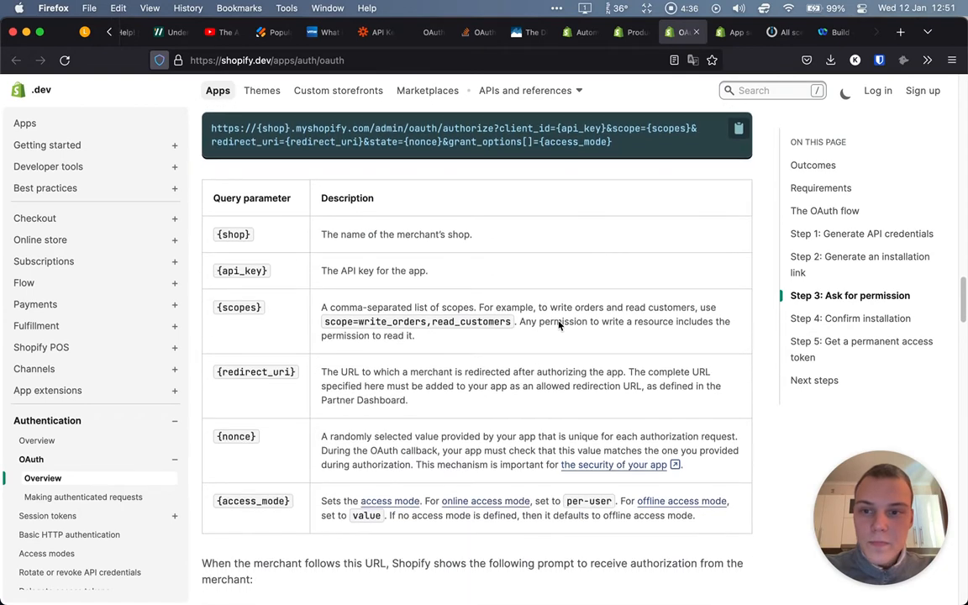
scroll(down, 3)
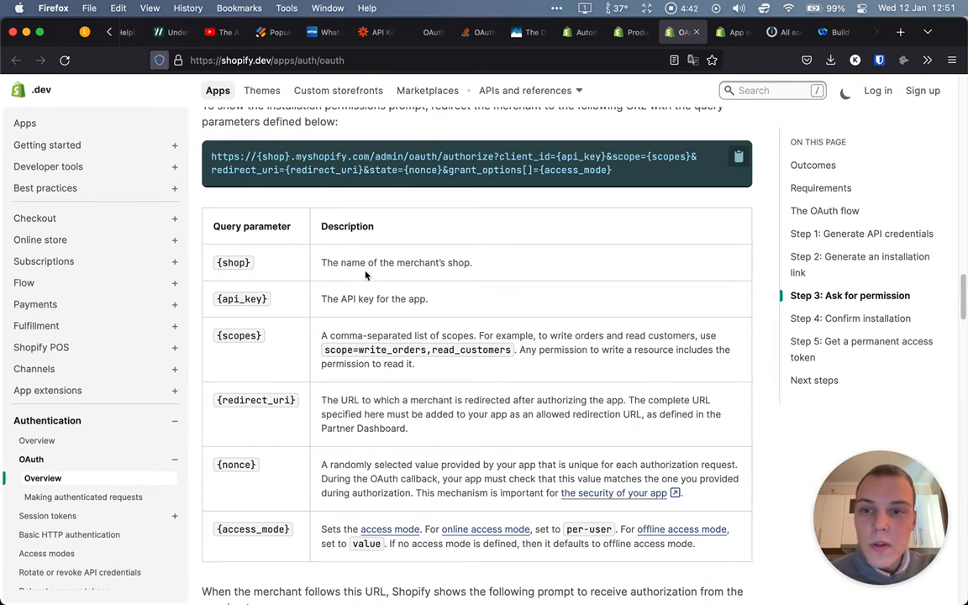
scroll(up, 3)
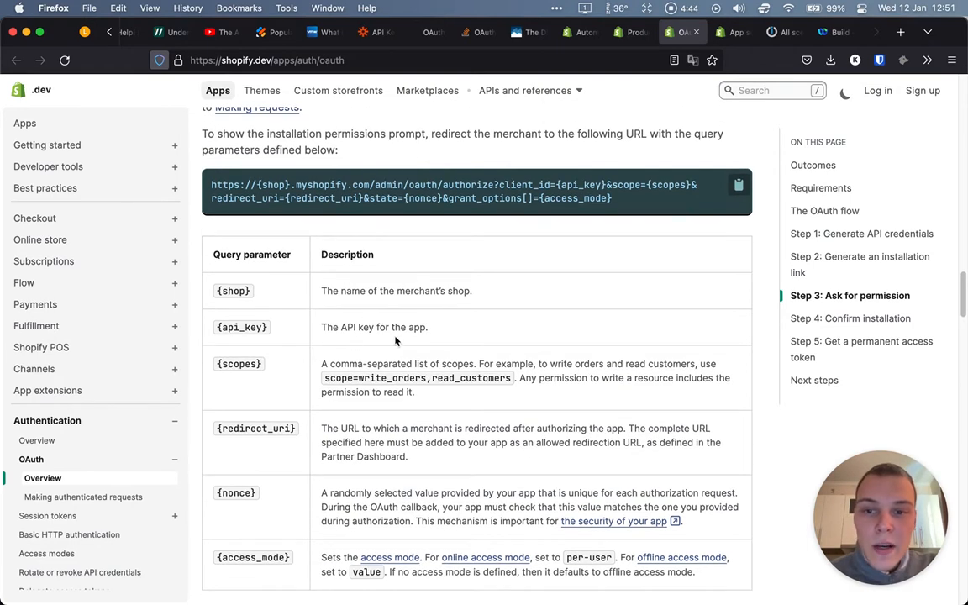
scroll(up, 3)
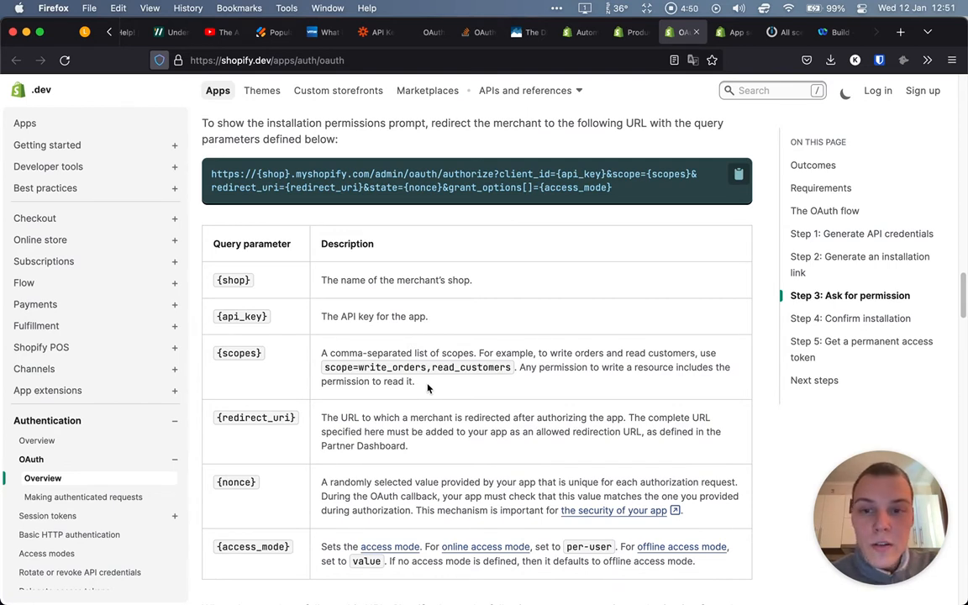
mouse_move(458, 385)
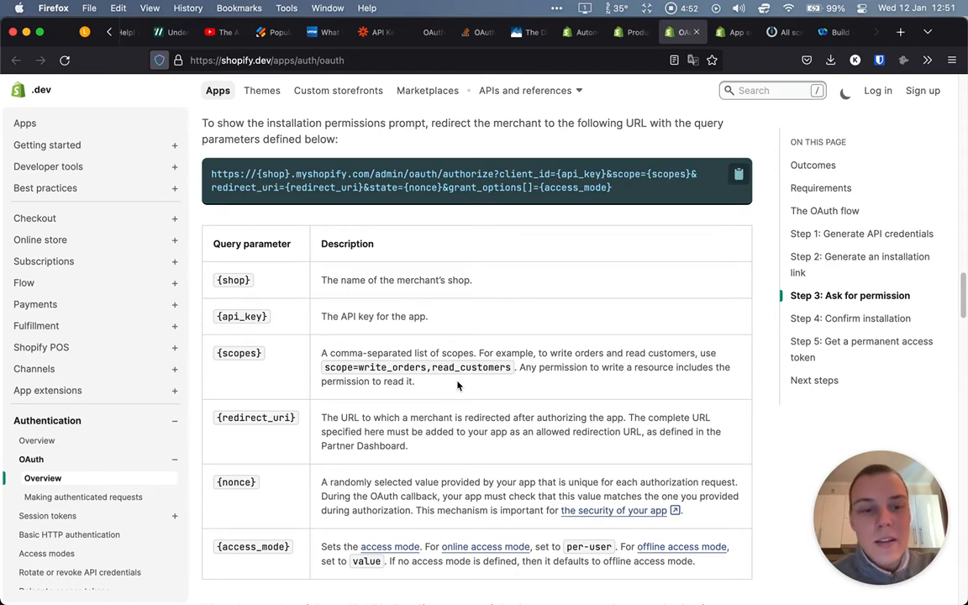
scroll(down, 3)
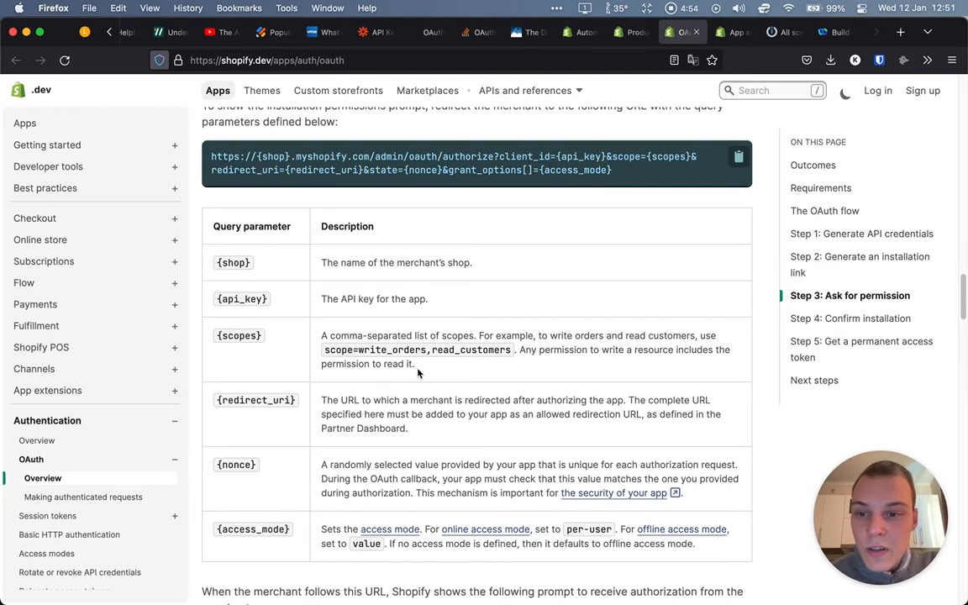
scroll(up, 3)
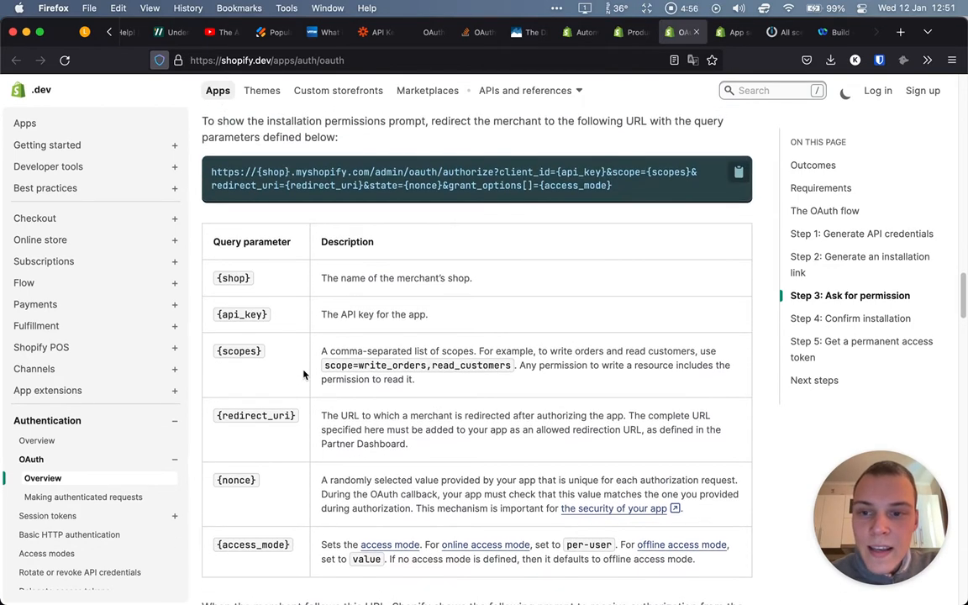
mouse_move(370, 454)
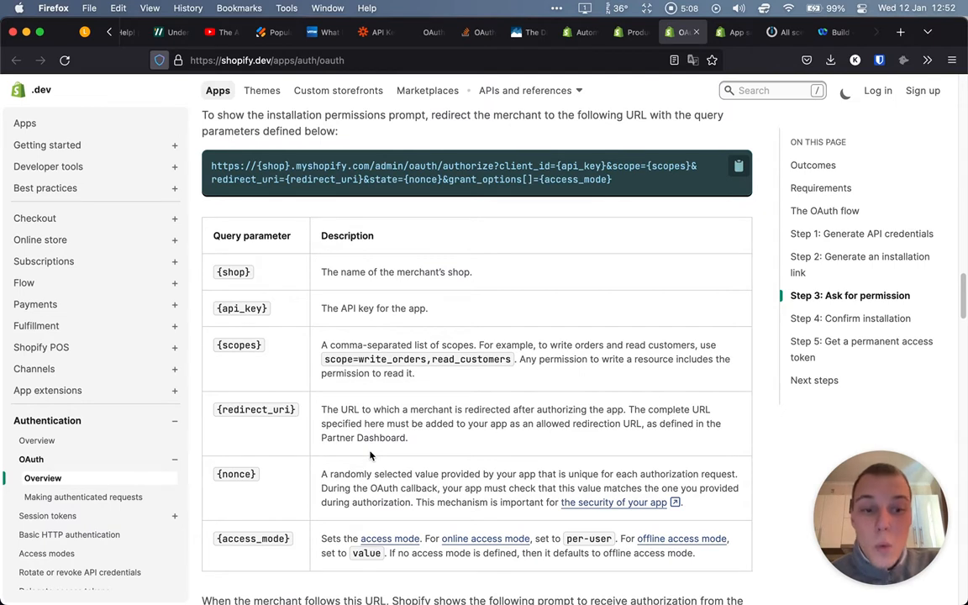
mouse_move(316, 420)
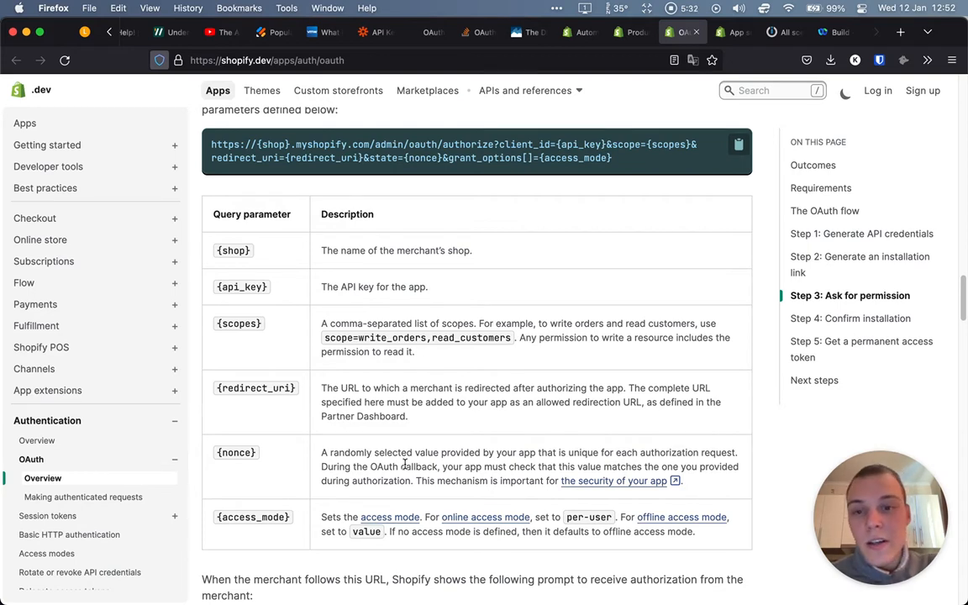
scroll(up, 3)
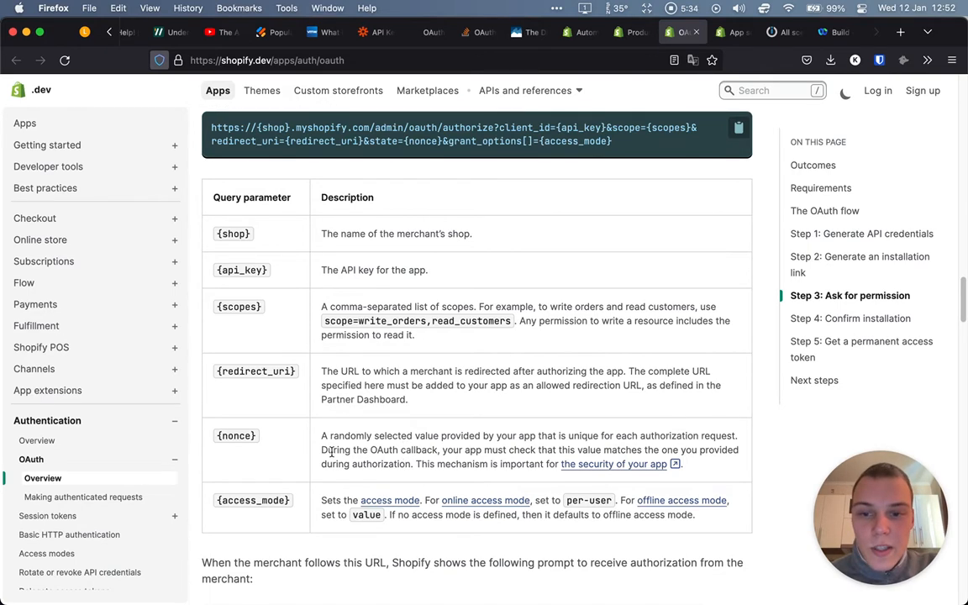
scroll(down, 3)
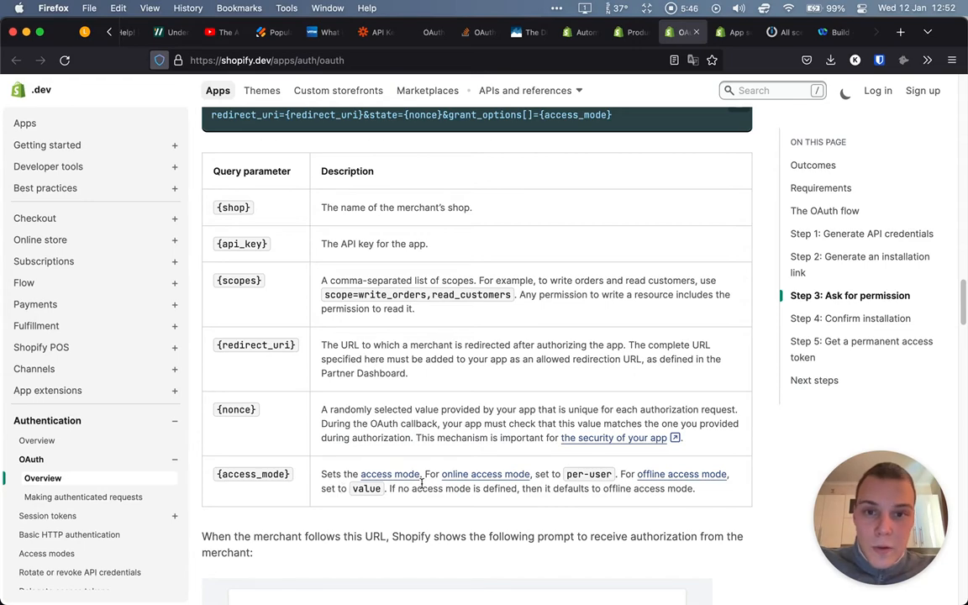
scroll(up, 3)
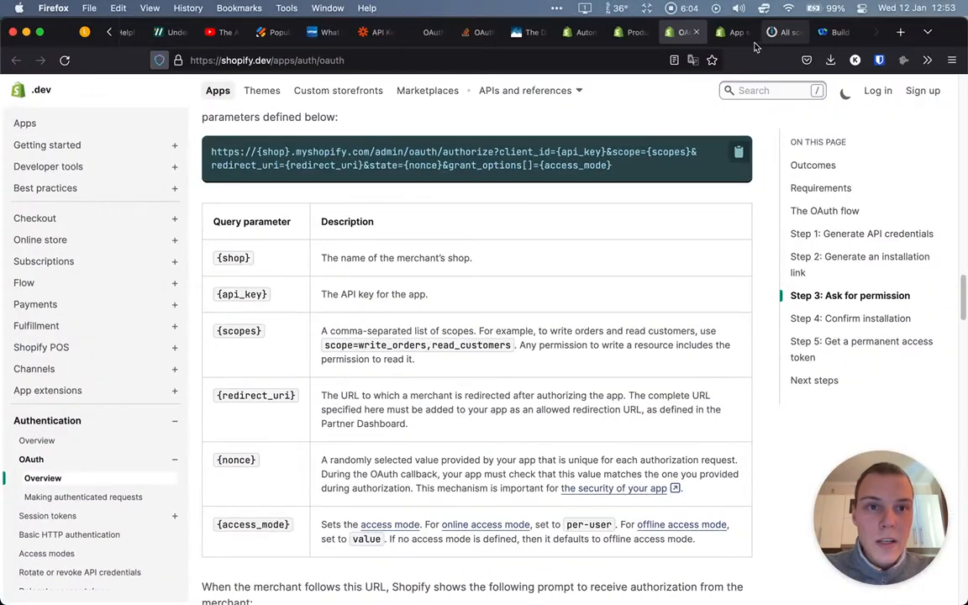
- Set the authorize request's scope to read_products and grant_options[] to value, then return to the Step 3 table
click(733, 32)
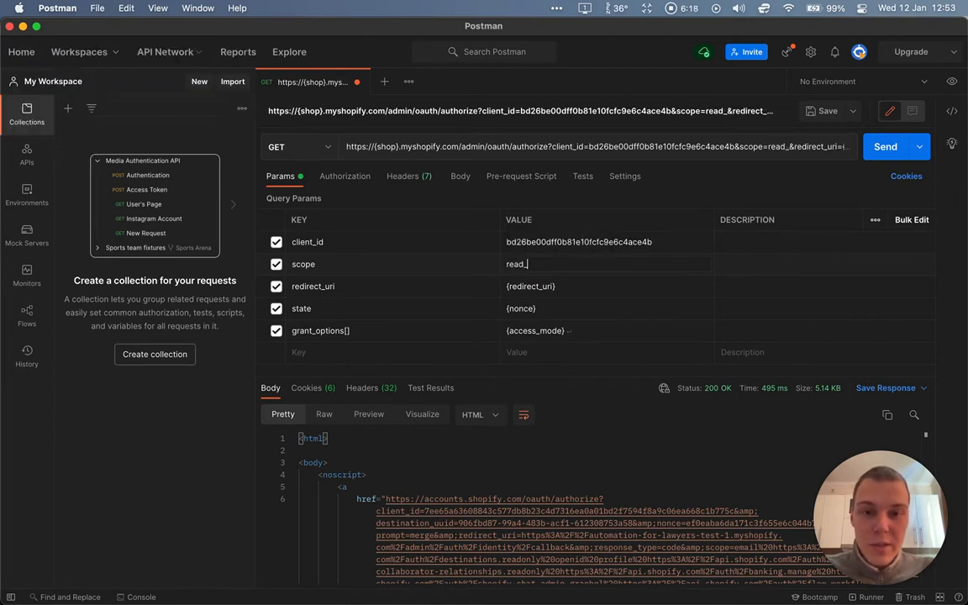
text(products)
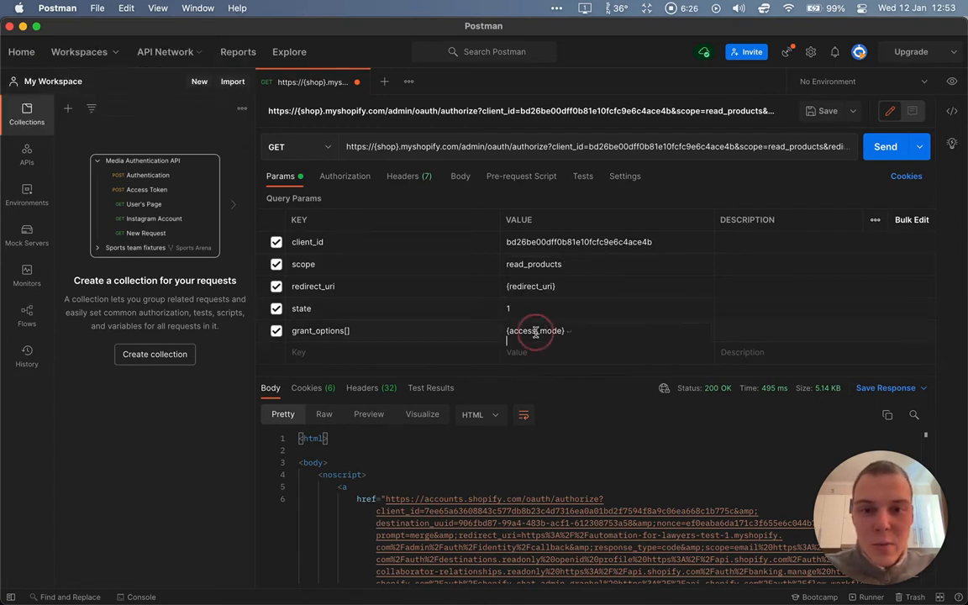
double_click(535, 330)
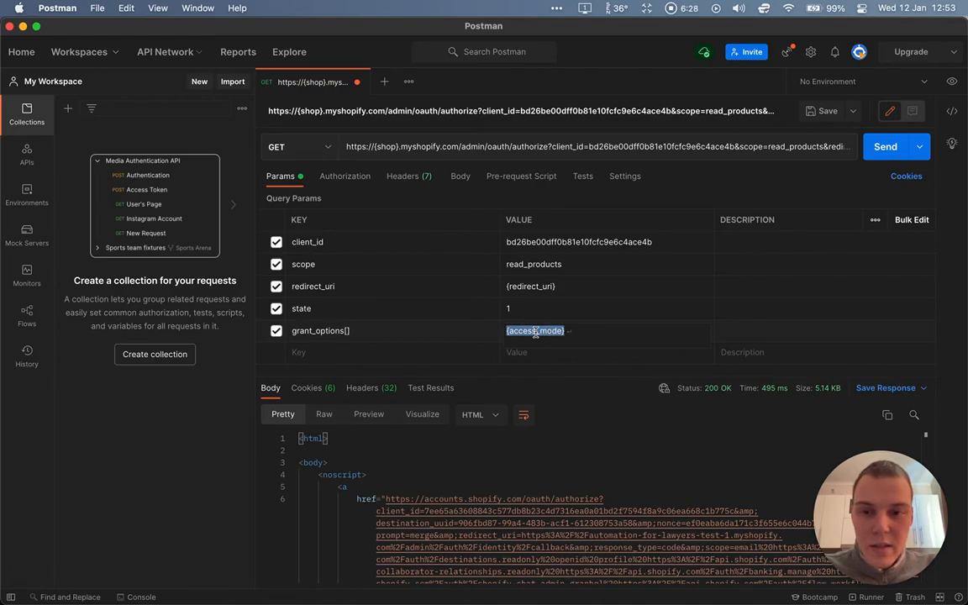
text(value)
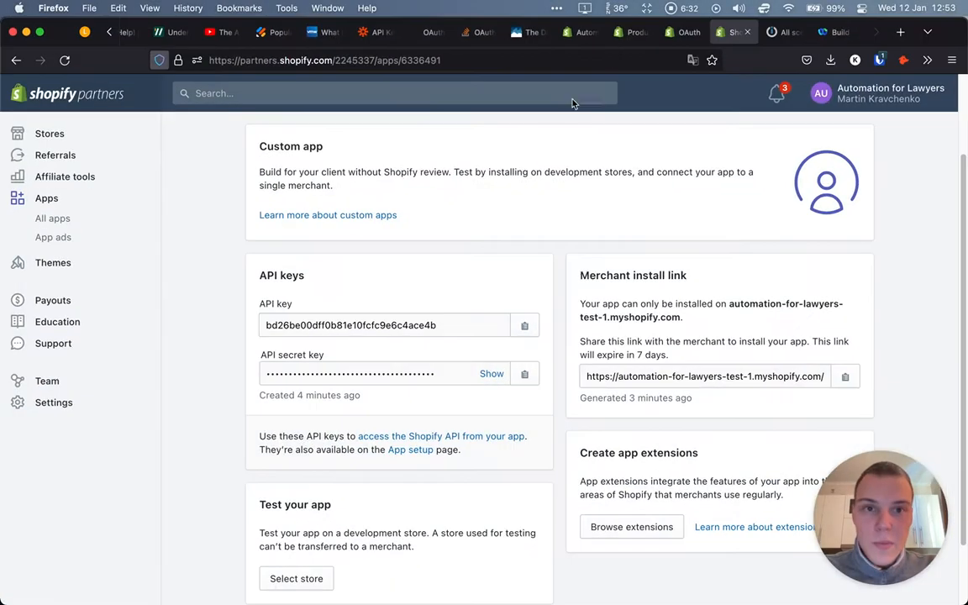
click(681, 32)
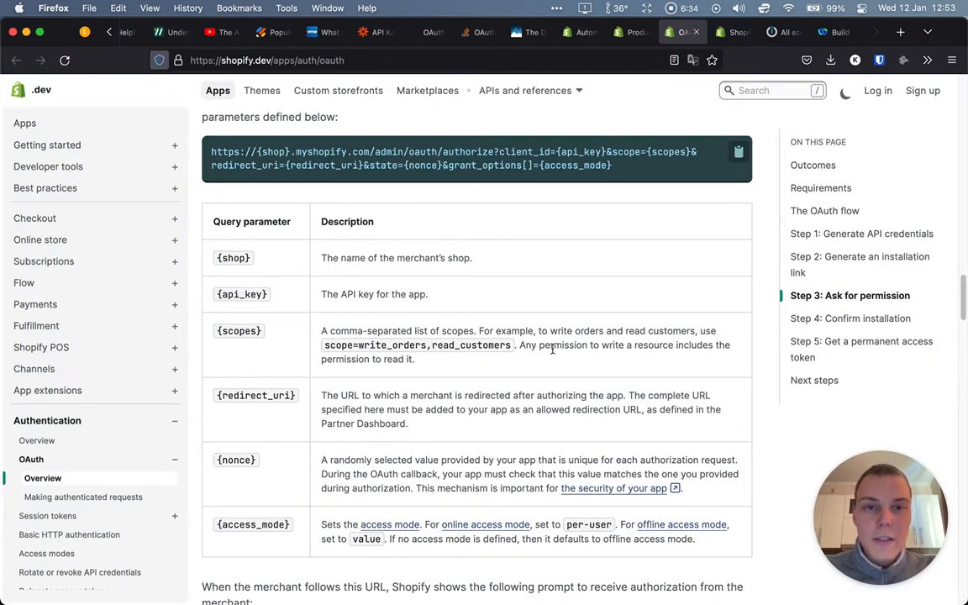
scroll(up, 3)
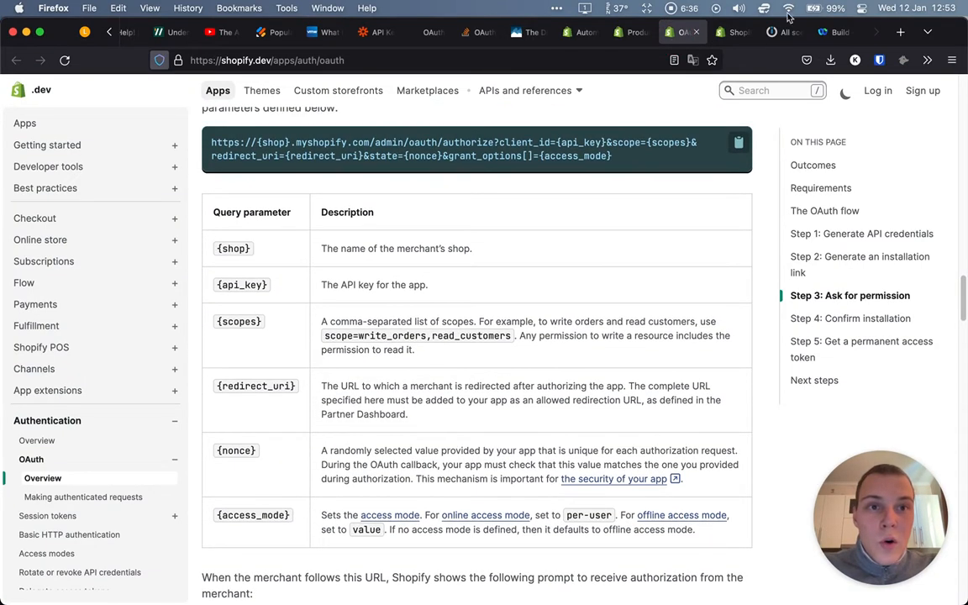
- Create a new Integromat scenario with a Webhooks custom webhook module and start adding a hook
click(784, 32)
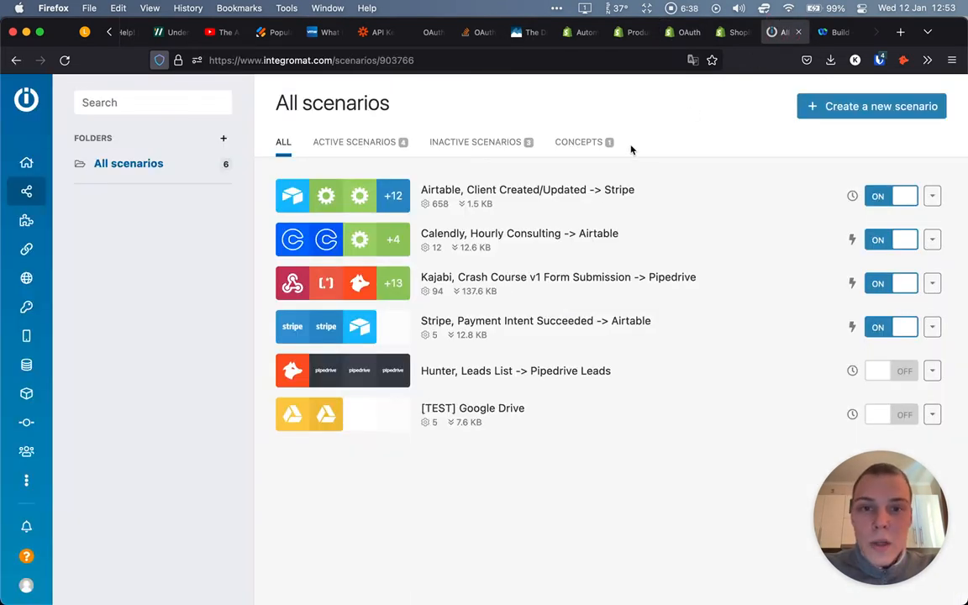
click(871, 106)
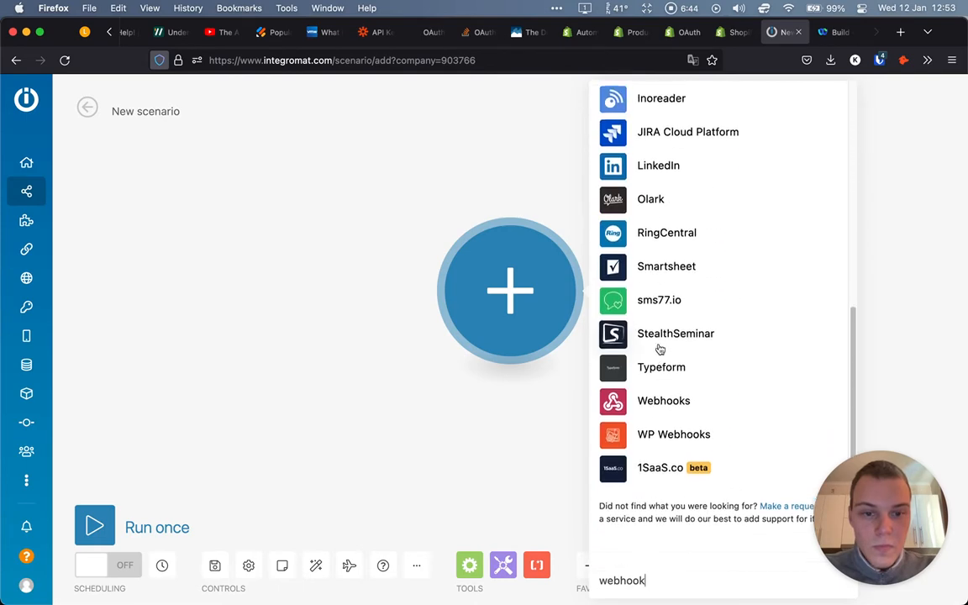
click(663, 400)
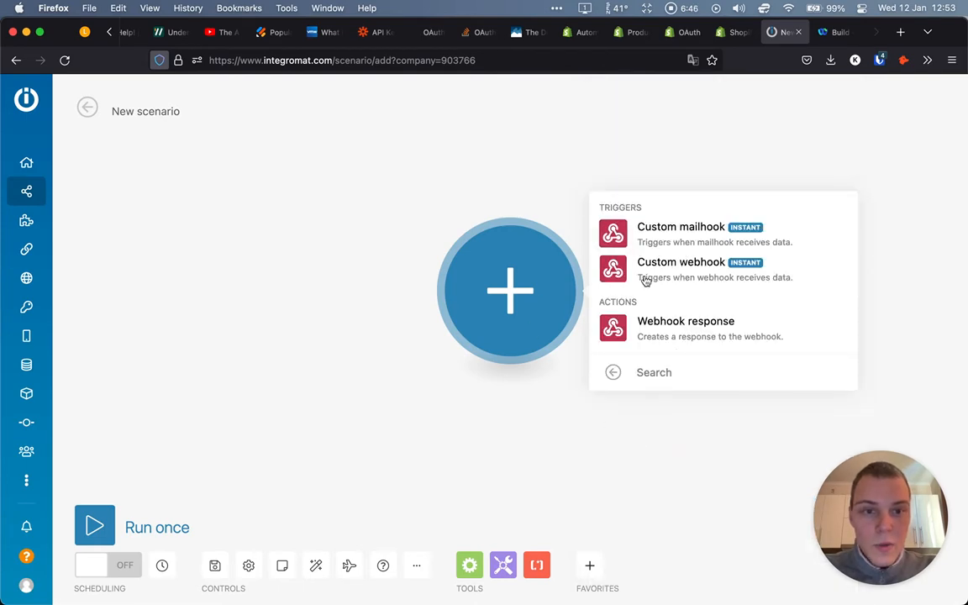
click(681, 262)
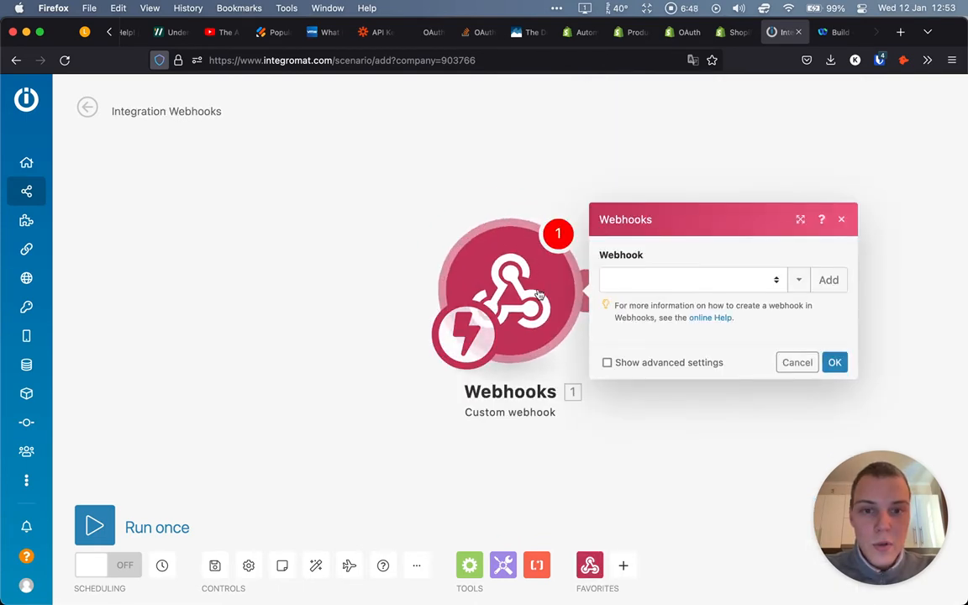
click(828, 280)
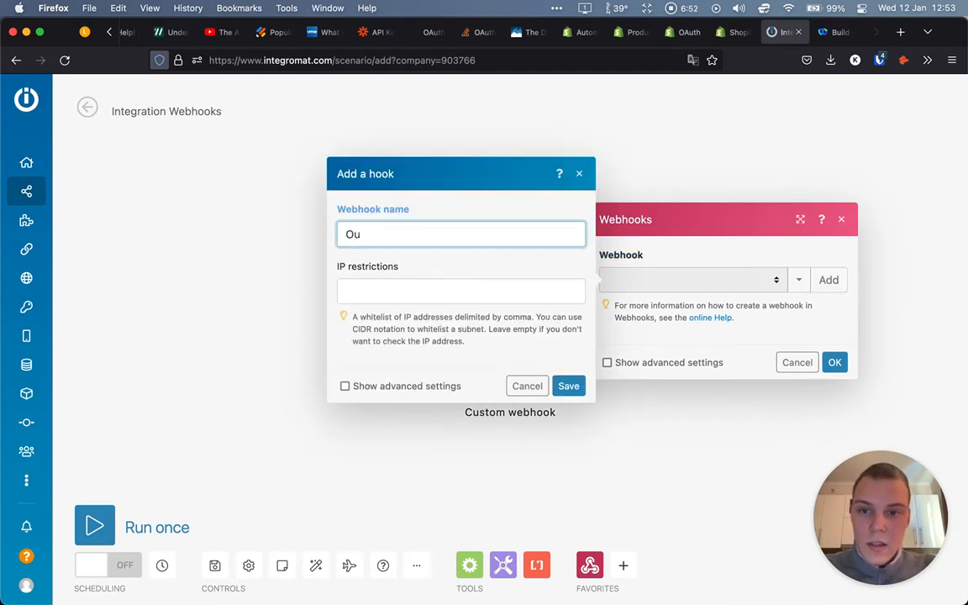
- Name the webhook OAuth Test 3, save it, switch scheduling on and copy its address
text(Auth)
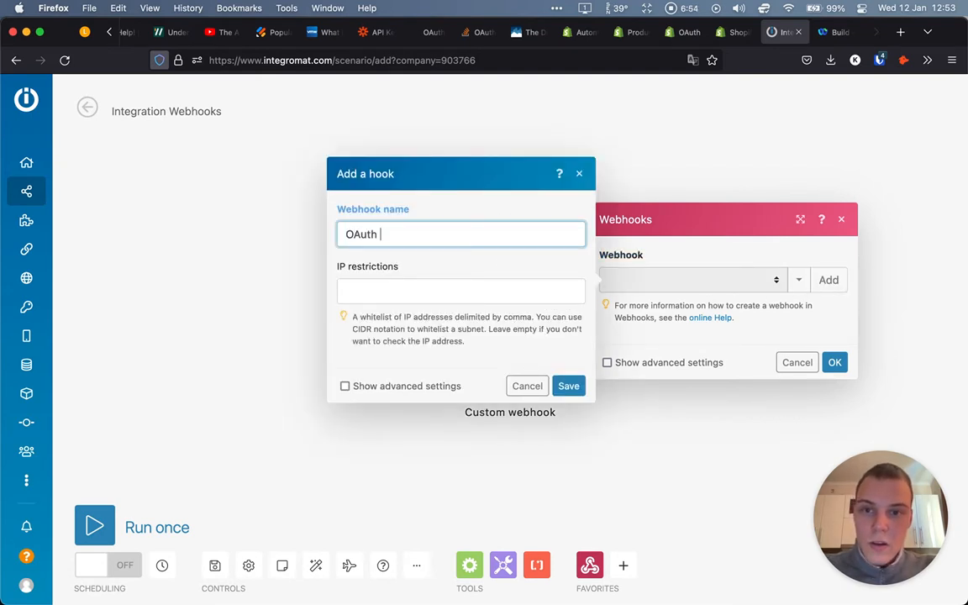
text(Test 3)
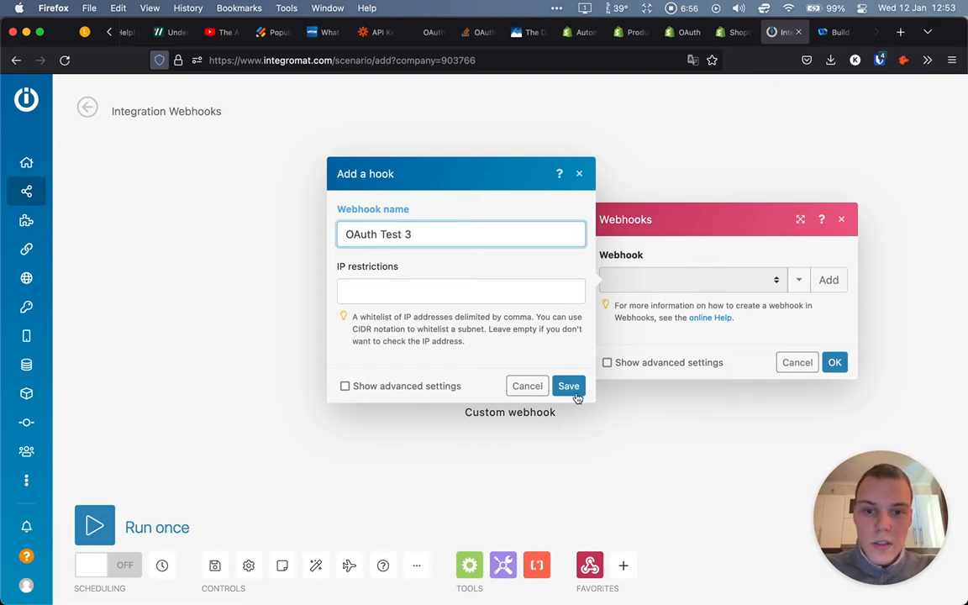
click(568, 385)
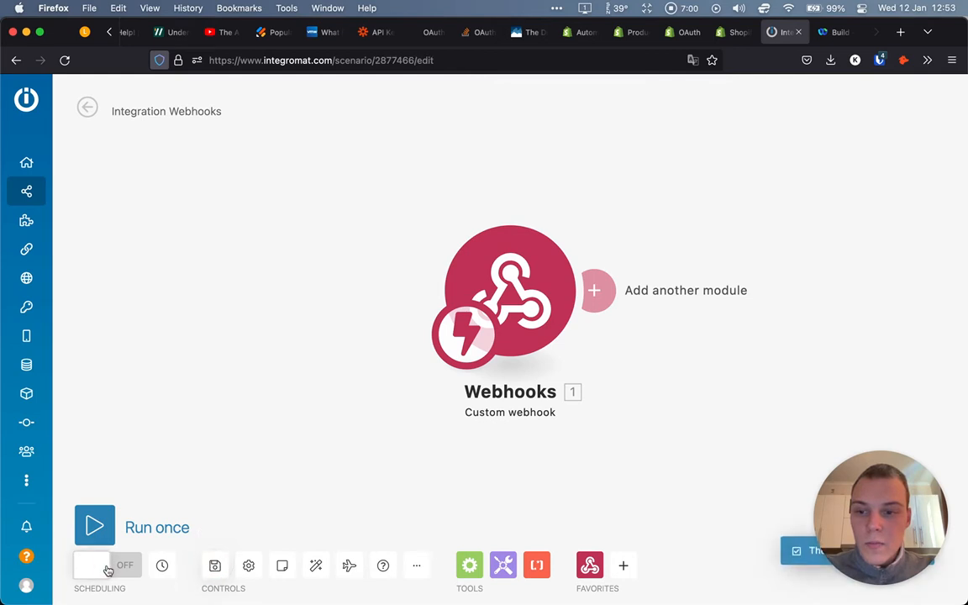
click(108, 565)
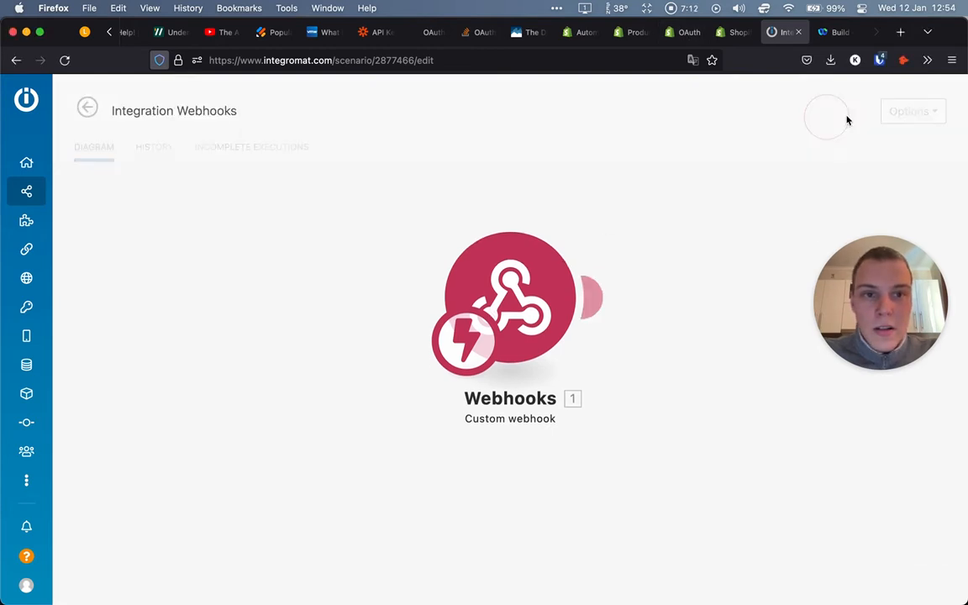
click(511, 303)
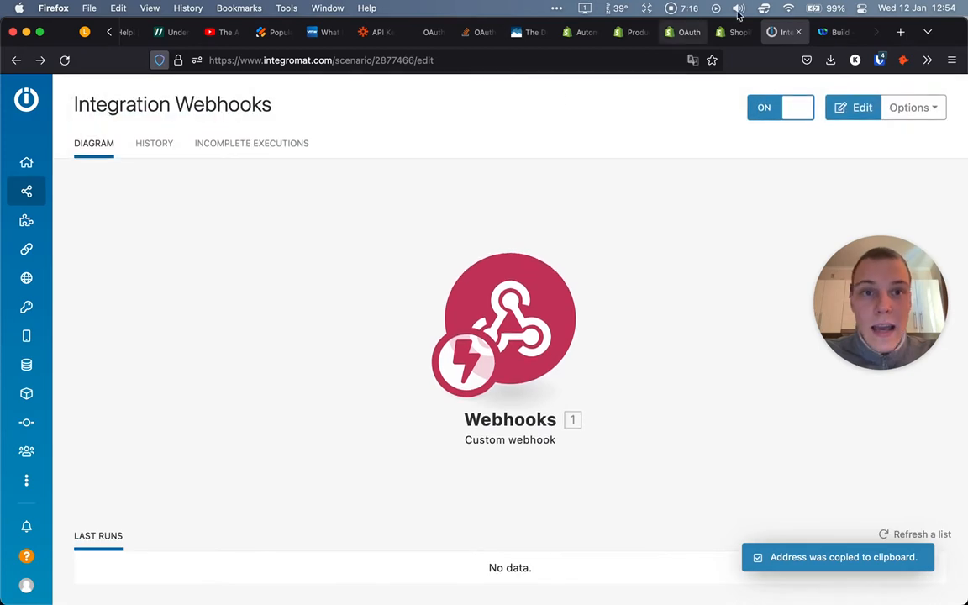
click(733, 32)
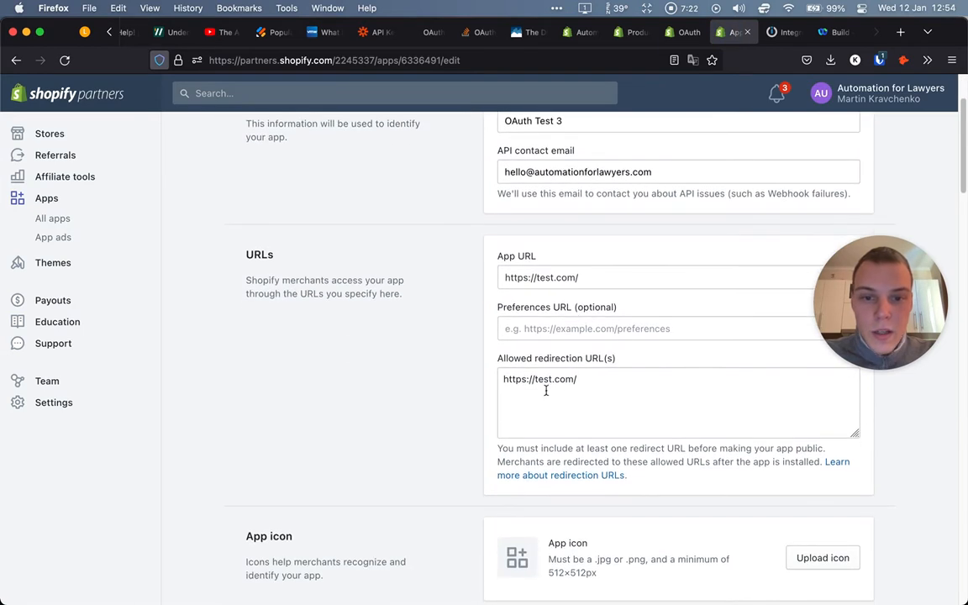
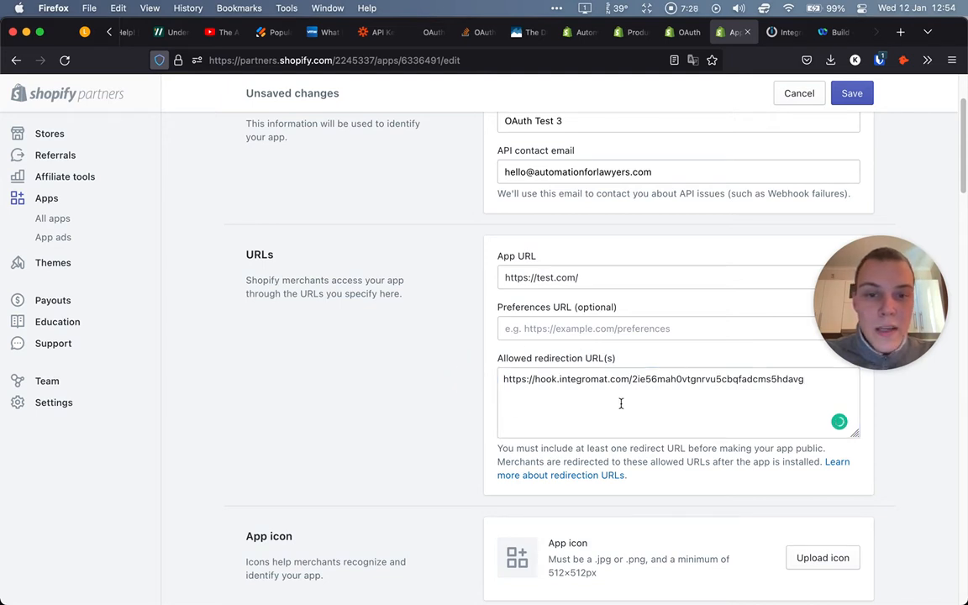
click(851, 92)
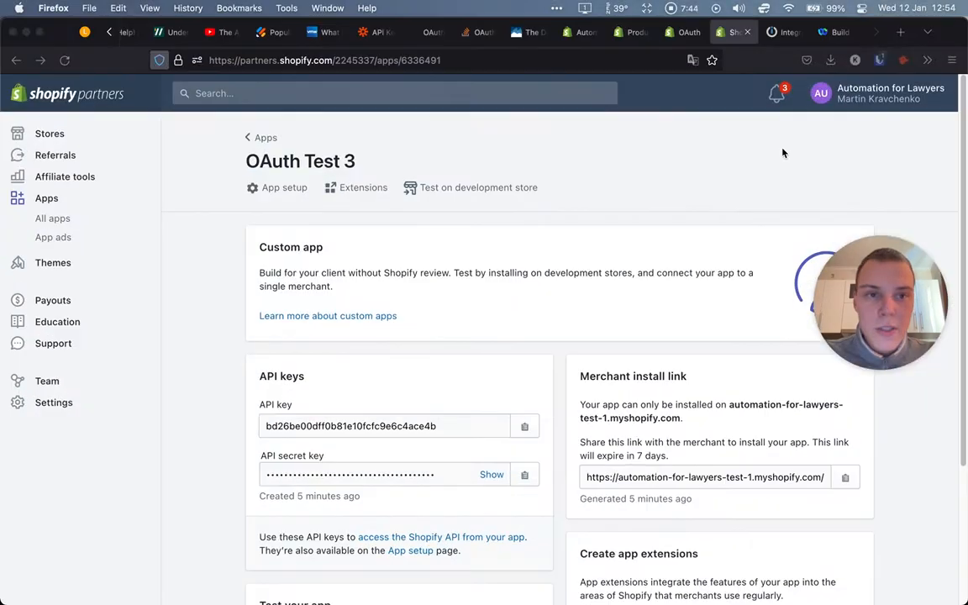
- Load the OAuth authorize URL in a new tab with {shop} replaced by the store's myshopify domain
click(901, 32)
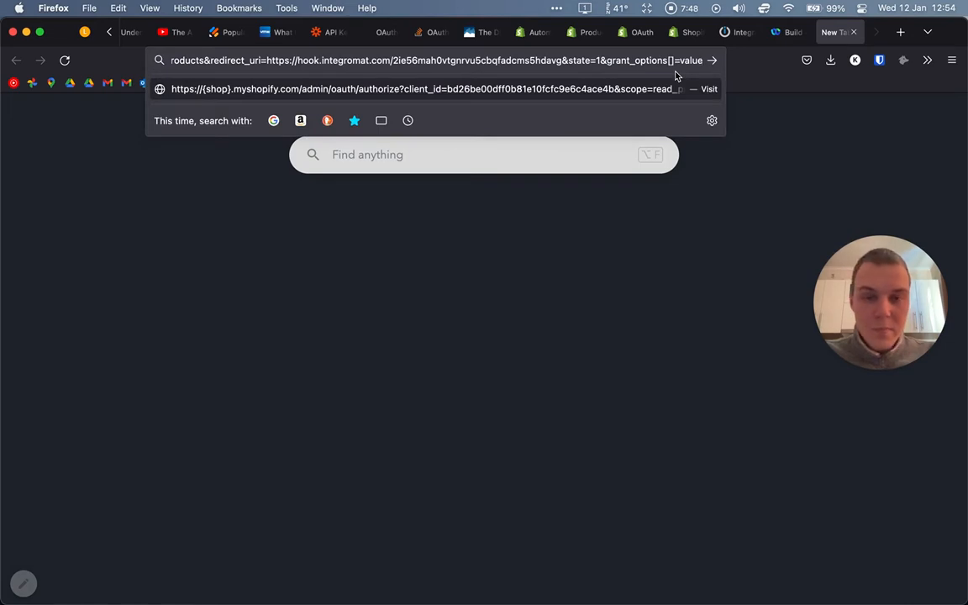
click(438, 87)
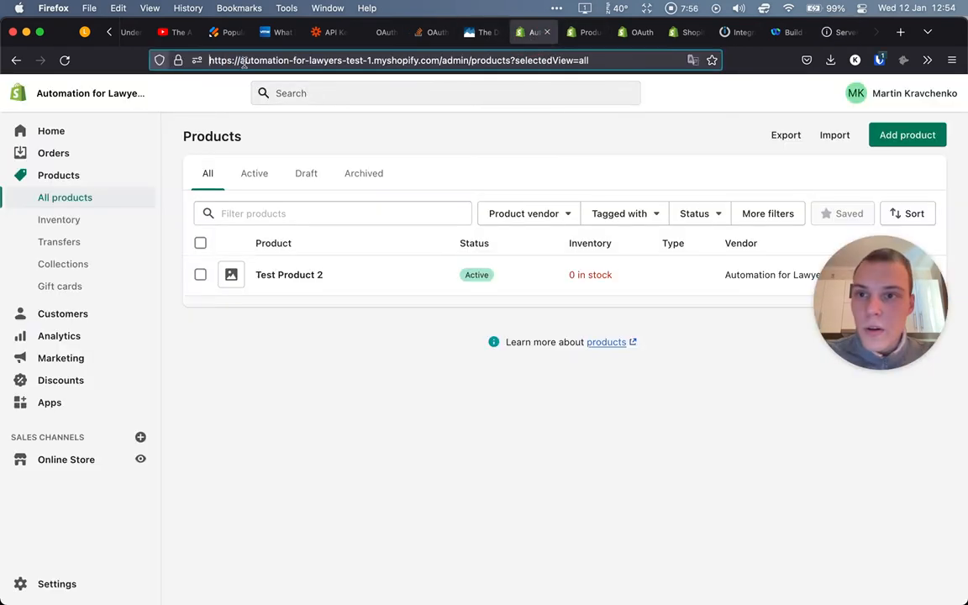
click(400, 61)
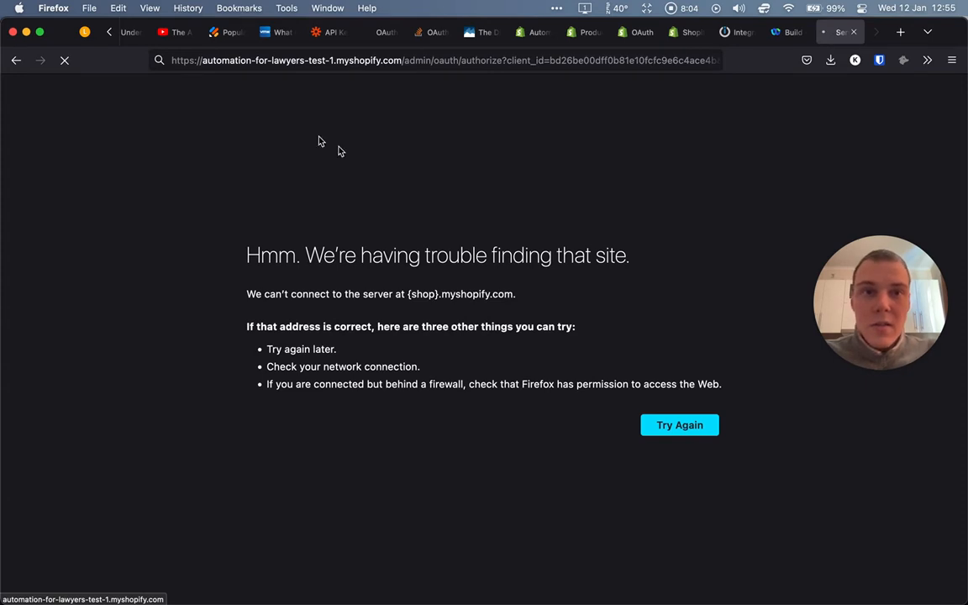
click(679, 424)
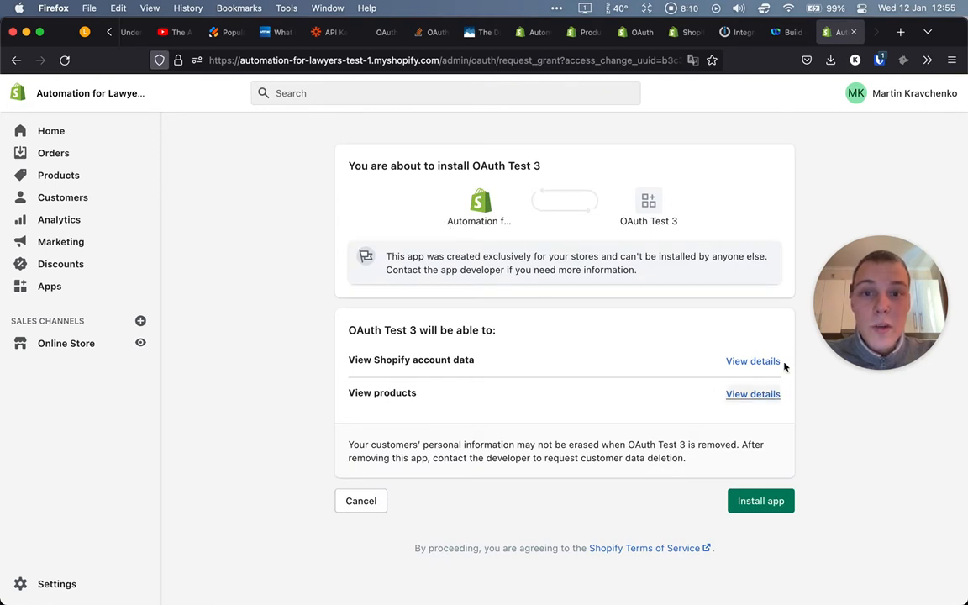
mouse_move(579, 356)
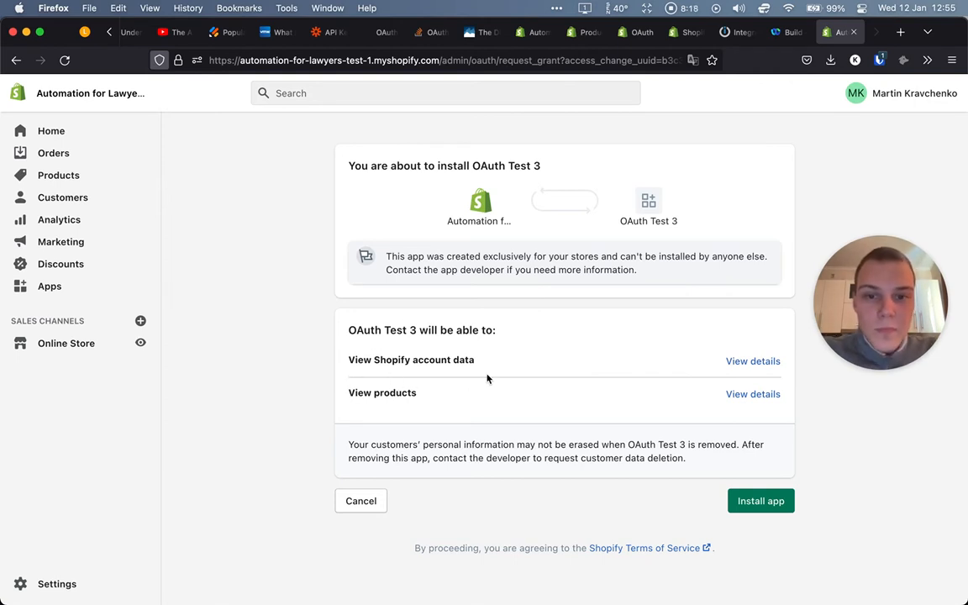
mouse_move(716, 474)
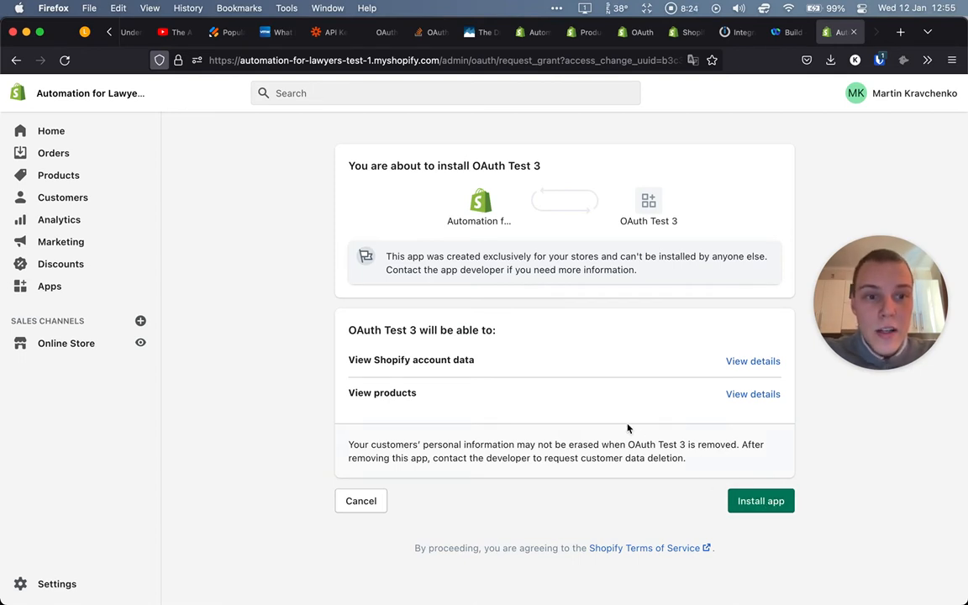
- Check the Integromat scenario and the guide's Step 4, then return to the OAuth Test 3 install prompt
click(736, 32)
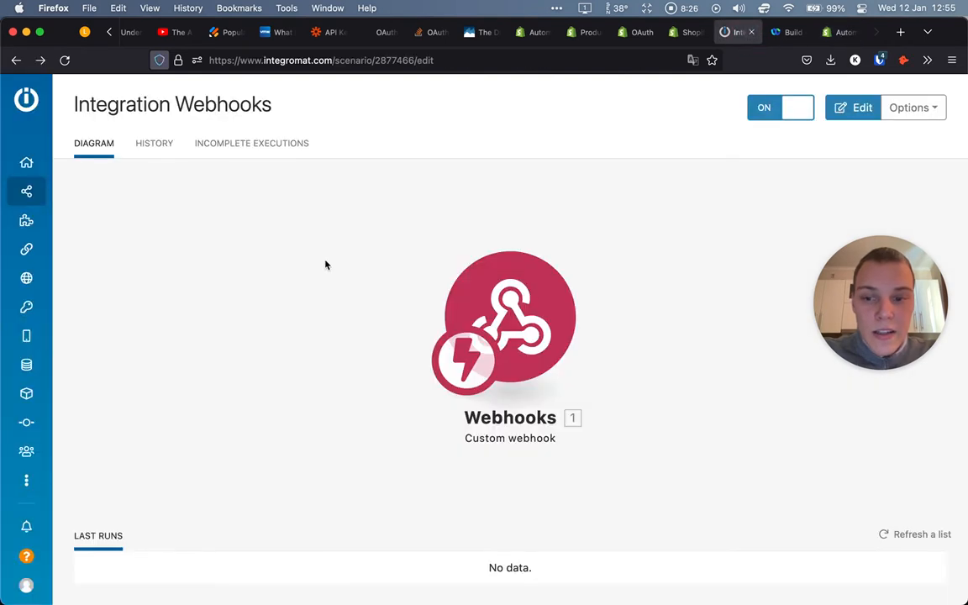
mouse_move(636, 144)
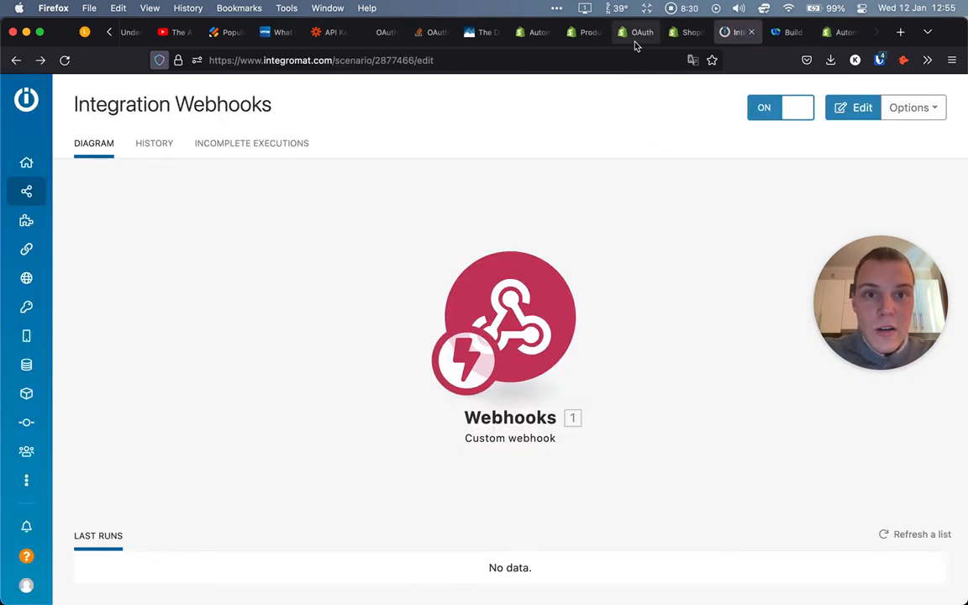
click(635, 32)
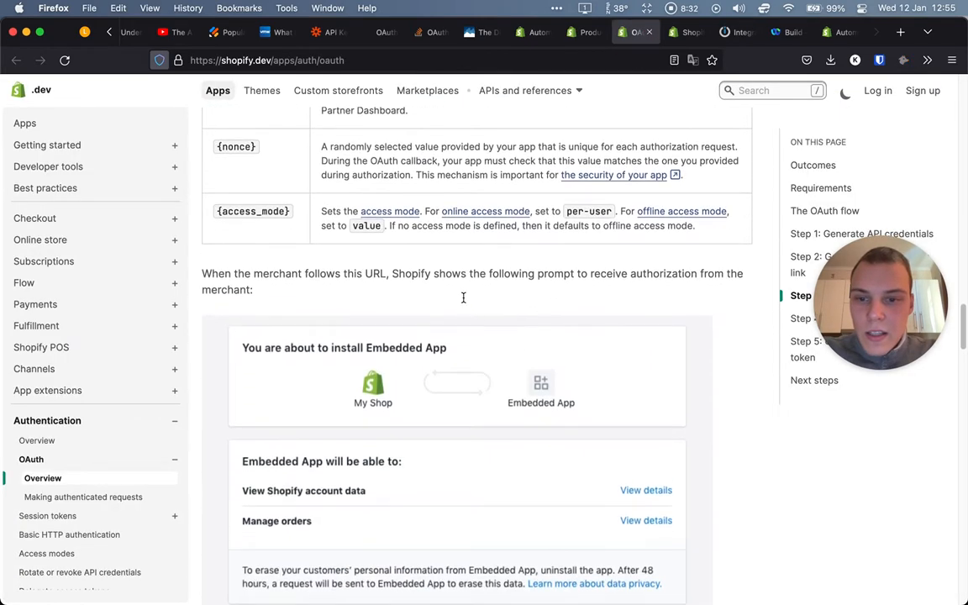
scroll(down, 3)
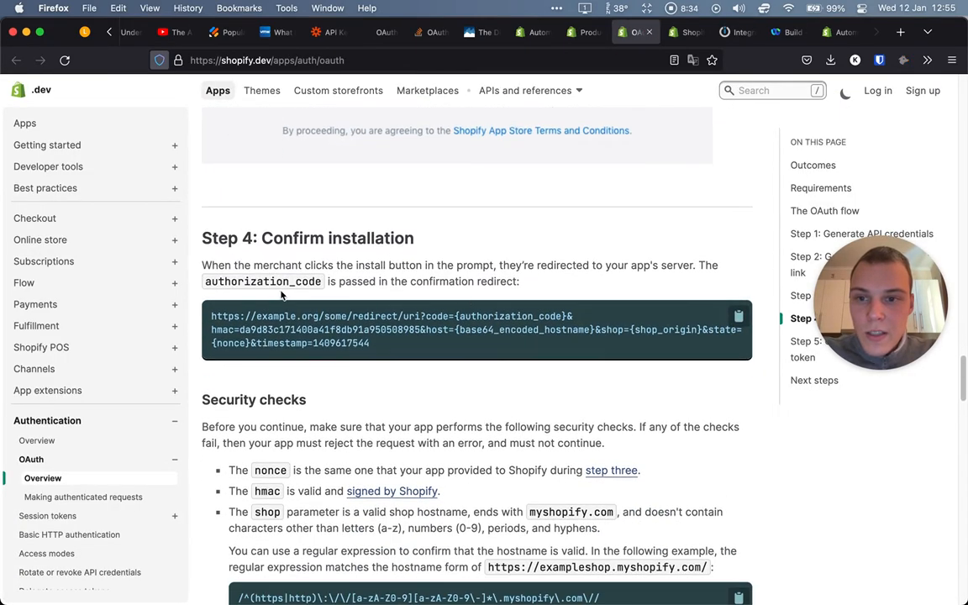
scroll(down, 3)
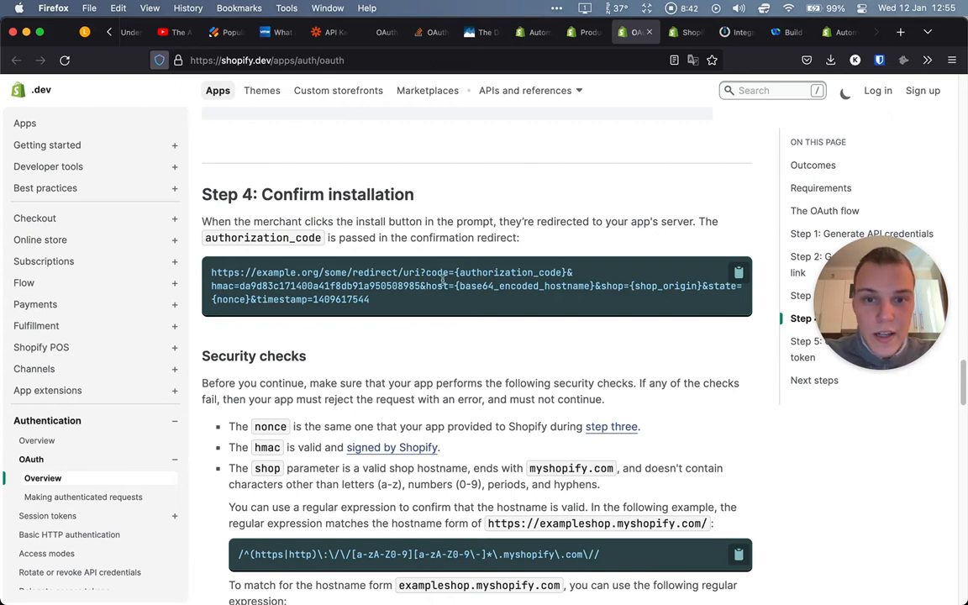
click(832, 32)
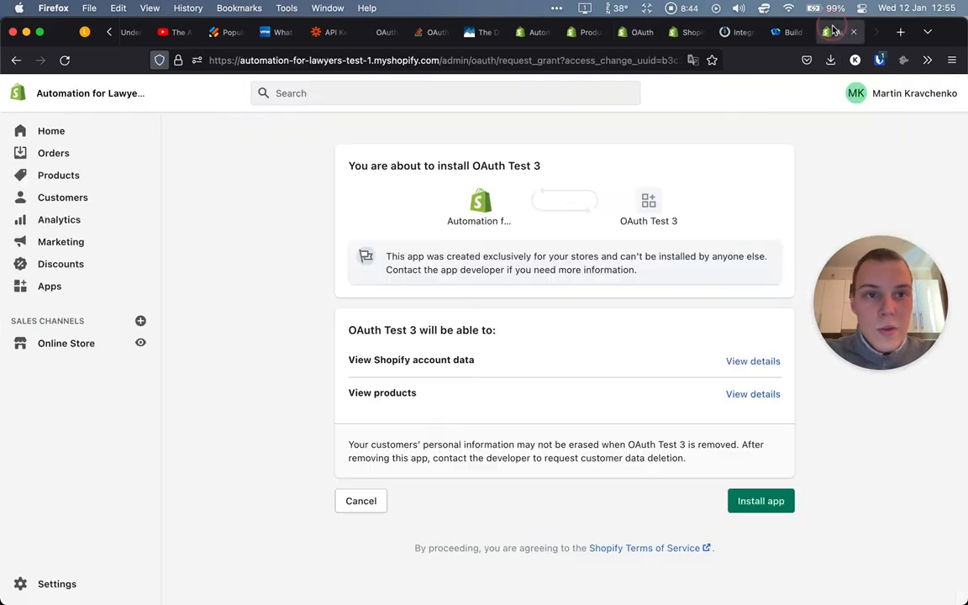
- Install the OAuth Test 3 app on the store and switch to the Integromat scenario
click(760, 501)
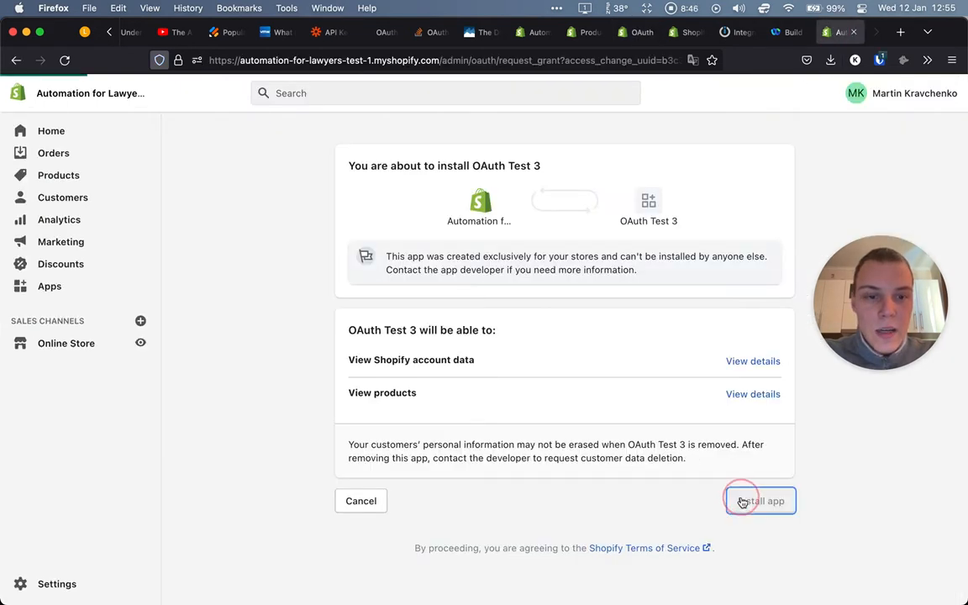
click(760, 501)
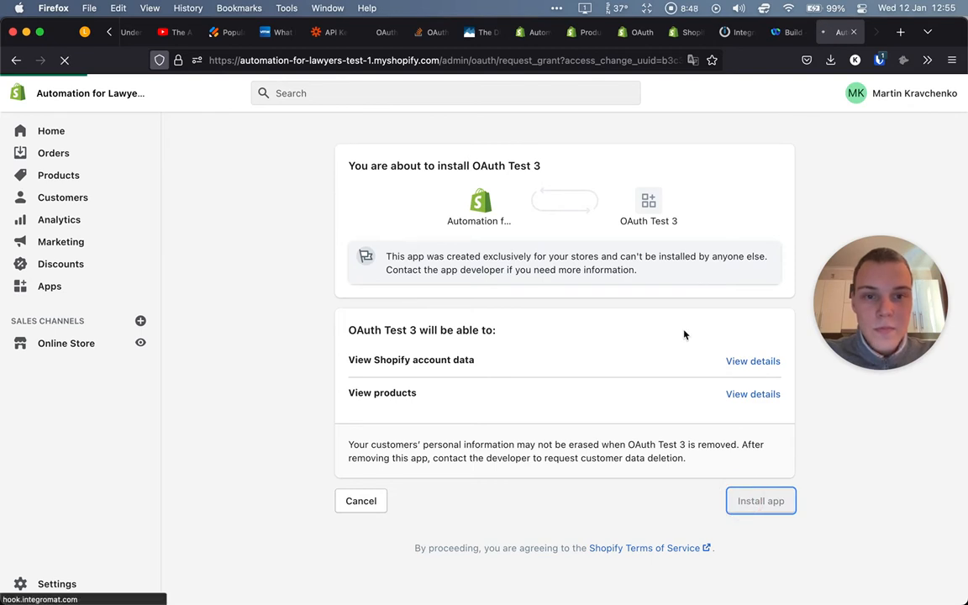
click(760, 501)
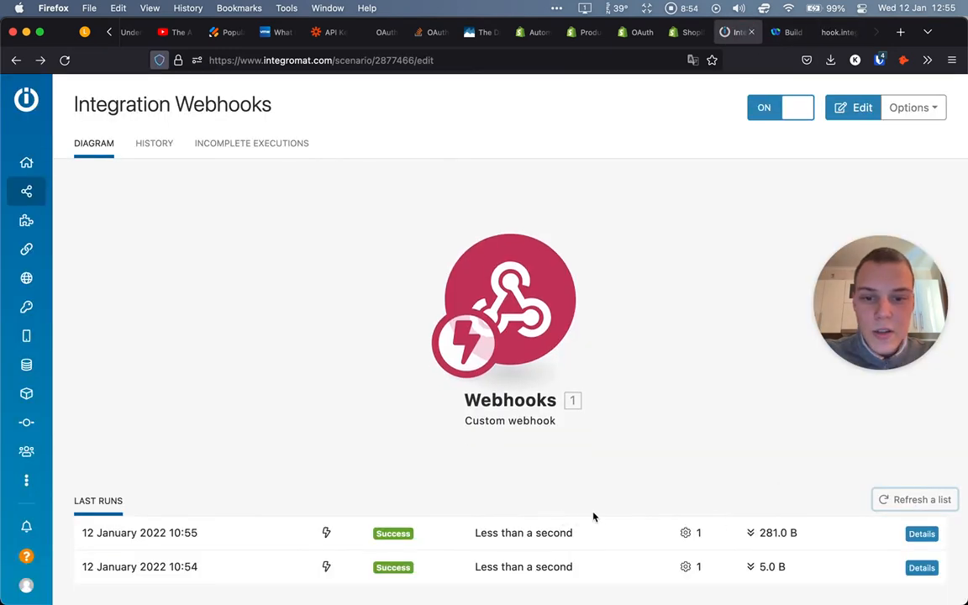
- View the latest webhook run's output and select the received authorization code
click(922, 531)
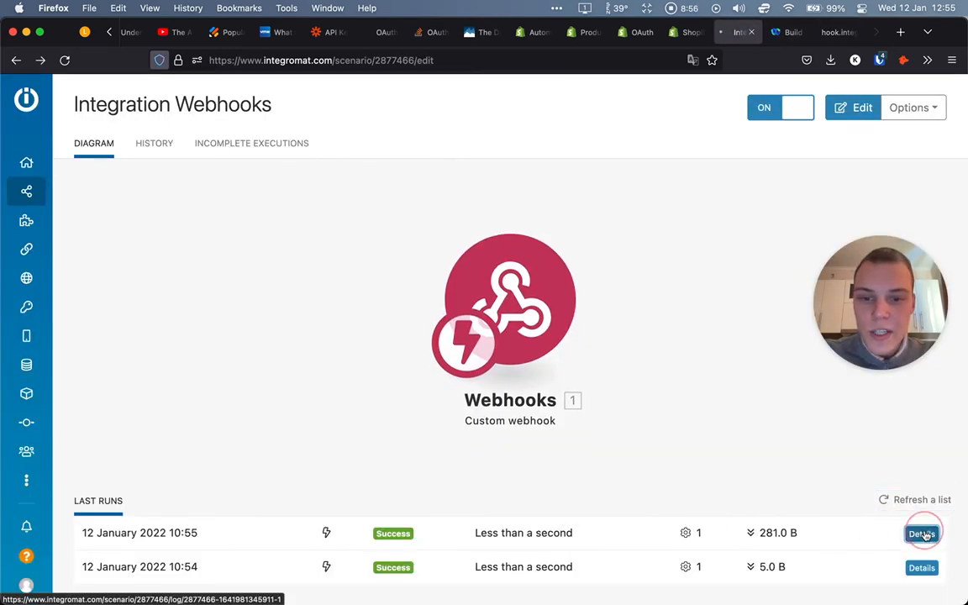
click(922, 531)
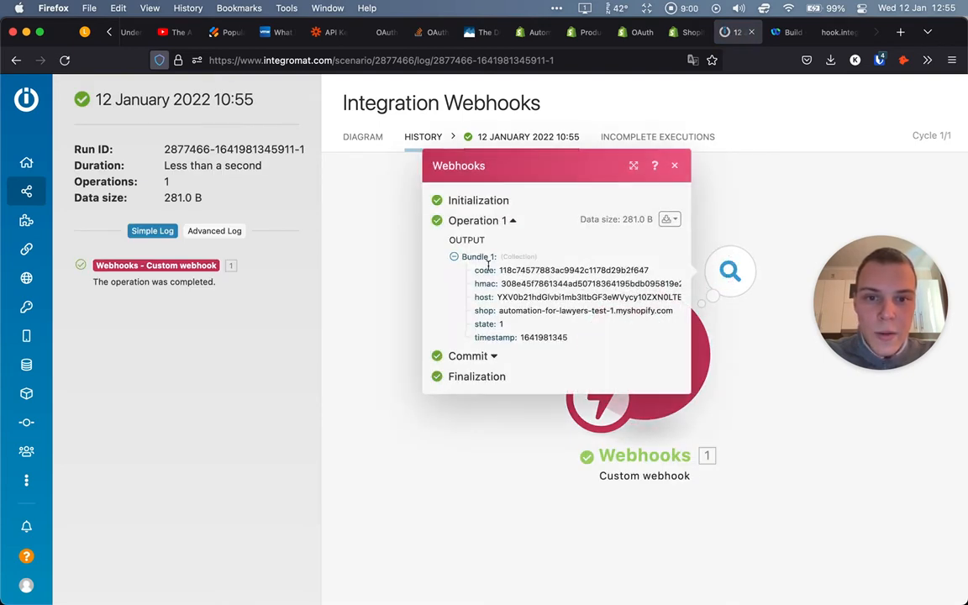
mouse_move(505, 309)
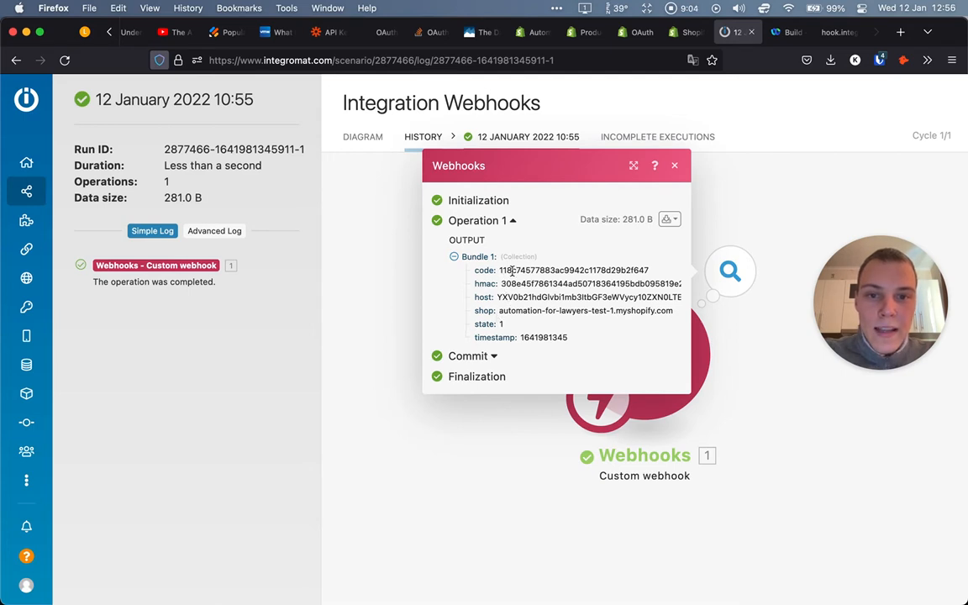
double_click(573, 269)
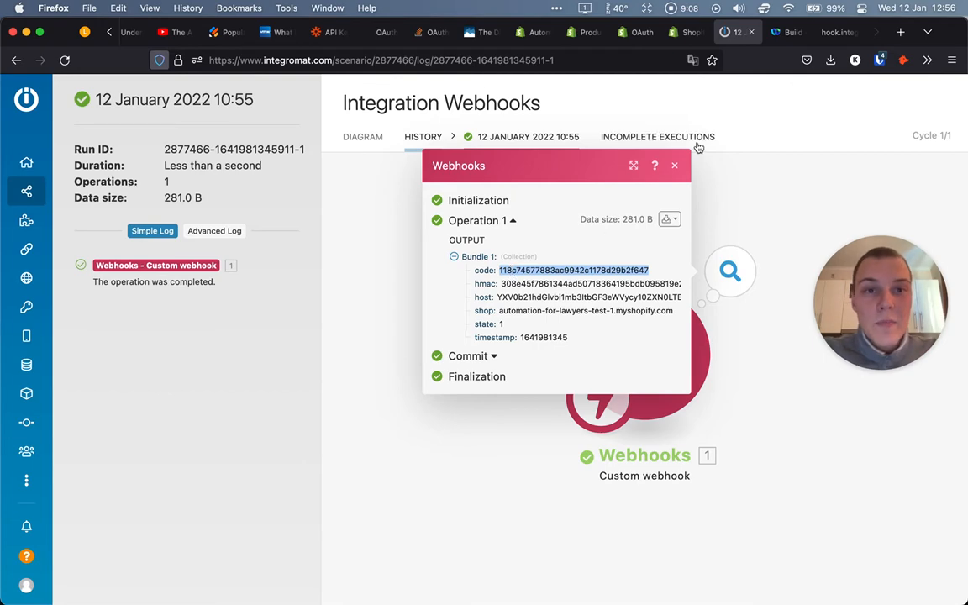
click(635, 32)
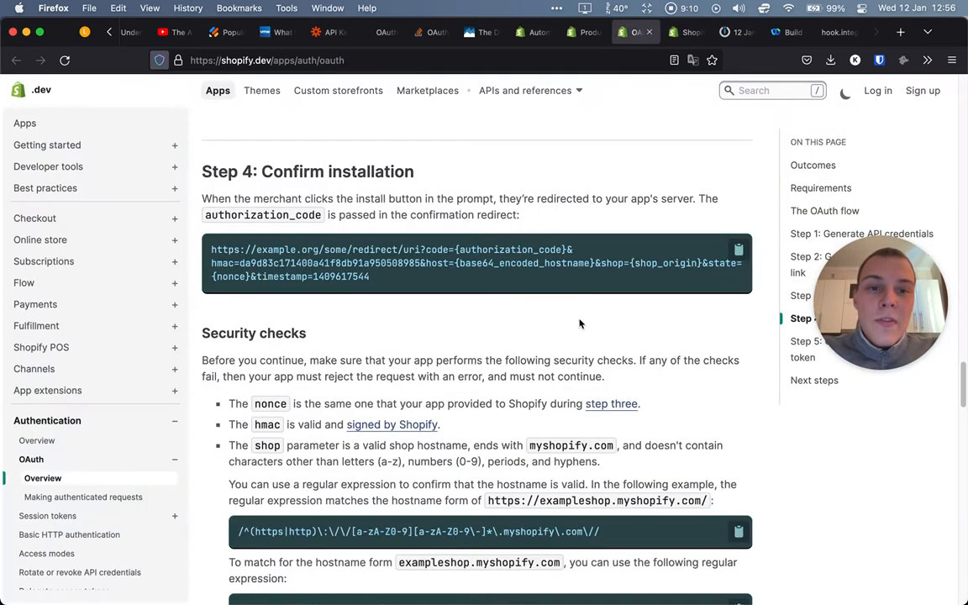
scroll(down, 3)
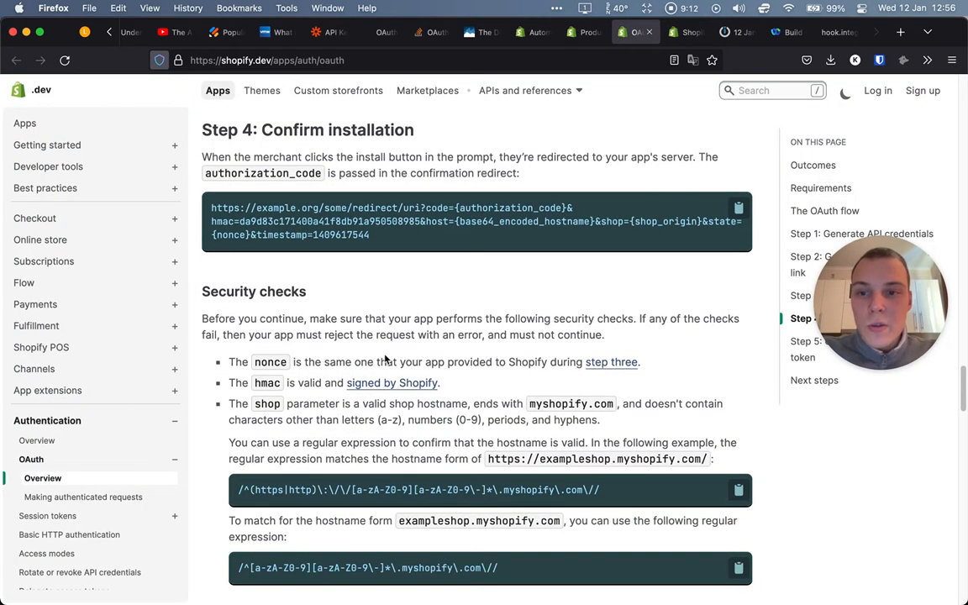
scroll(down, 3)
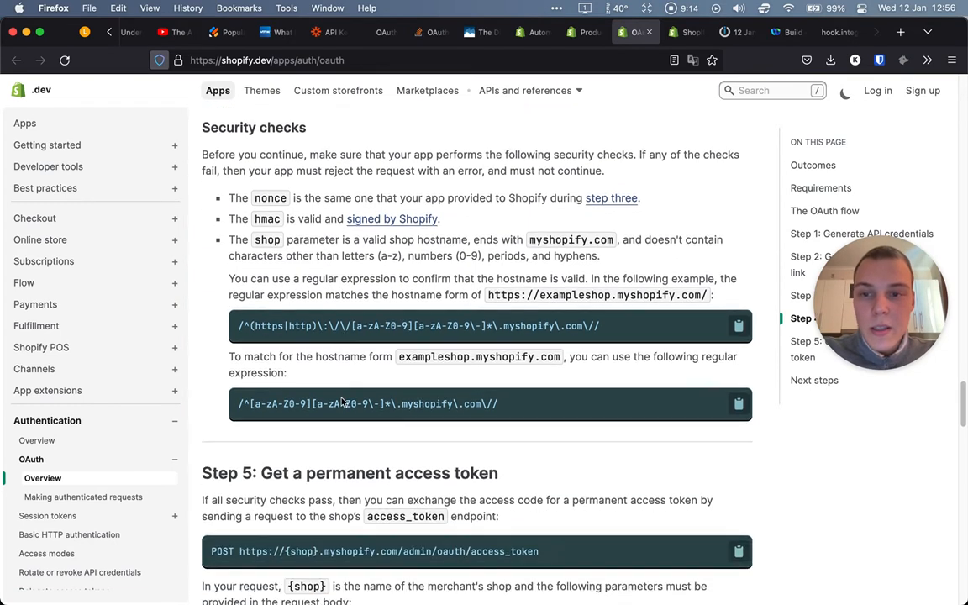
scroll(down, 3)
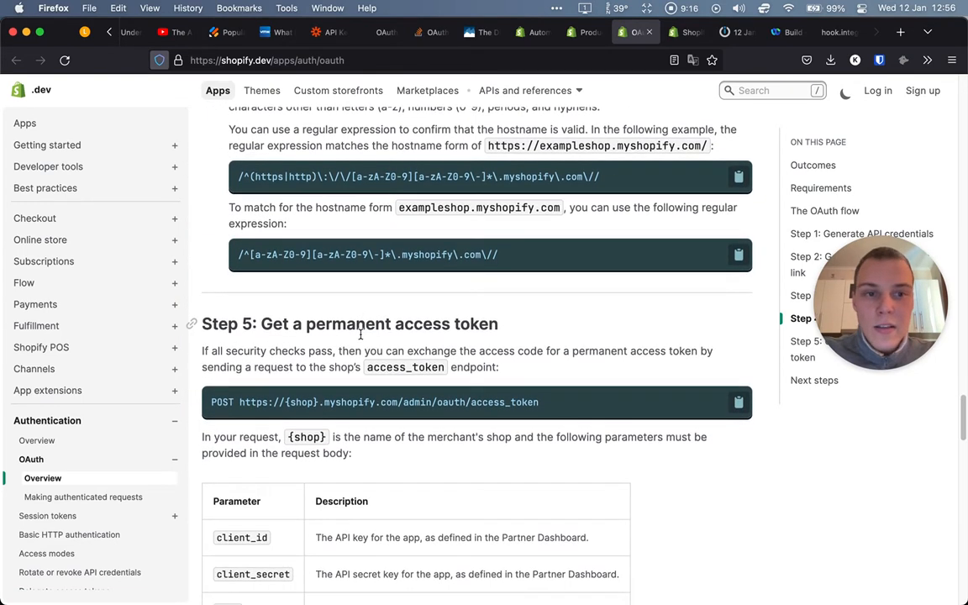
scroll(down, 3)
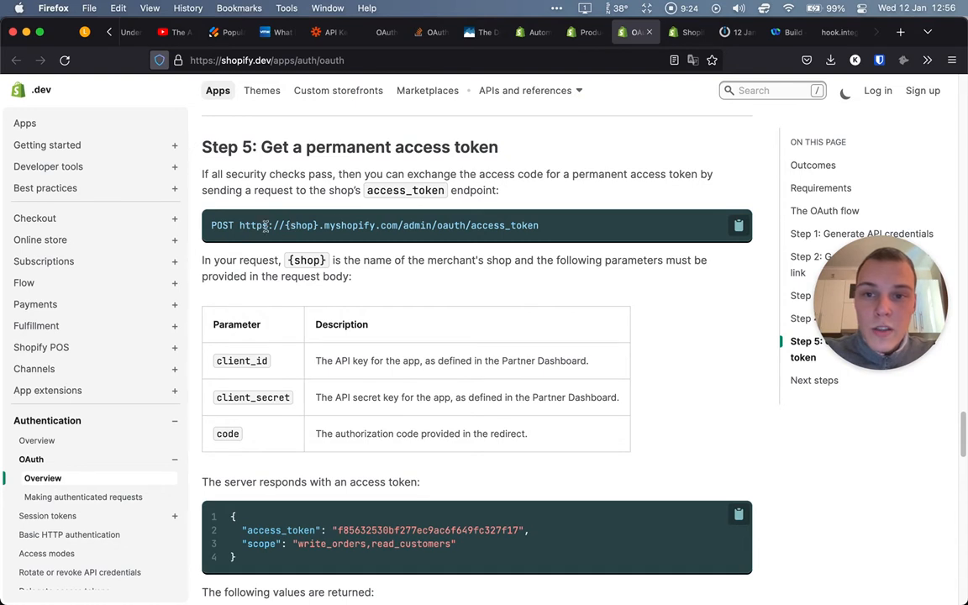
mouse_move(281, 367)
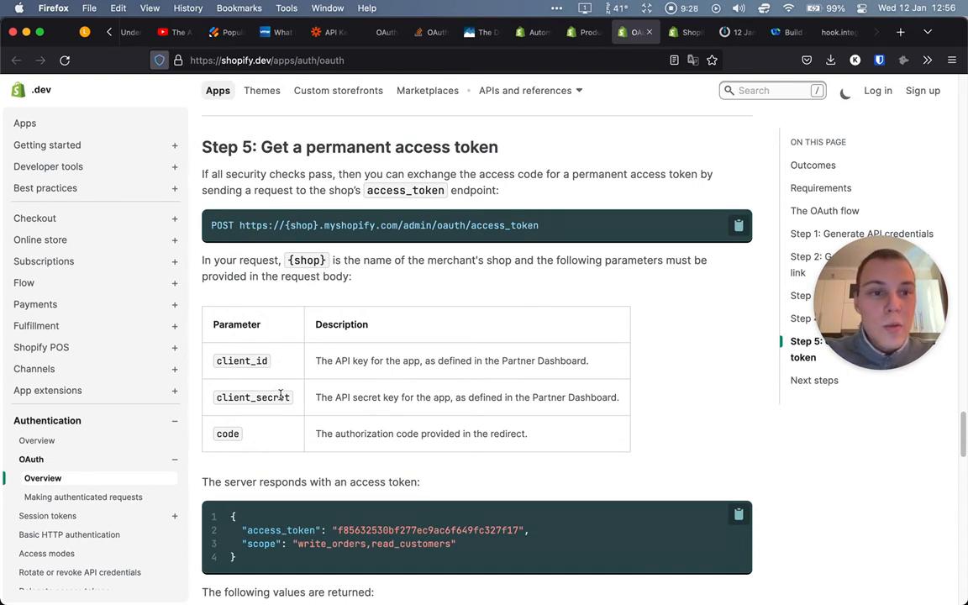
click(680, 32)
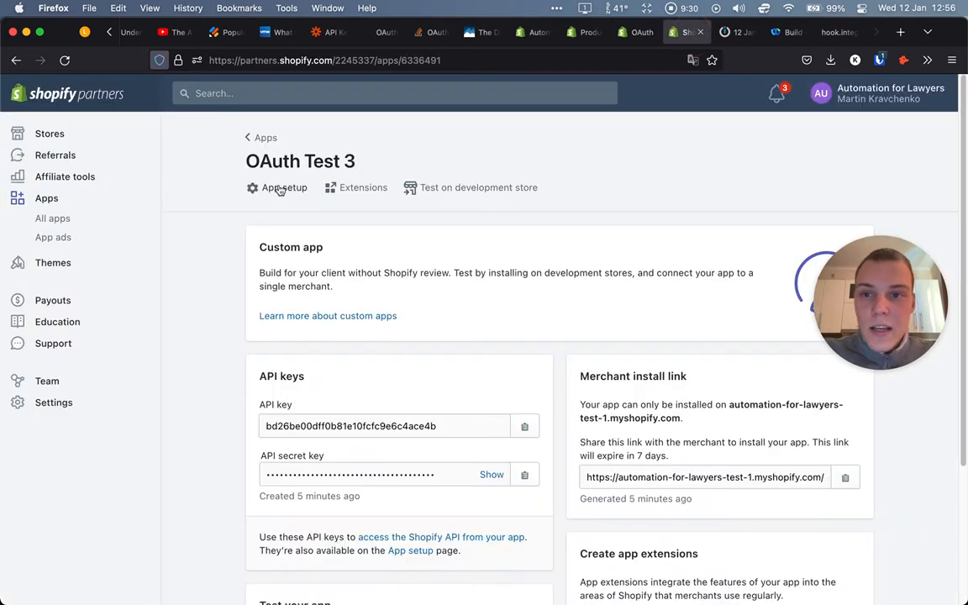
click(636, 32)
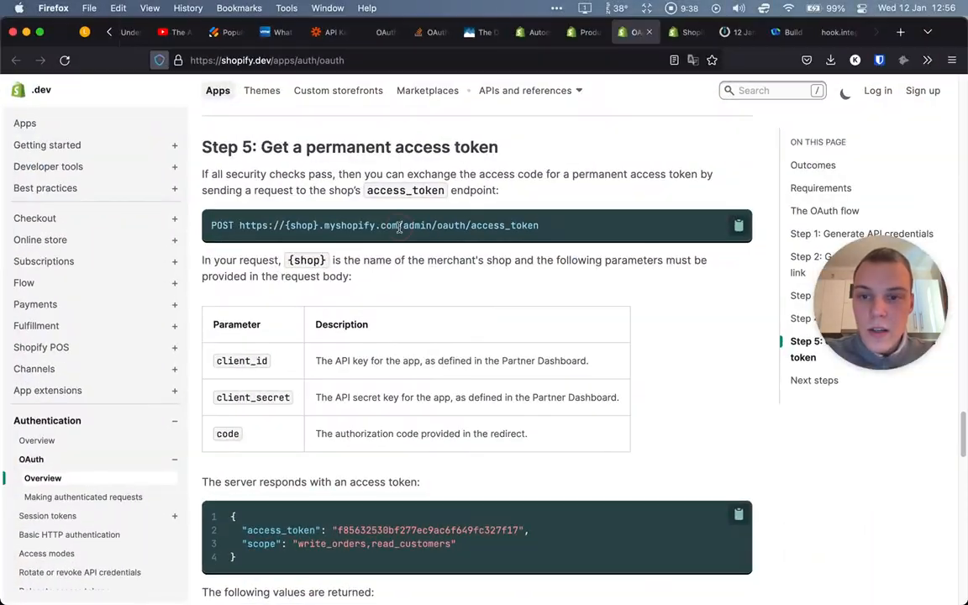
mouse_move(494, 279)
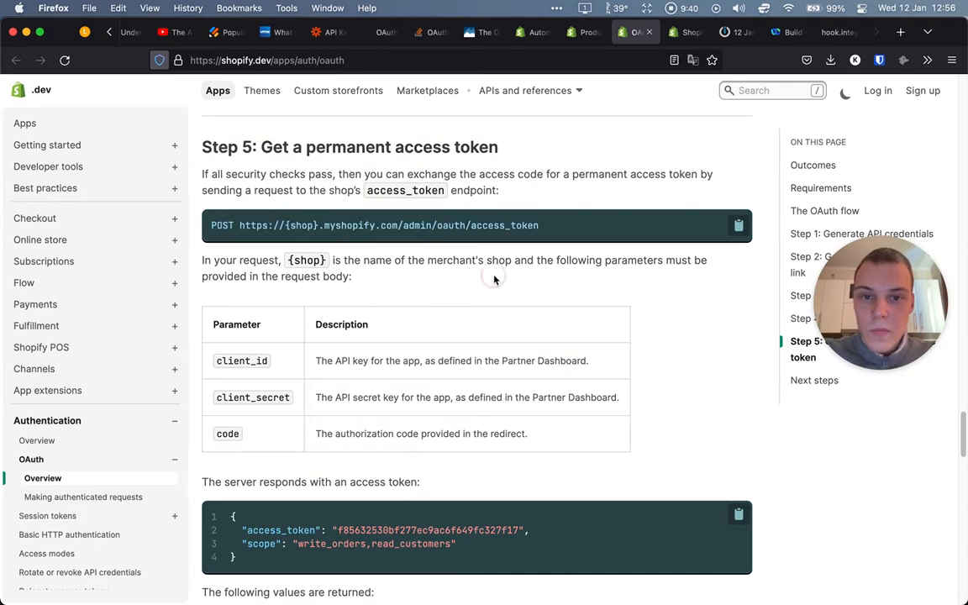
mouse_move(378, 302)
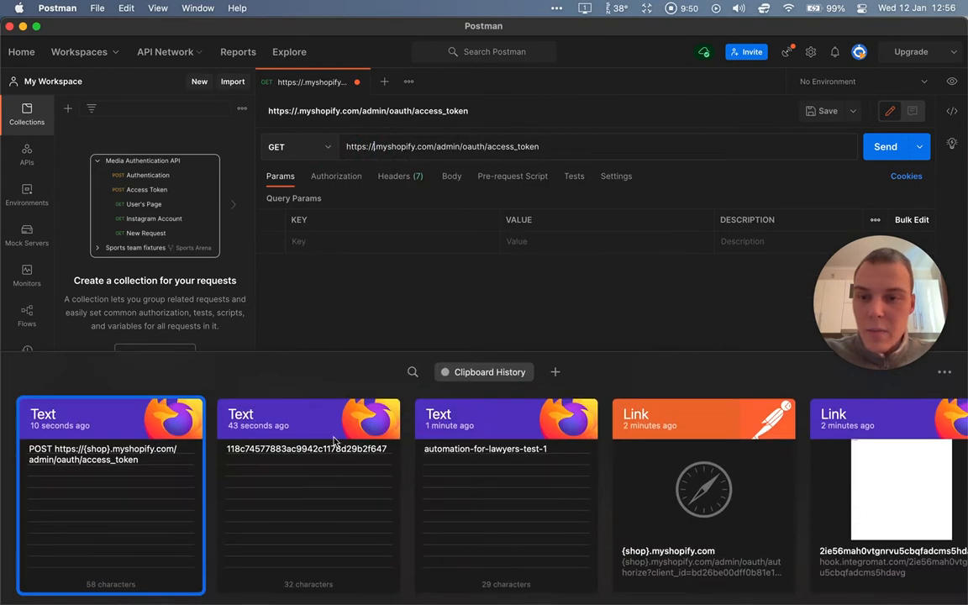
- Make the access-token request a POST with a raw JSON body
click(299, 147)
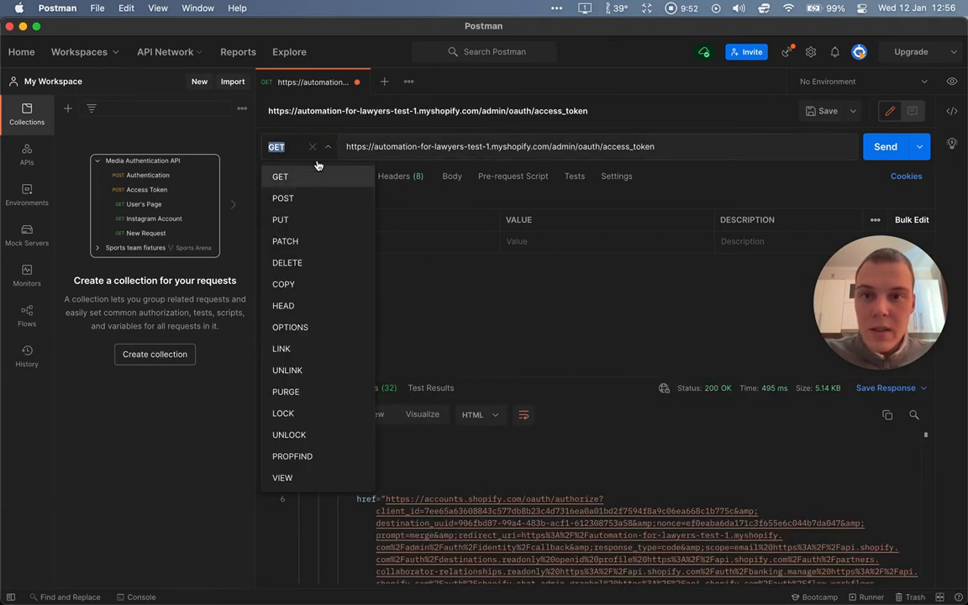
click(283, 198)
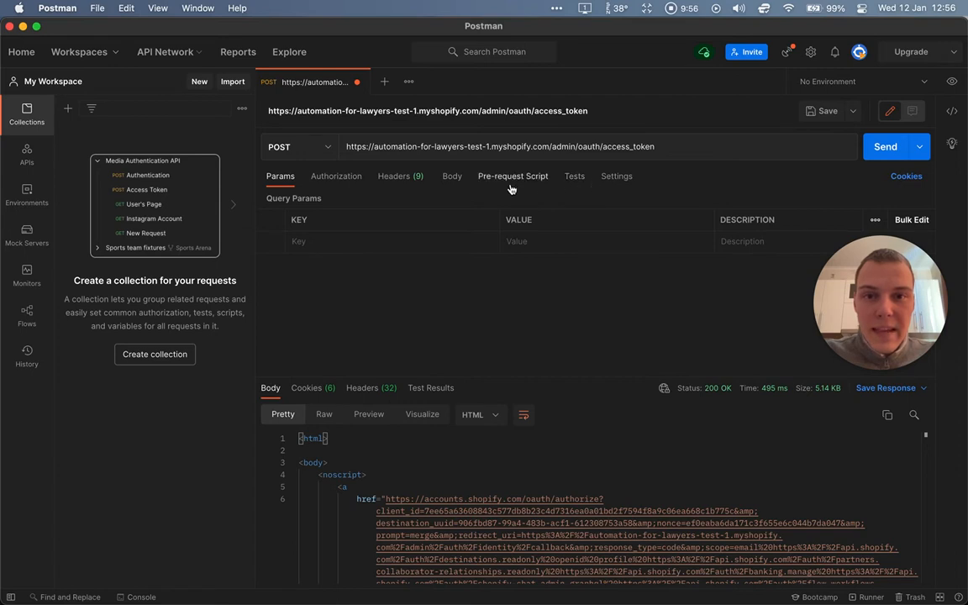
click(452, 176)
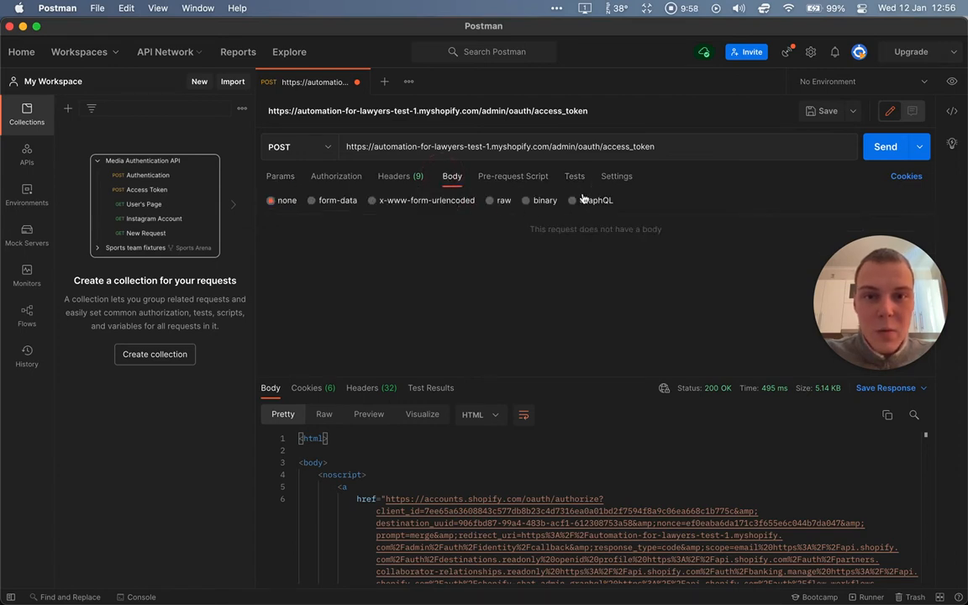
click(504, 200)
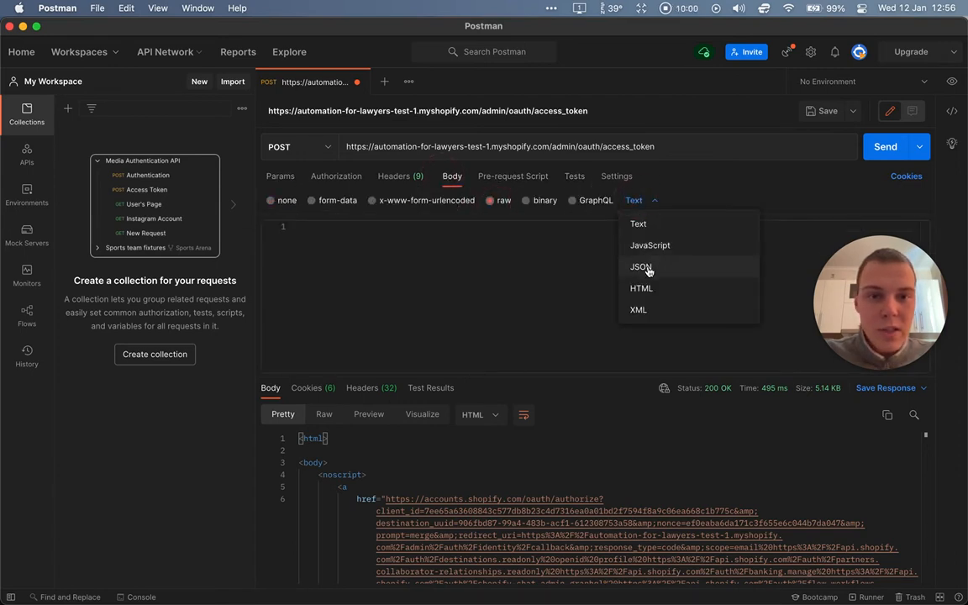
click(642, 267)
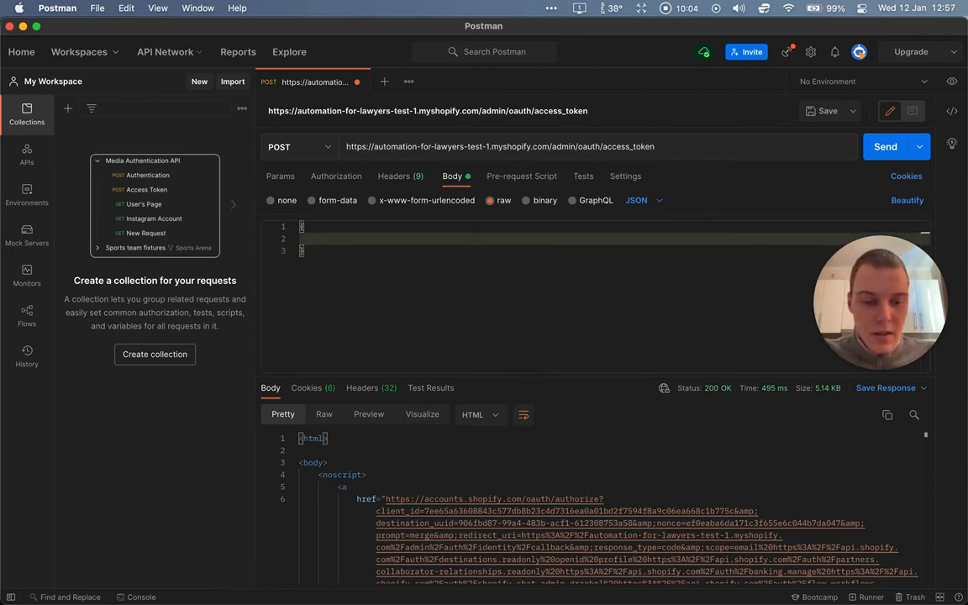
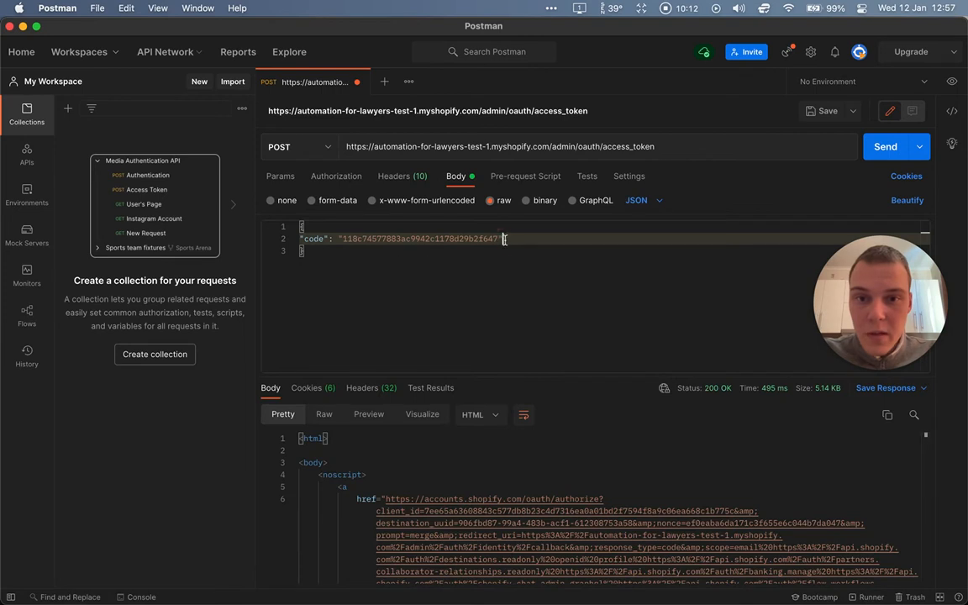
- Enter the code, client_id and client_secret keys with their values in the JSON body
key(enter)
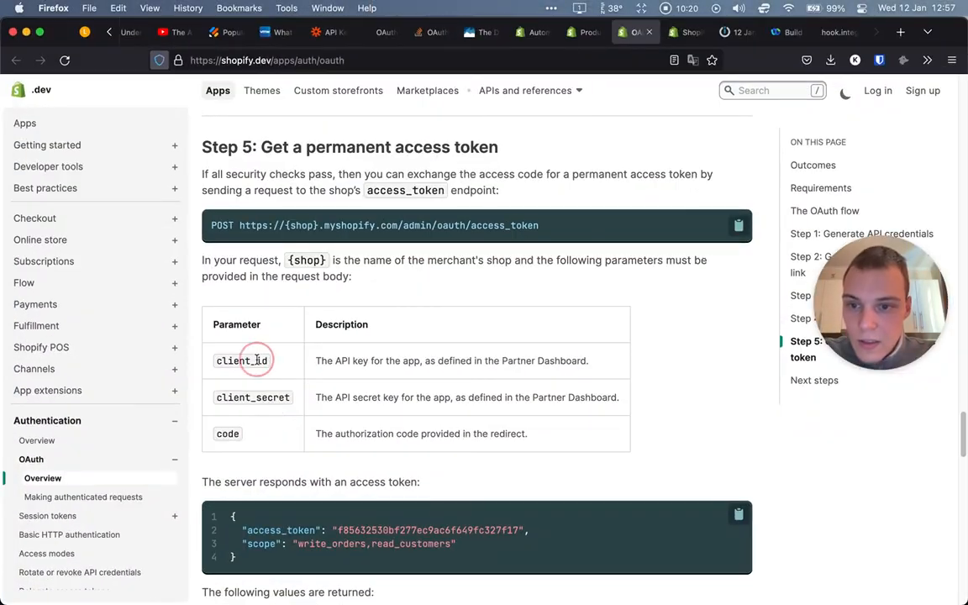
double_click(252, 397)
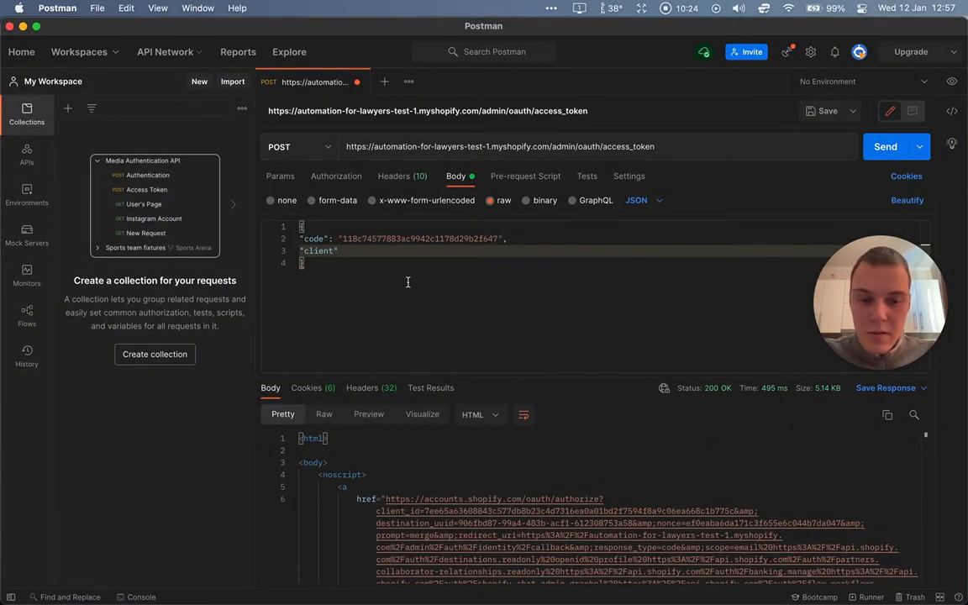
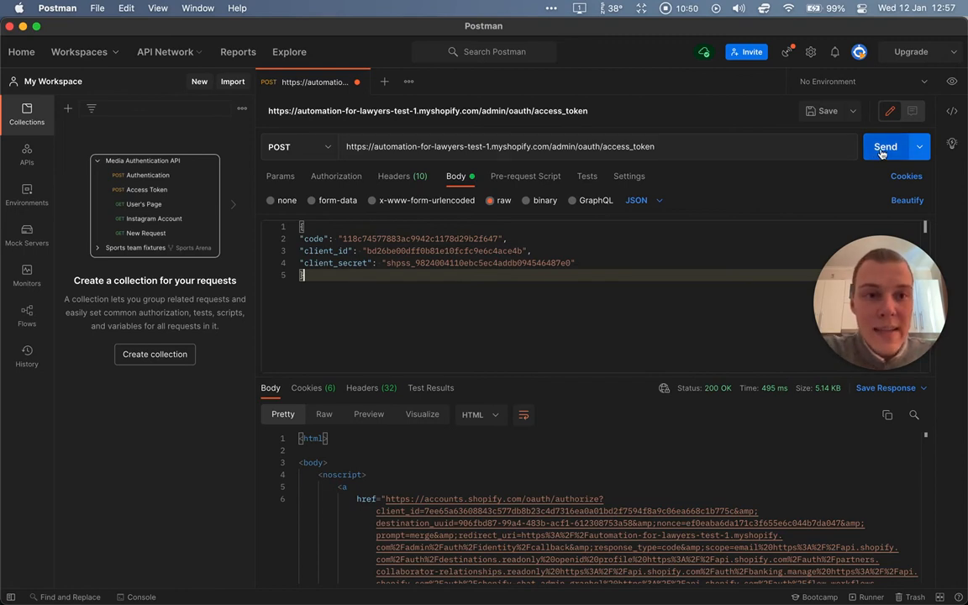
- Send the token request, copy the returned access_token and start a new request's headers
click(885, 147)
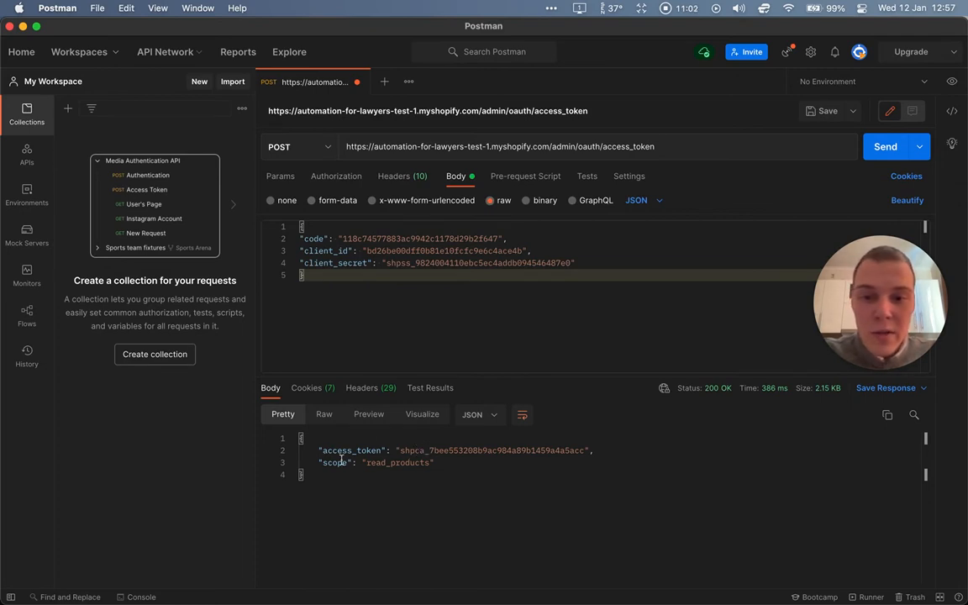
double_click(491, 451)
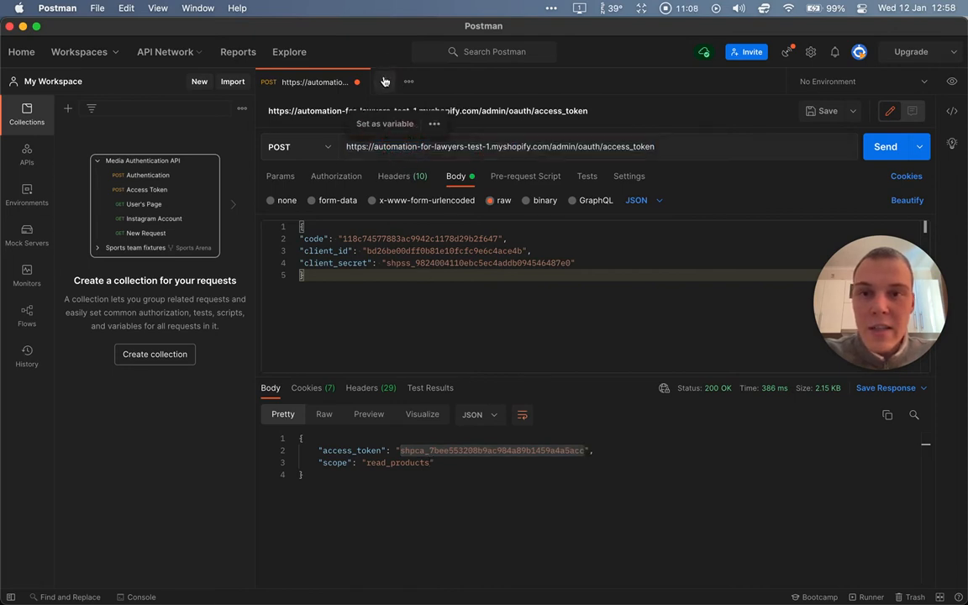
click(499, 81)
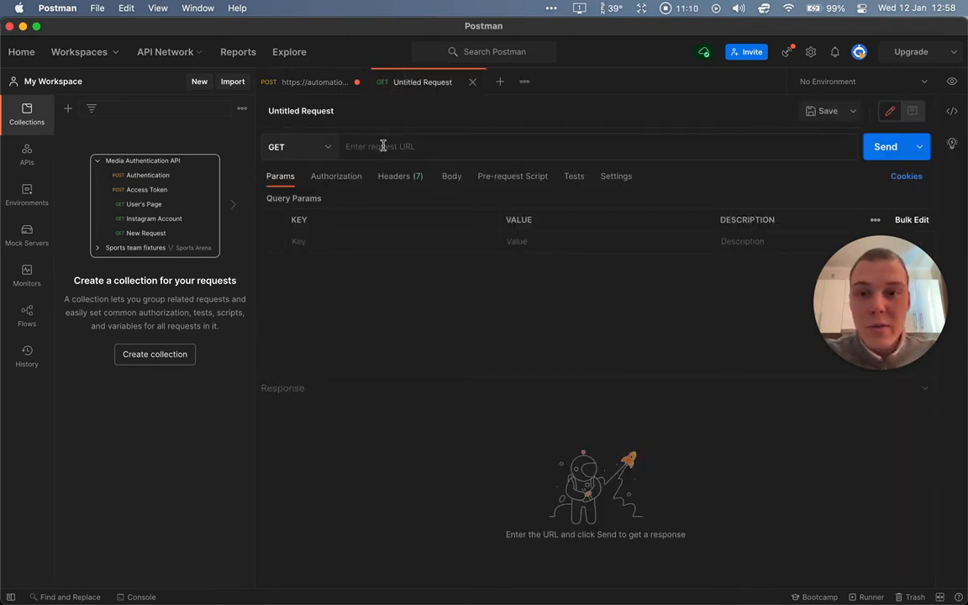
click(394, 177)
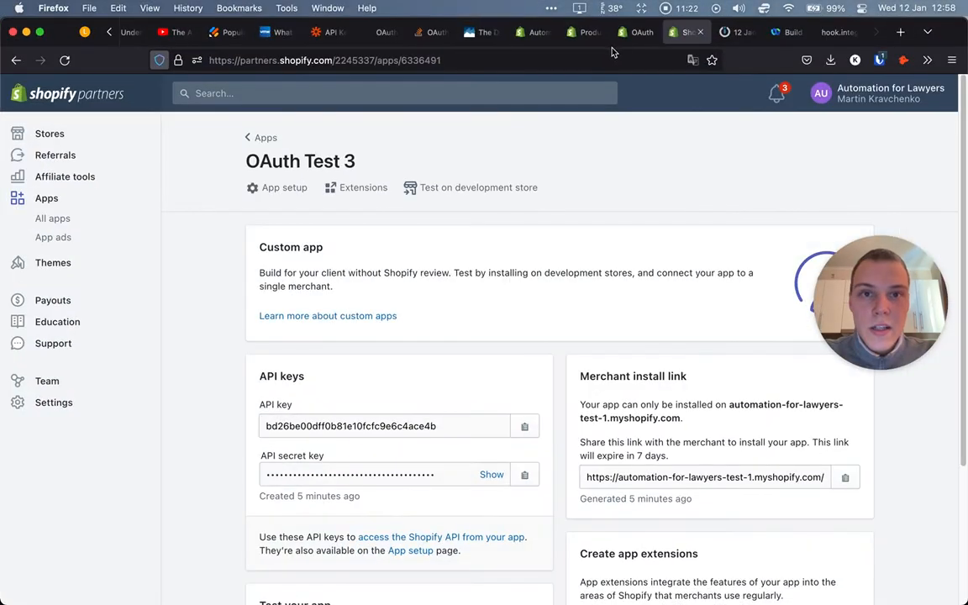
- Add an X-Shopify-Access-Token header, checking the OAuth docs on authenticated requests
click(636, 32)
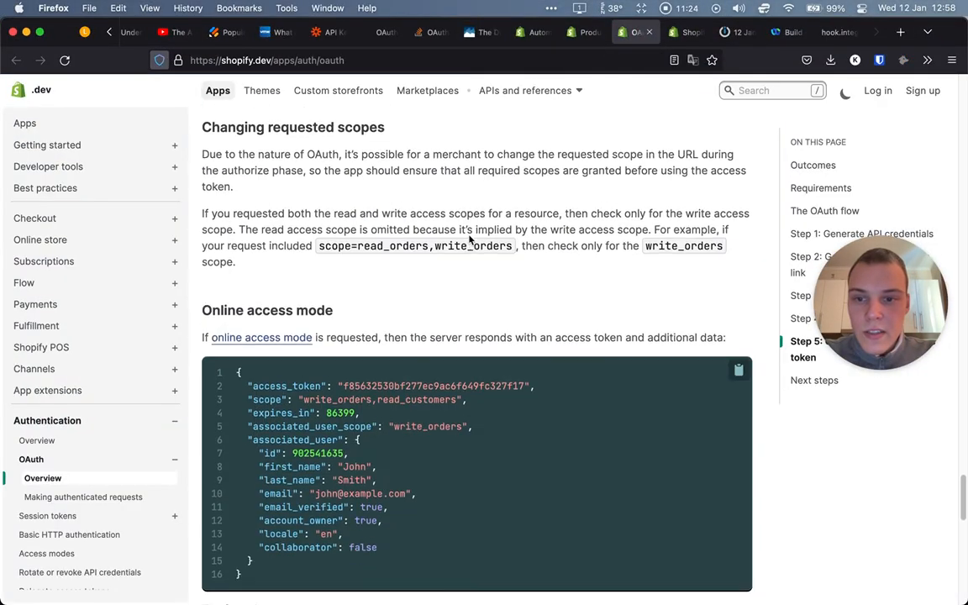
scroll(down, 3)
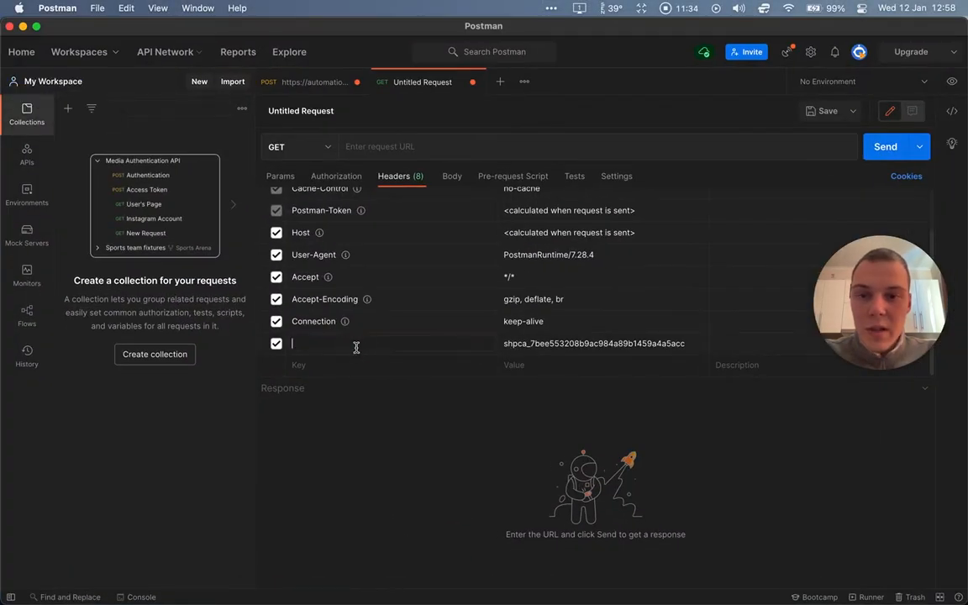
text(X-Shopify-Access-Token)
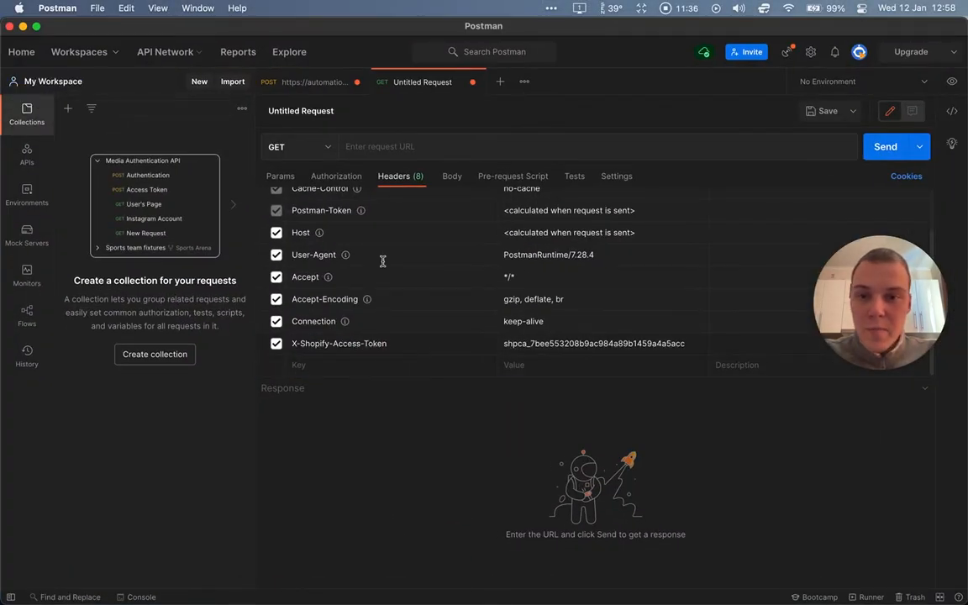
click(280, 176)
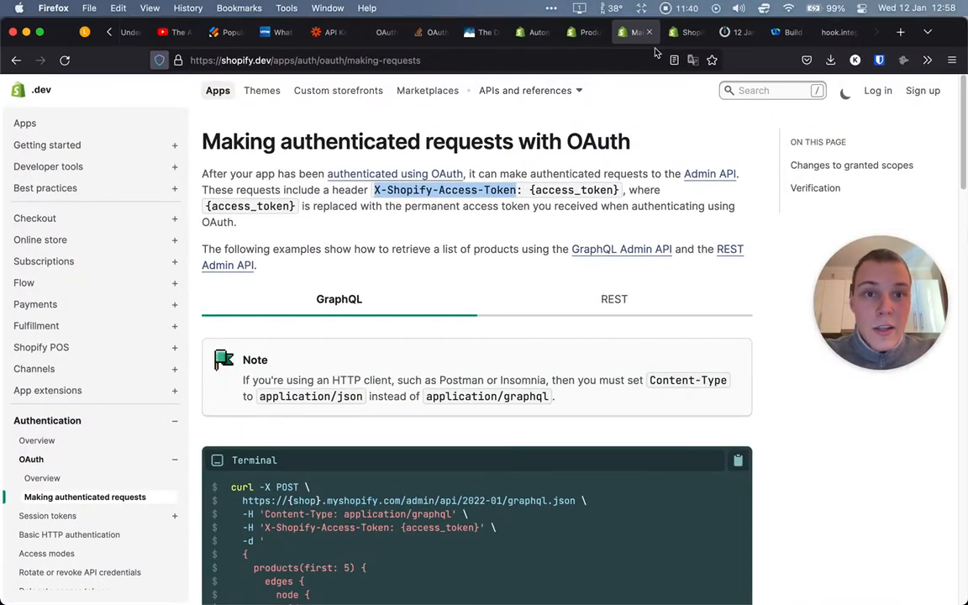
- Send the products request with the placeholder token header value
click(584, 32)
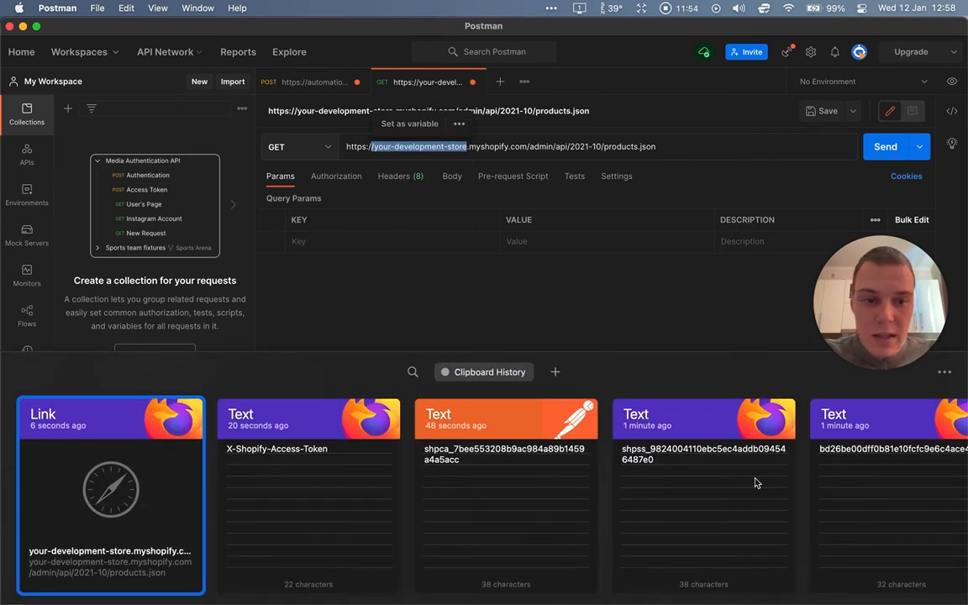
scroll(right, 3)
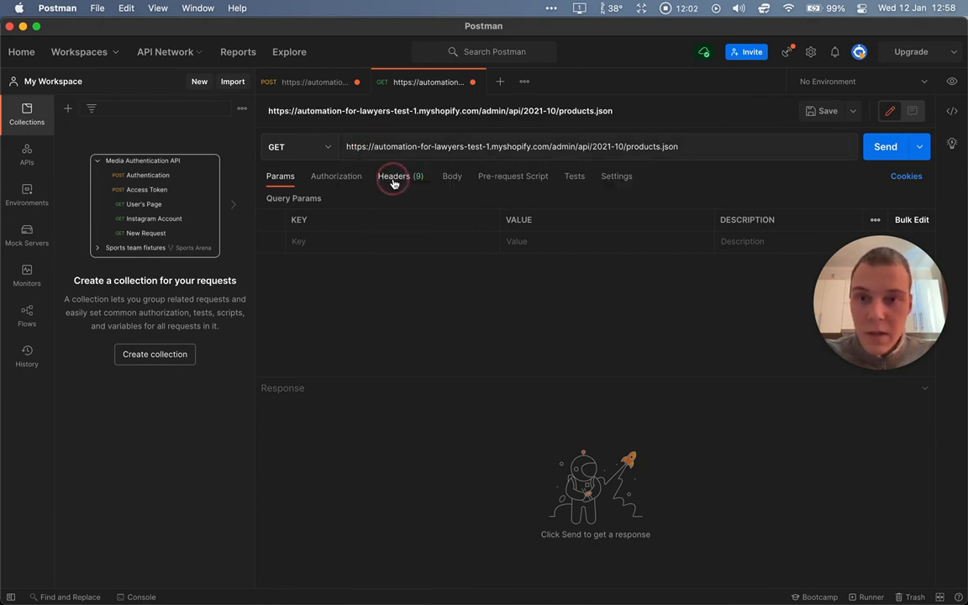
click(393, 177)
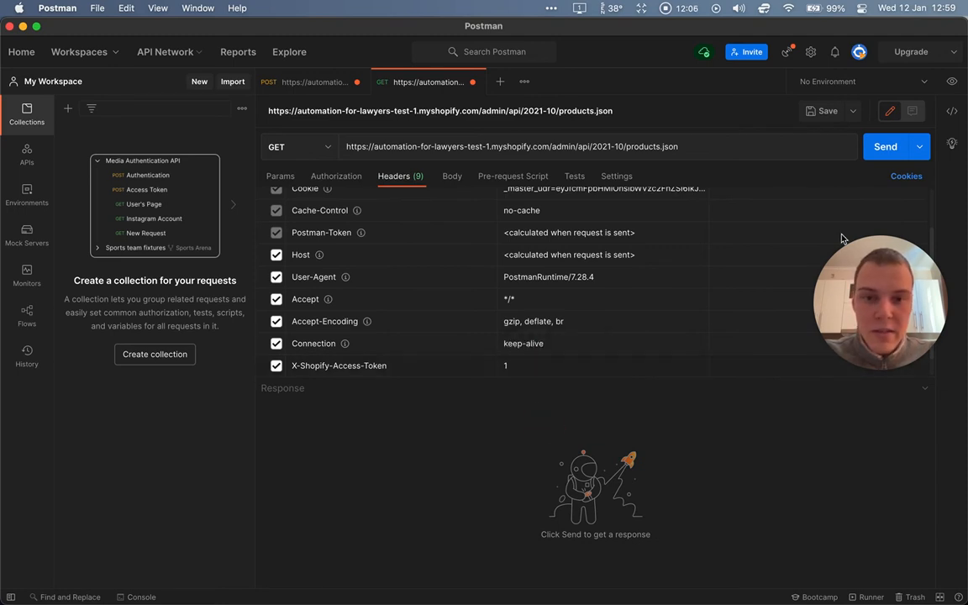
click(885, 146)
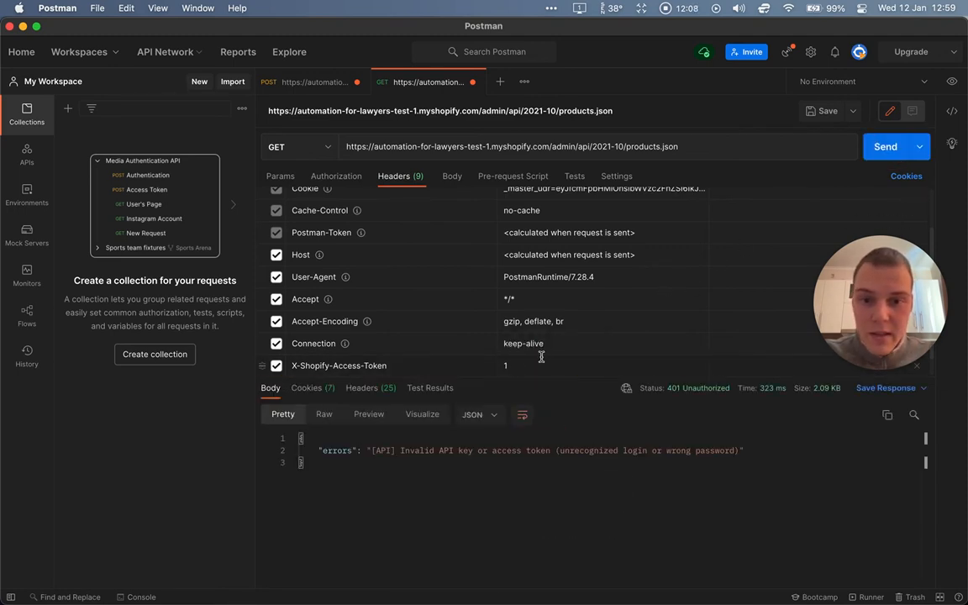
click(529, 367)
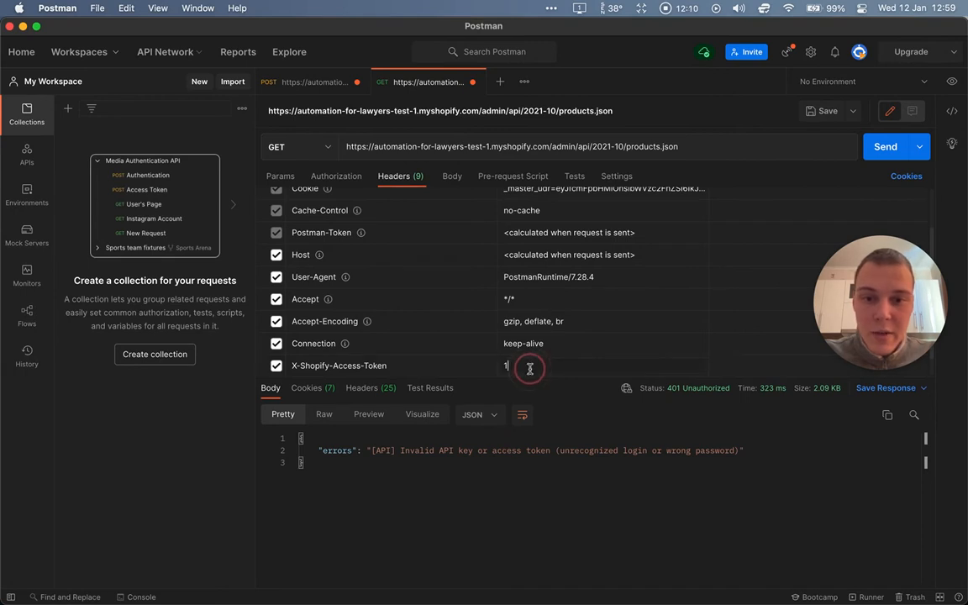
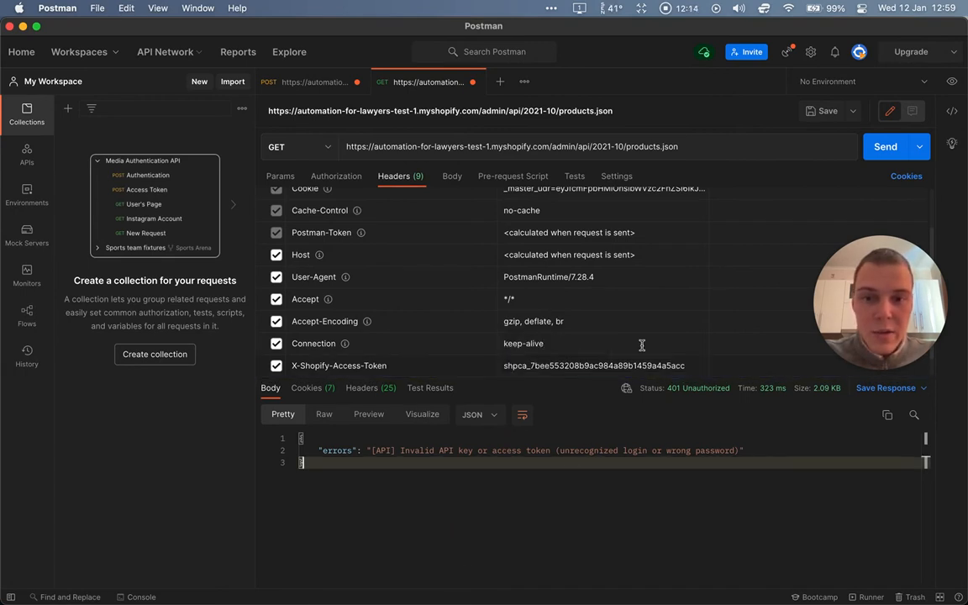
click(885, 146)
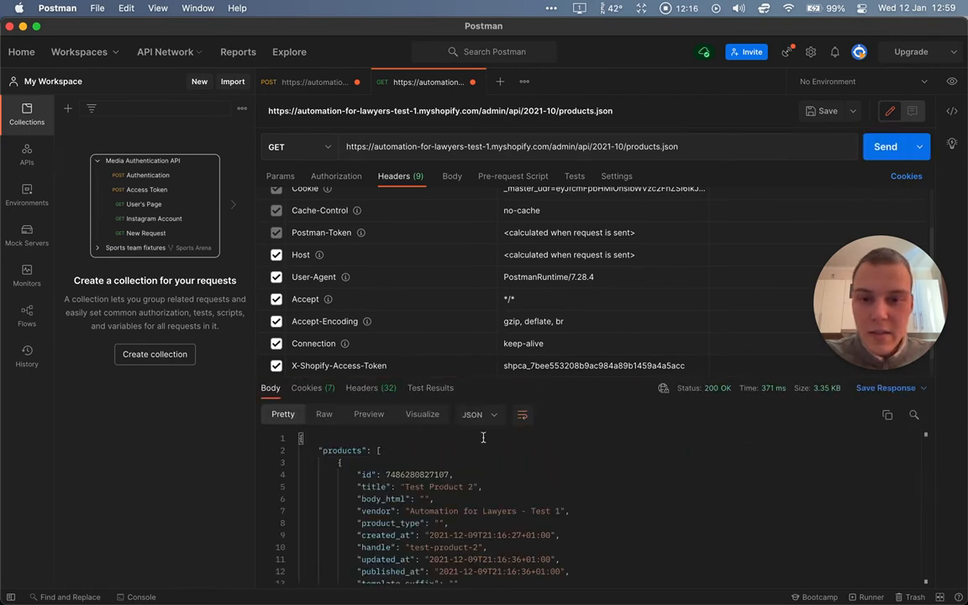
scroll(down, 3)
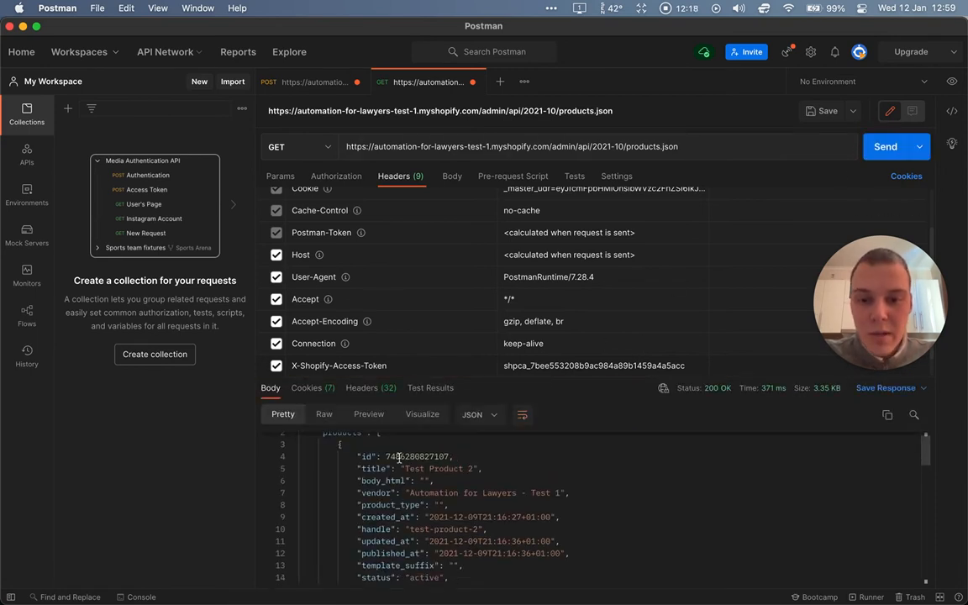
scroll(up, 3)
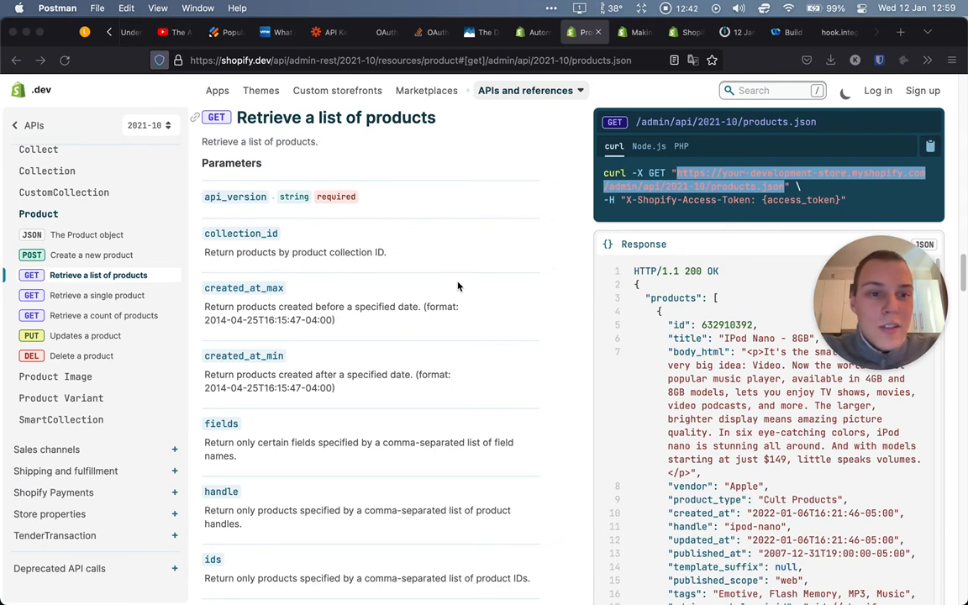
mouse_move(666, 138)
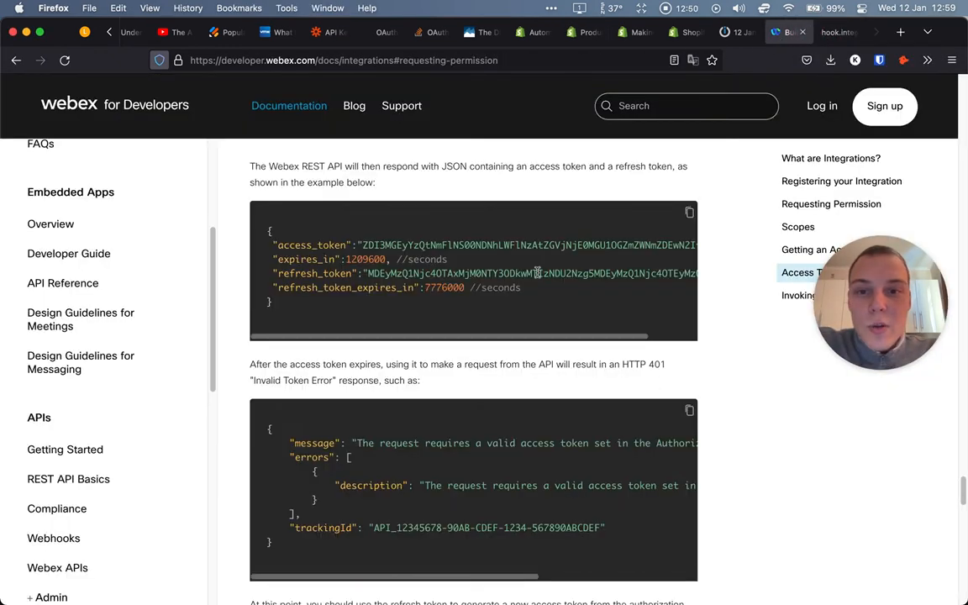
- Scroll the Webex developer docs through the example access_token and refresh_token response
scroll(up, 3)
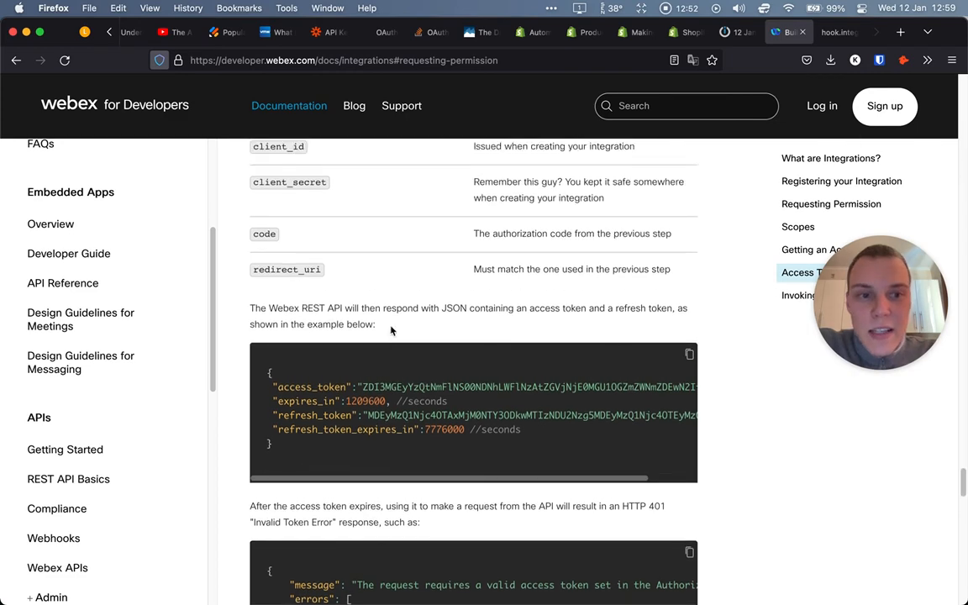
scroll(down, 3)
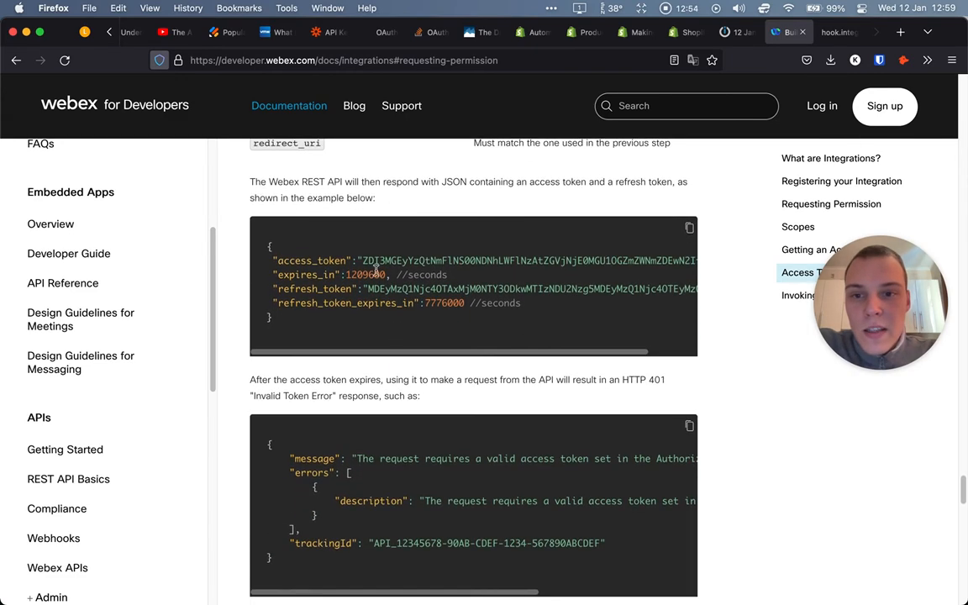
double_click(365, 275)
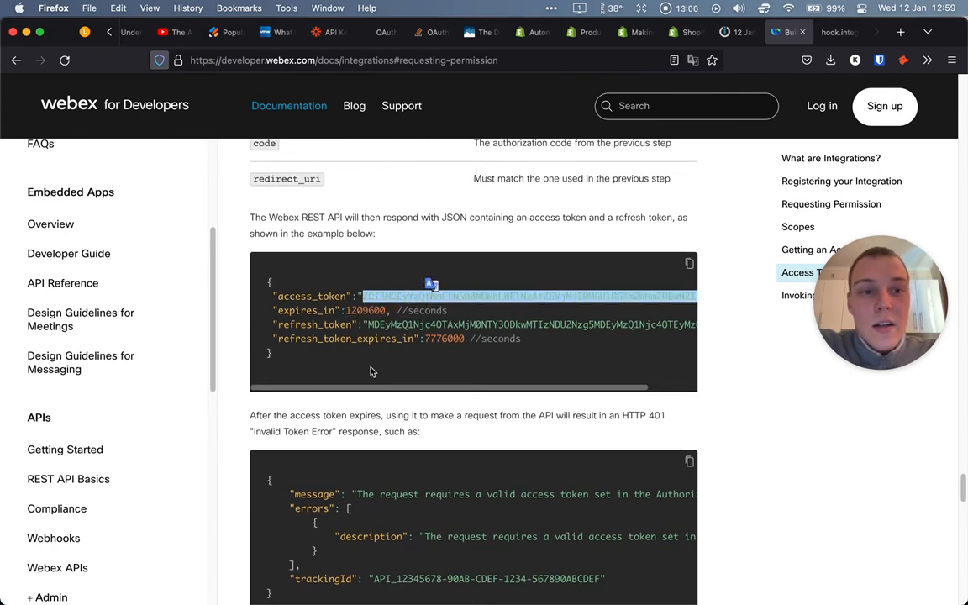
scroll(down, 3)
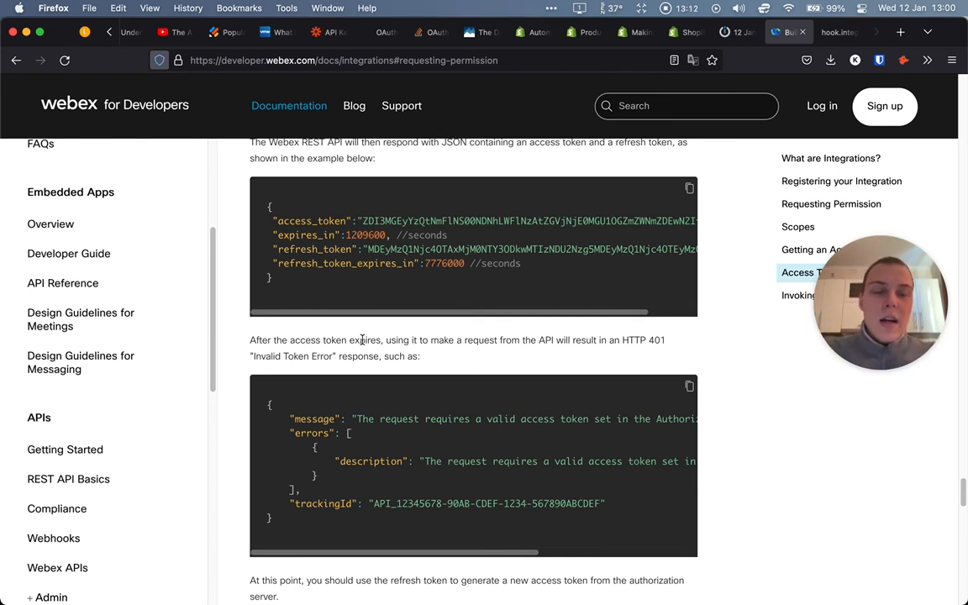
scroll(down, 3)
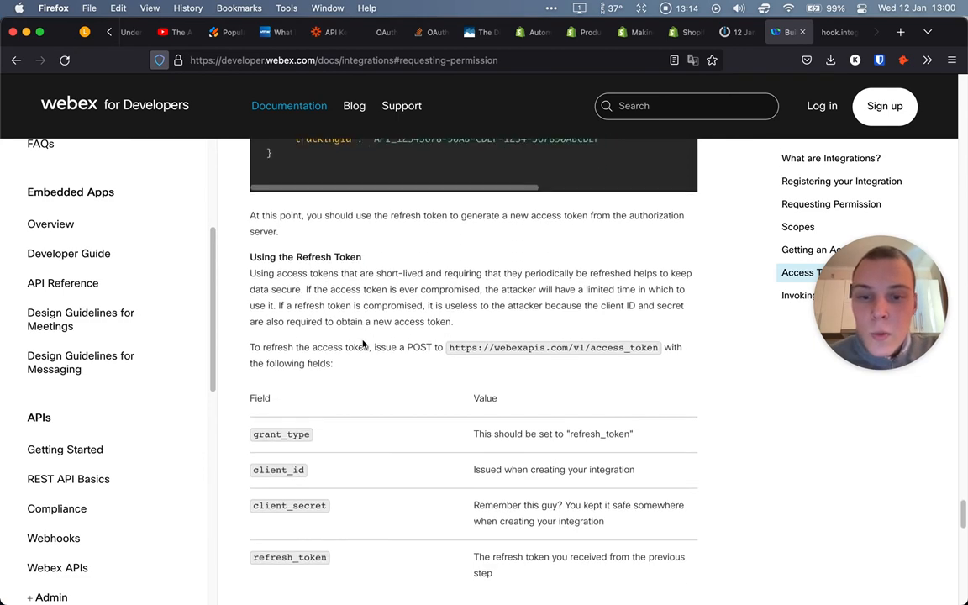
scroll(down, 3)
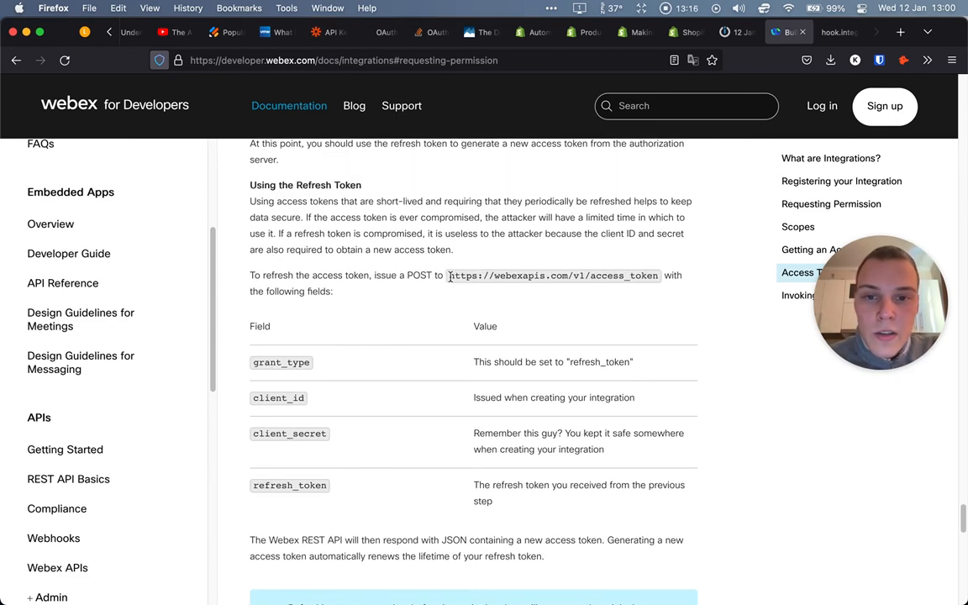
mouse_move(437, 356)
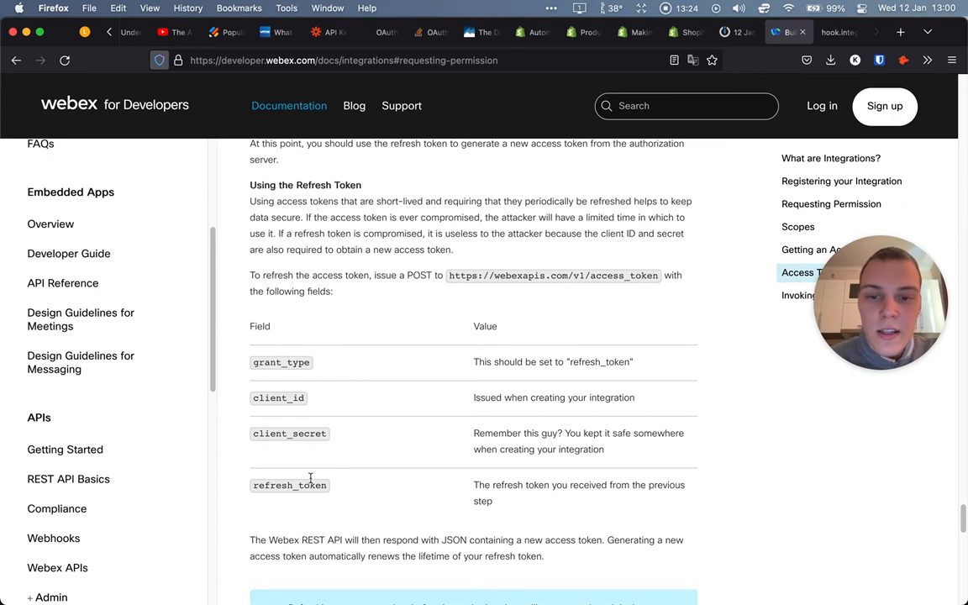
scroll(down, 3)
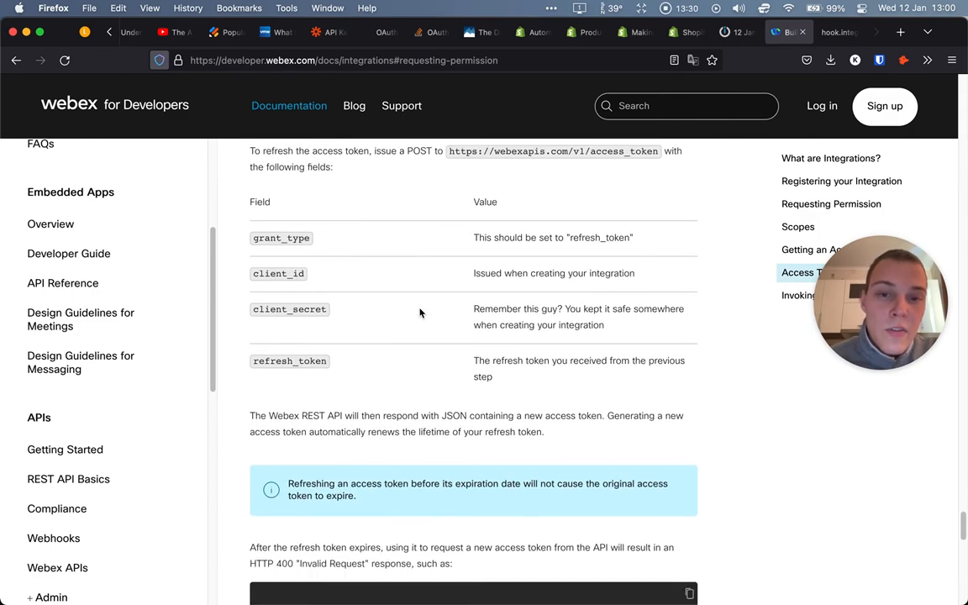
scroll(down, 3)
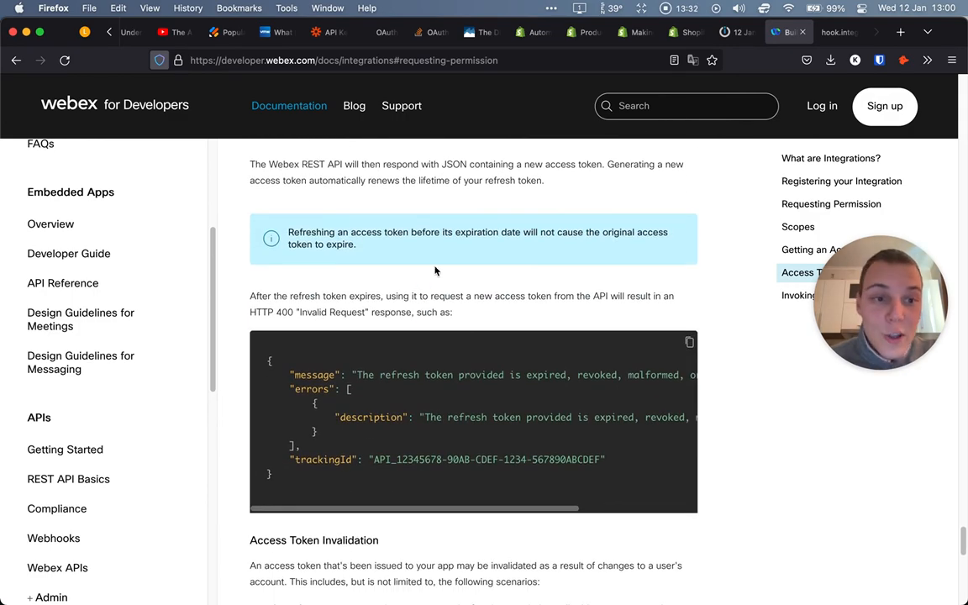
scroll(up, 3)
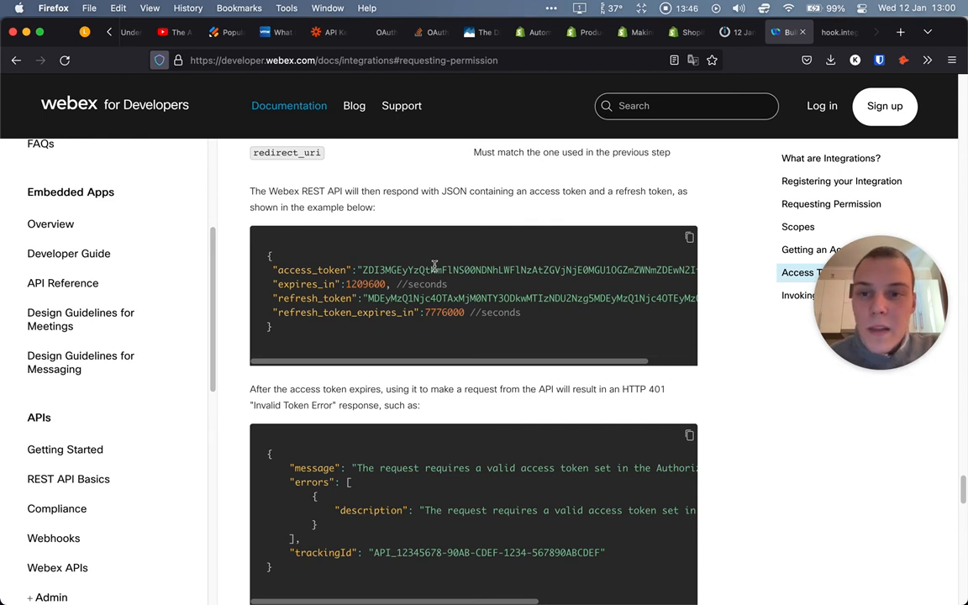
scroll(right, 3)
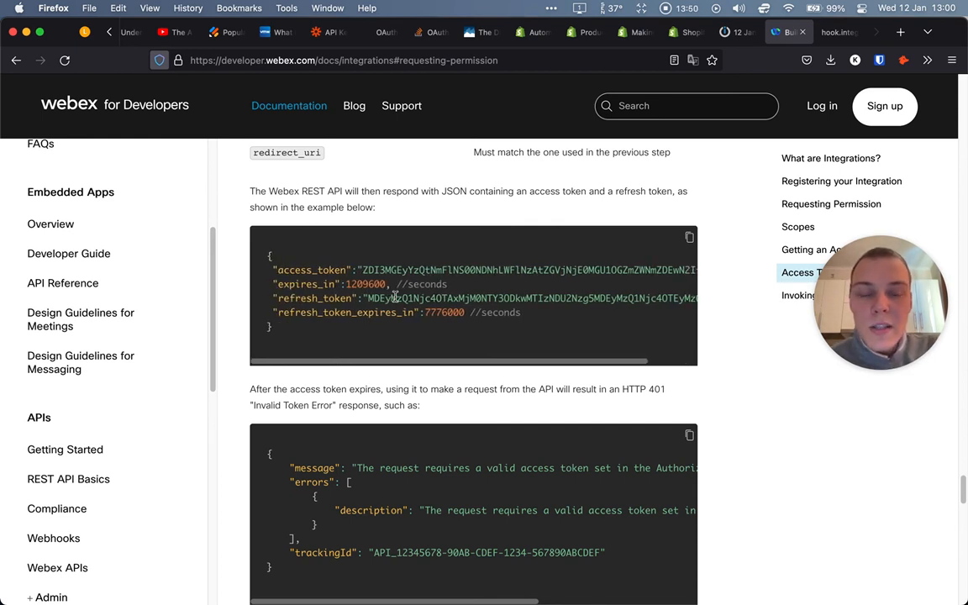
- Return to the Integromat webhook run history after a glance at the Shopify products docs
click(736, 32)
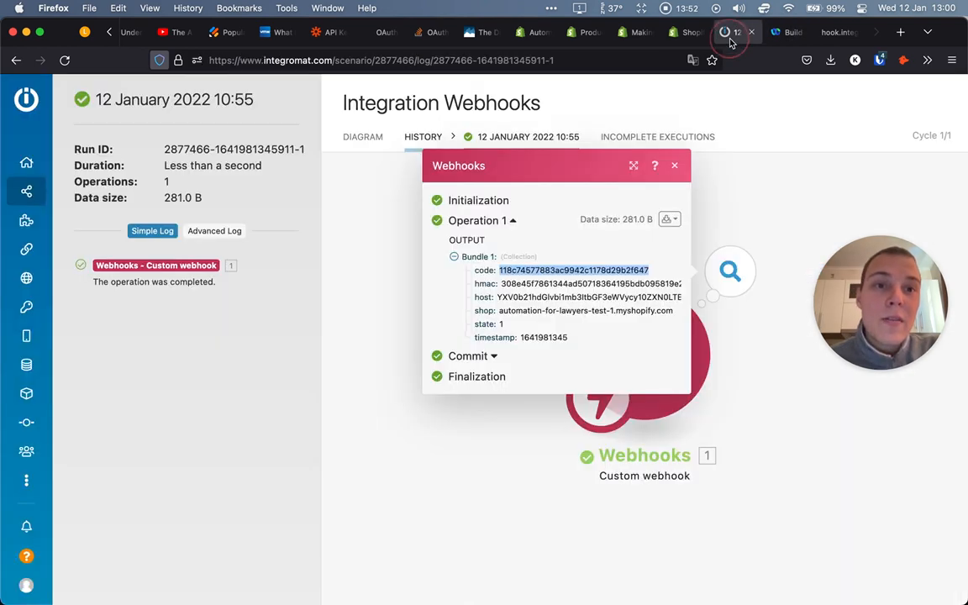
click(674, 165)
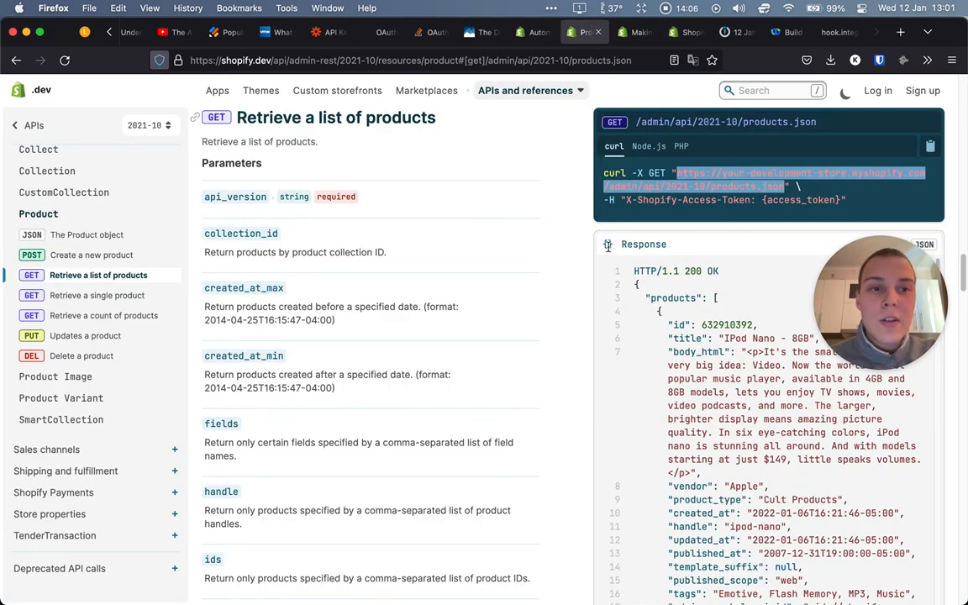
click(737, 32)
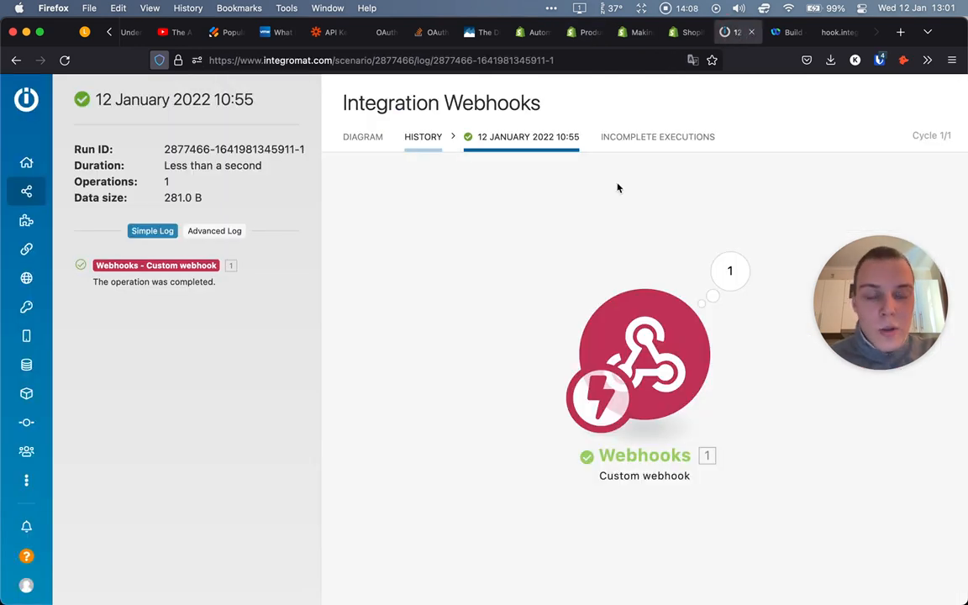
mouse_move(600, 217)
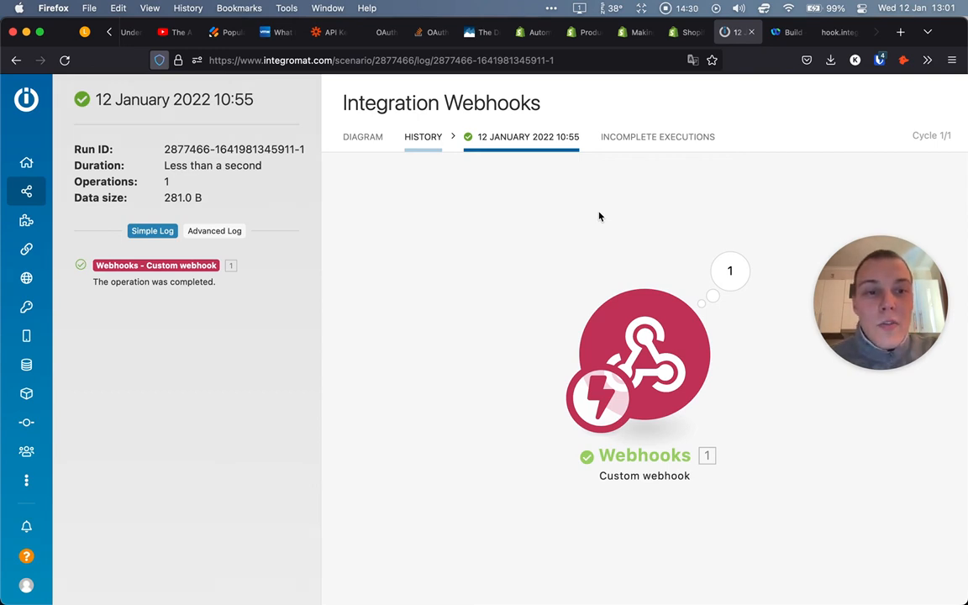
mouse_move(666, 239)
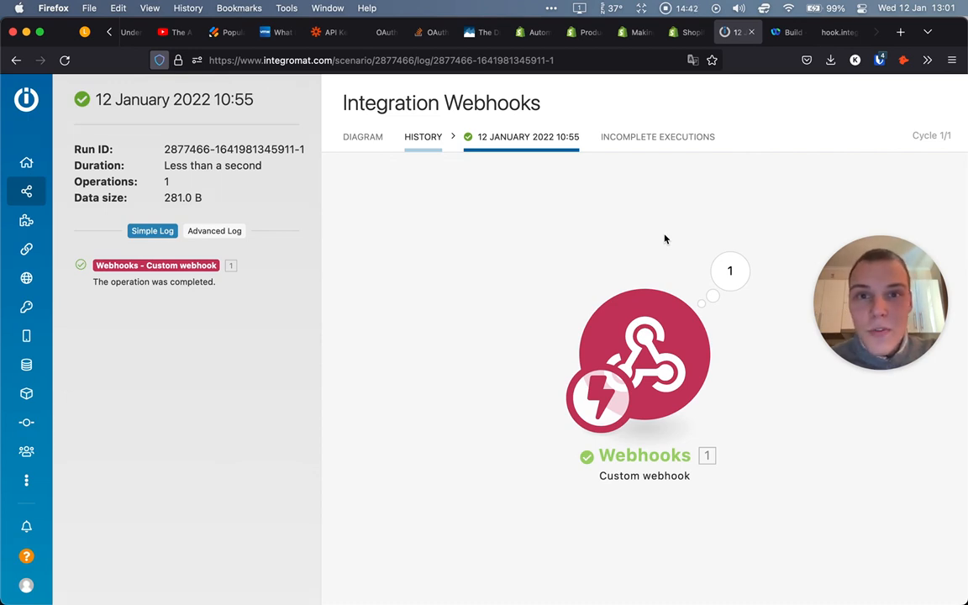
mouse_move(676, 161)
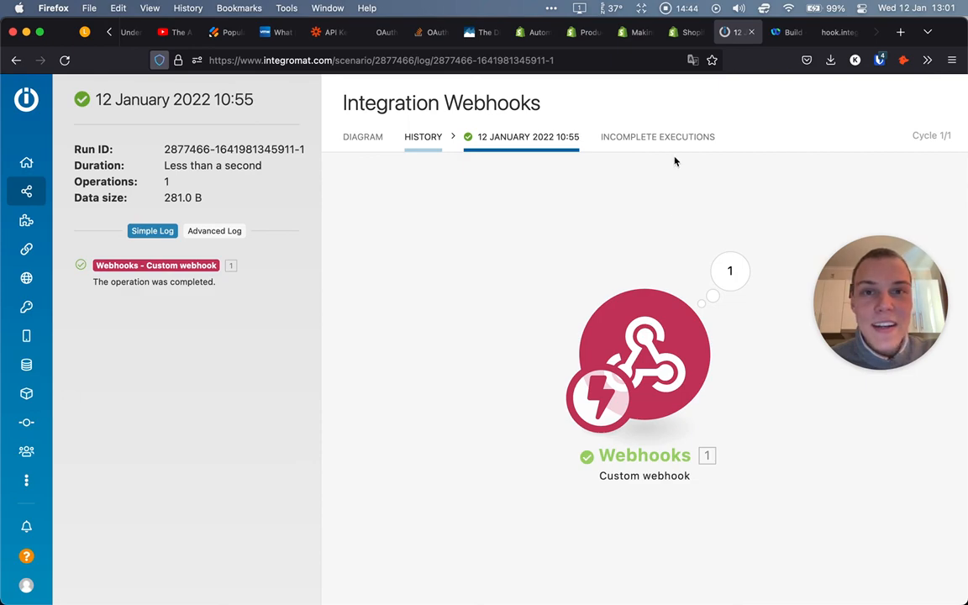